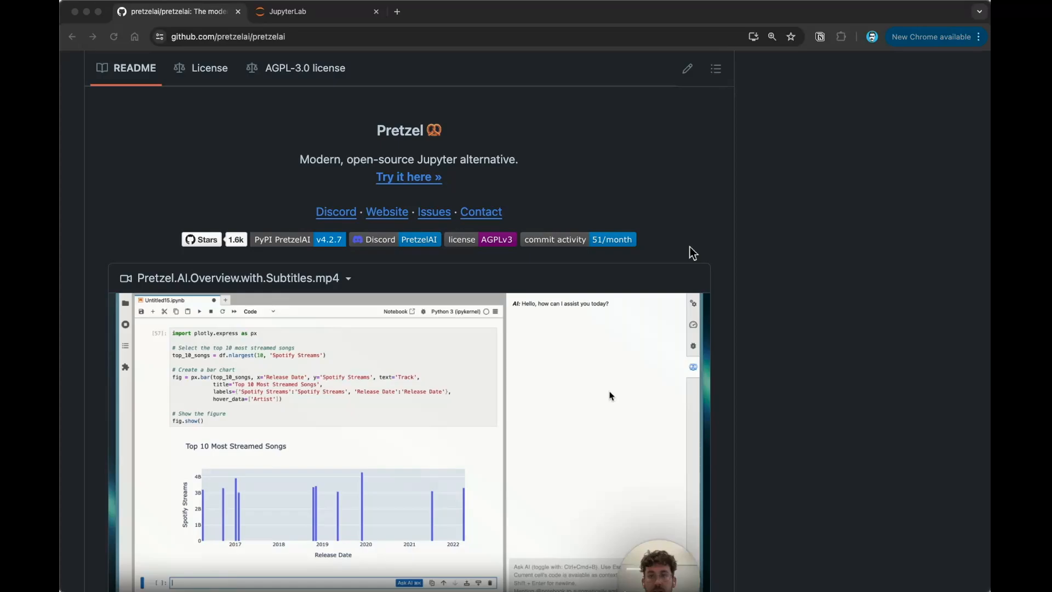
mouse_move(401, 139)
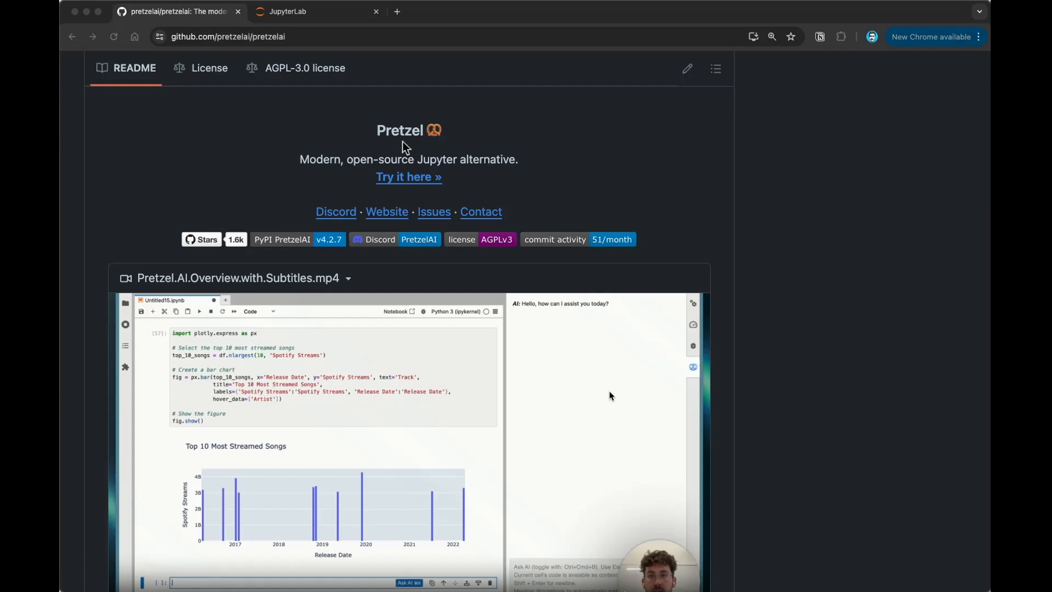
mouse_move(465, 141)
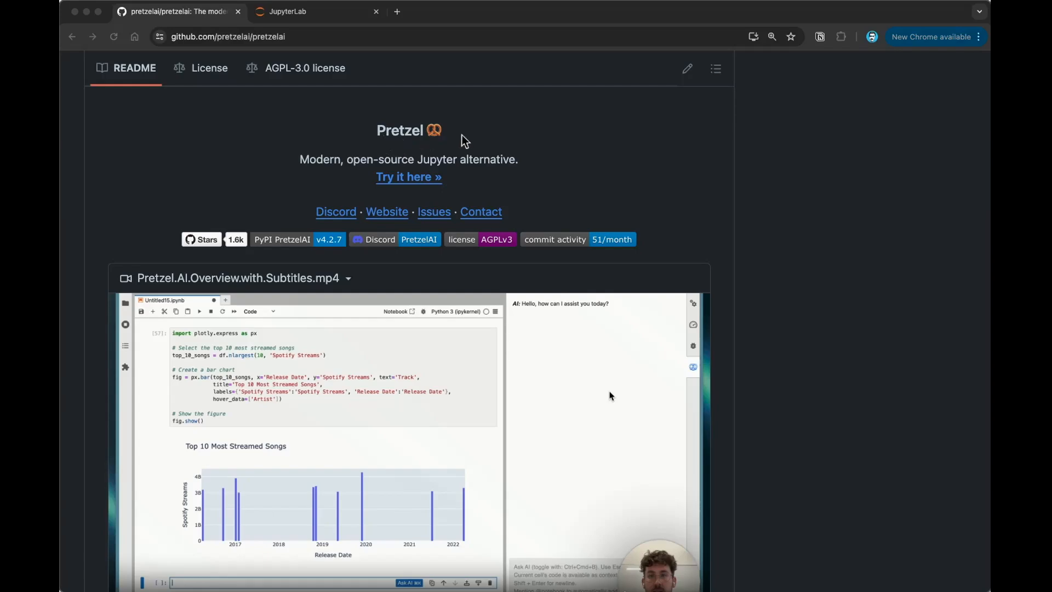
mouse_move(533, 170)
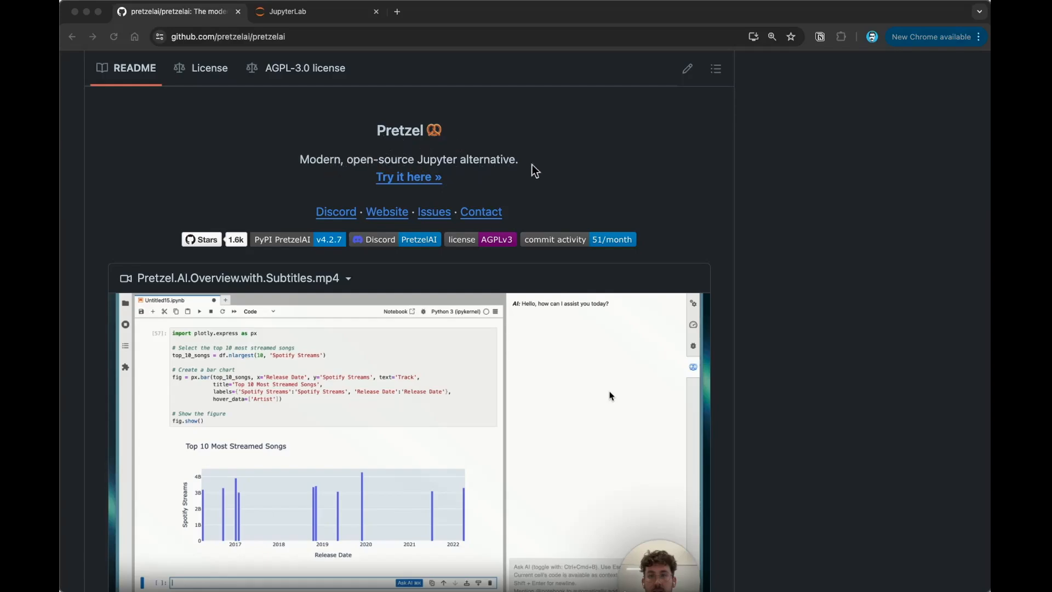
Scroll the pretzelai README past the overview video to the description and Quick Start.
scroll(down, 3)
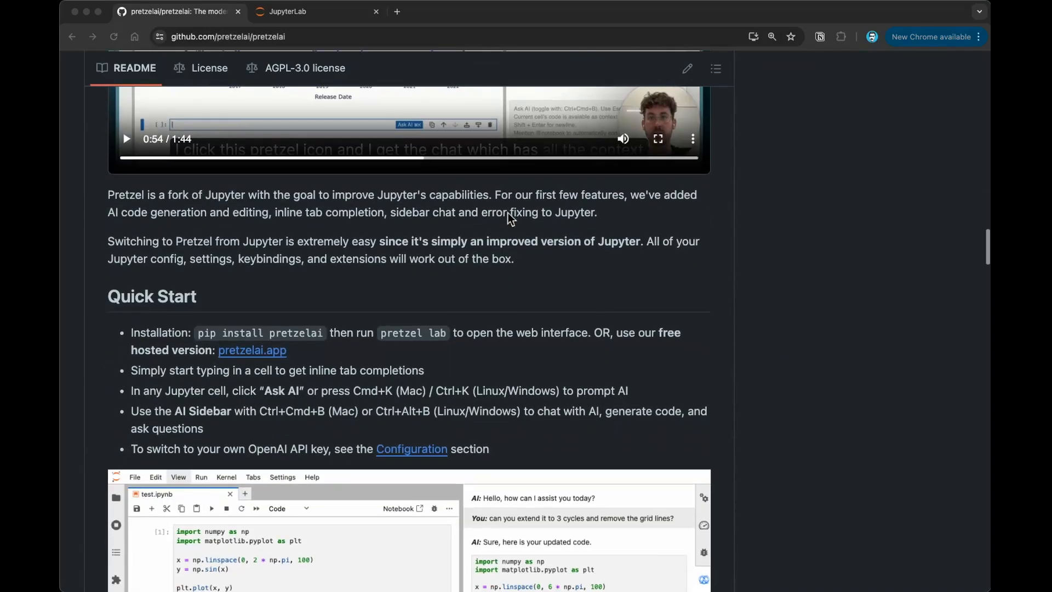
mouse_move(222, 202)
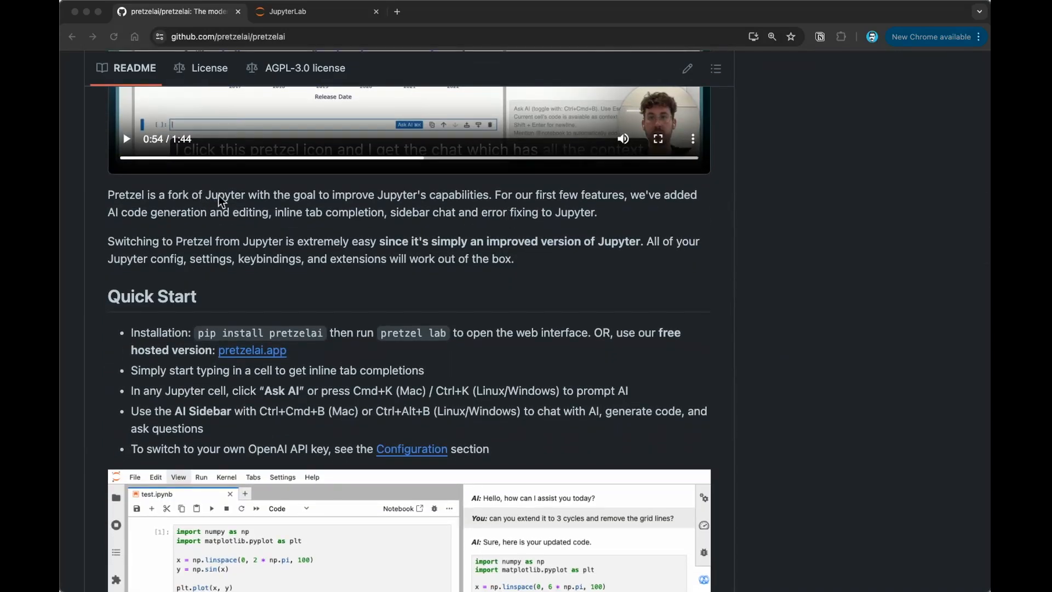
mouse_move(444, 211)
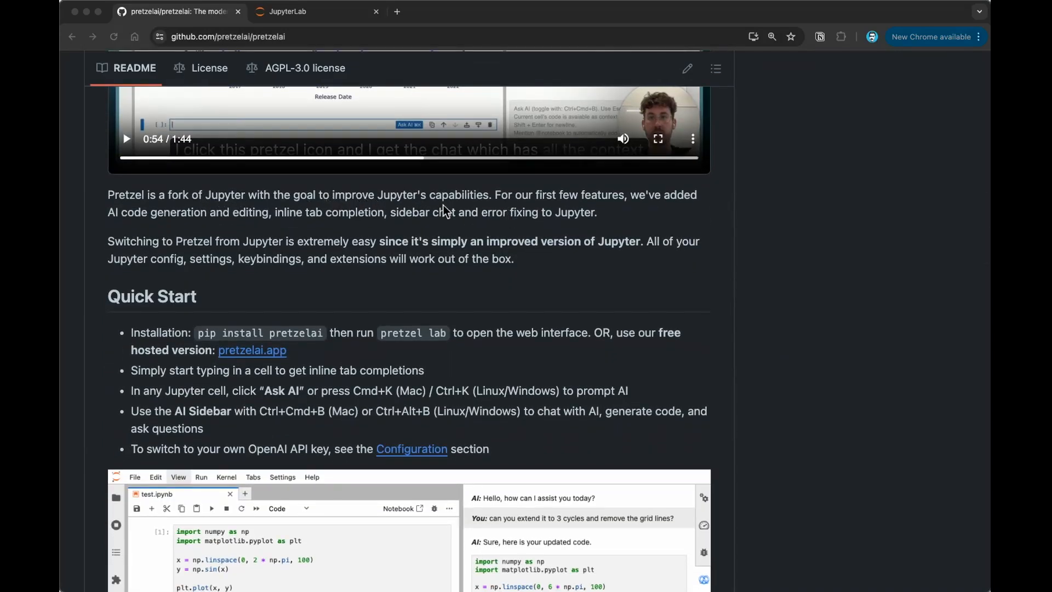
mouse_move(485, 206)
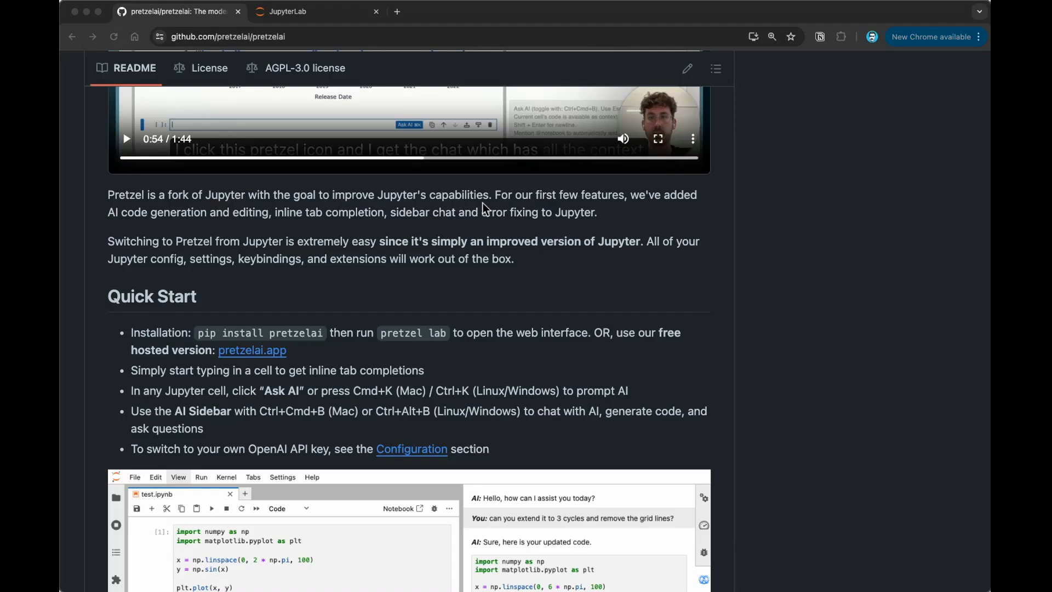
mouse_move(645, 232)
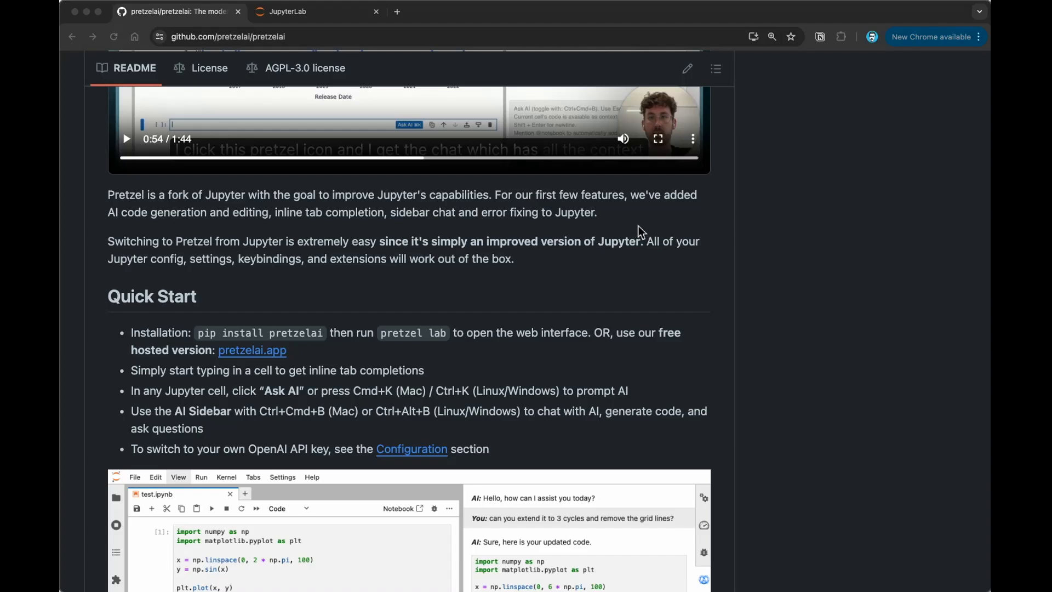
mouse_move(603, 236)
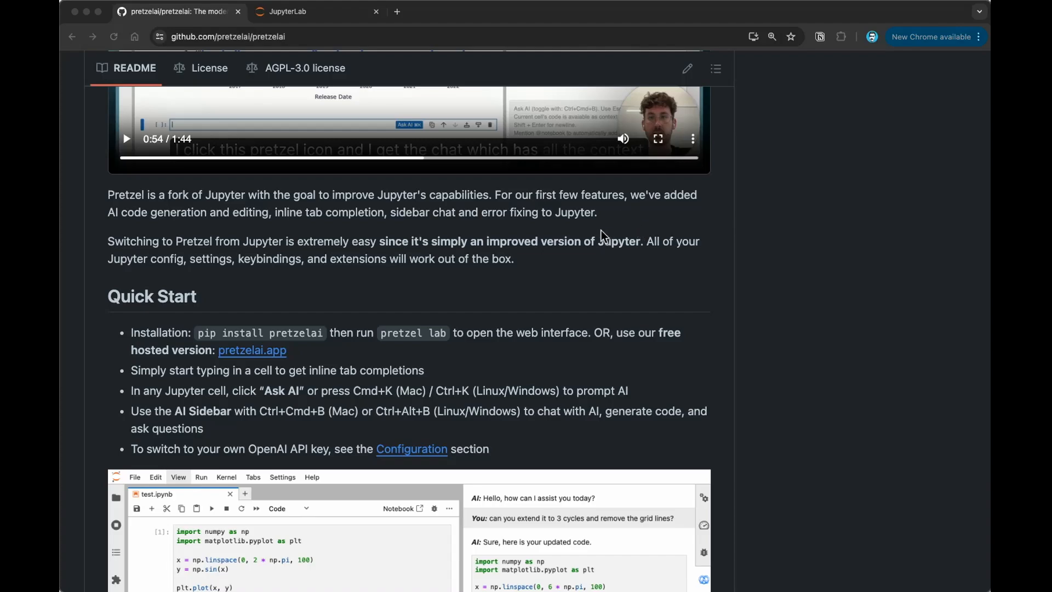
mouse_move(597, 319)
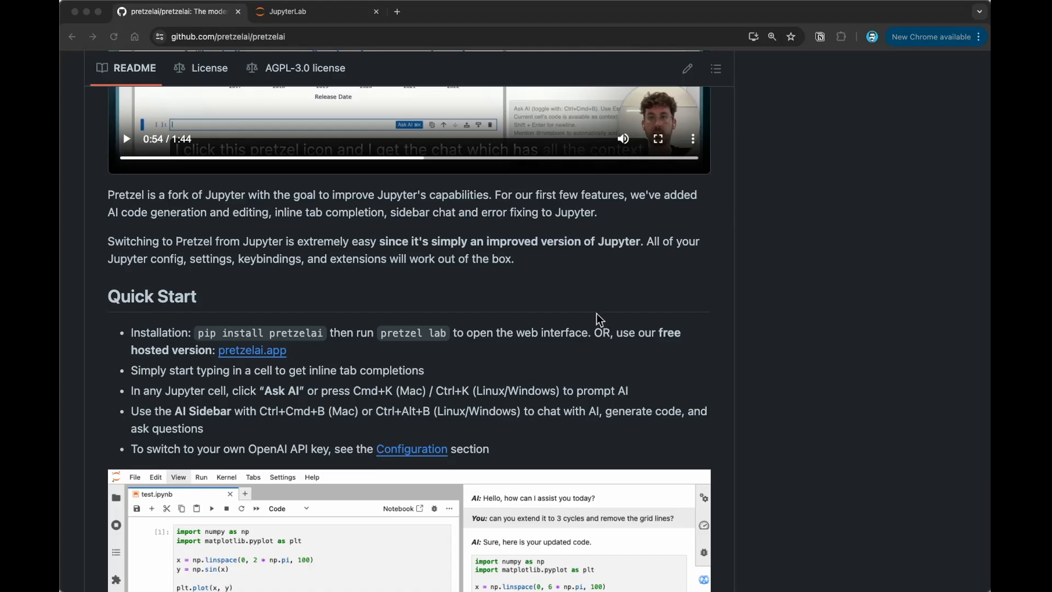
mouse_move(543, 303)
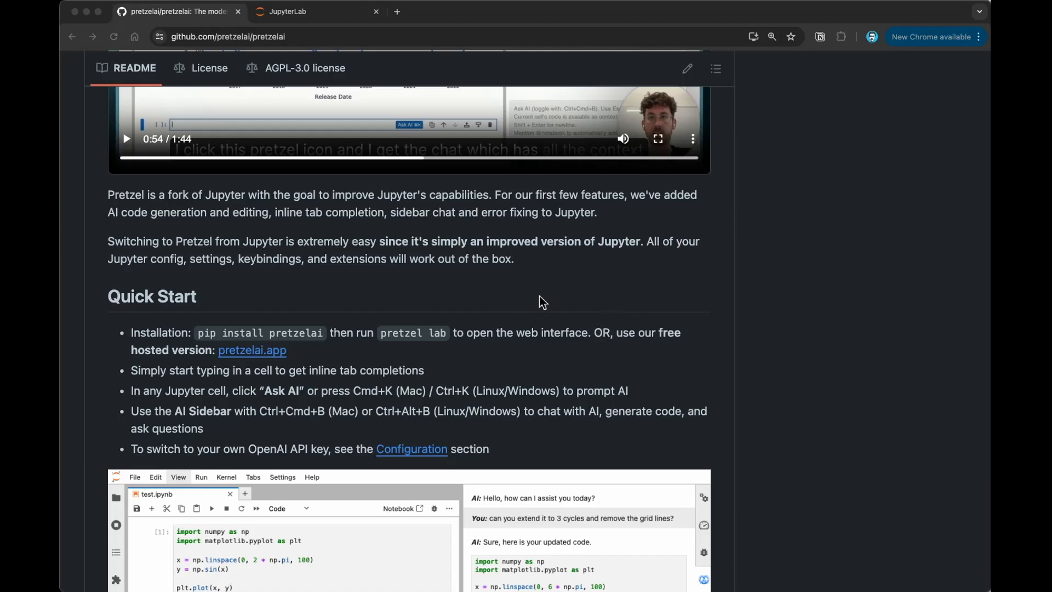
scroll(down, 3)
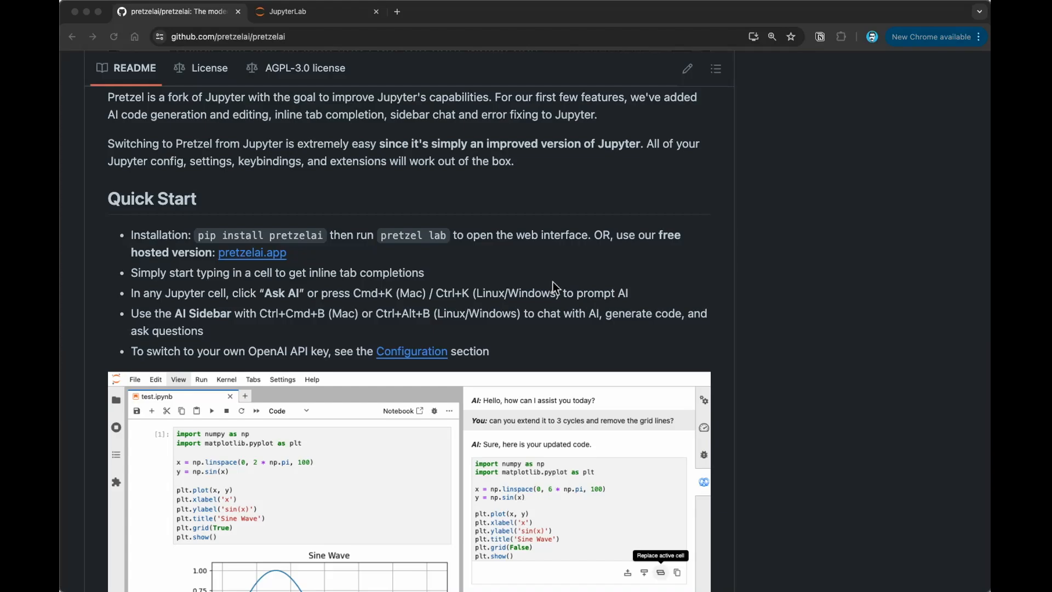
Scroll the README down to the Installation section with the pip install pretzelai command.
scroll(down, 3)
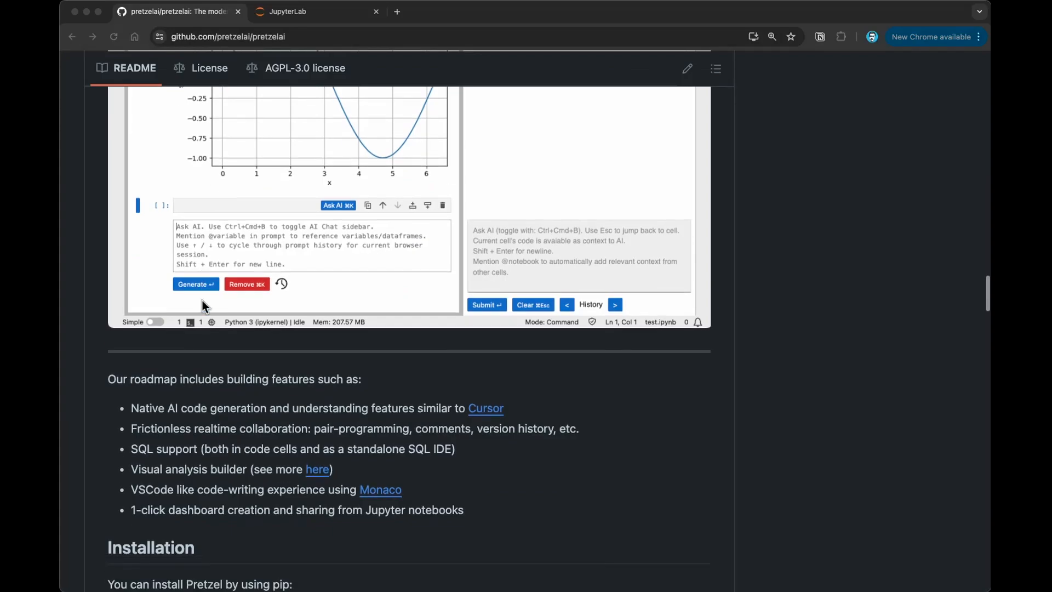
scroll(down, 3)
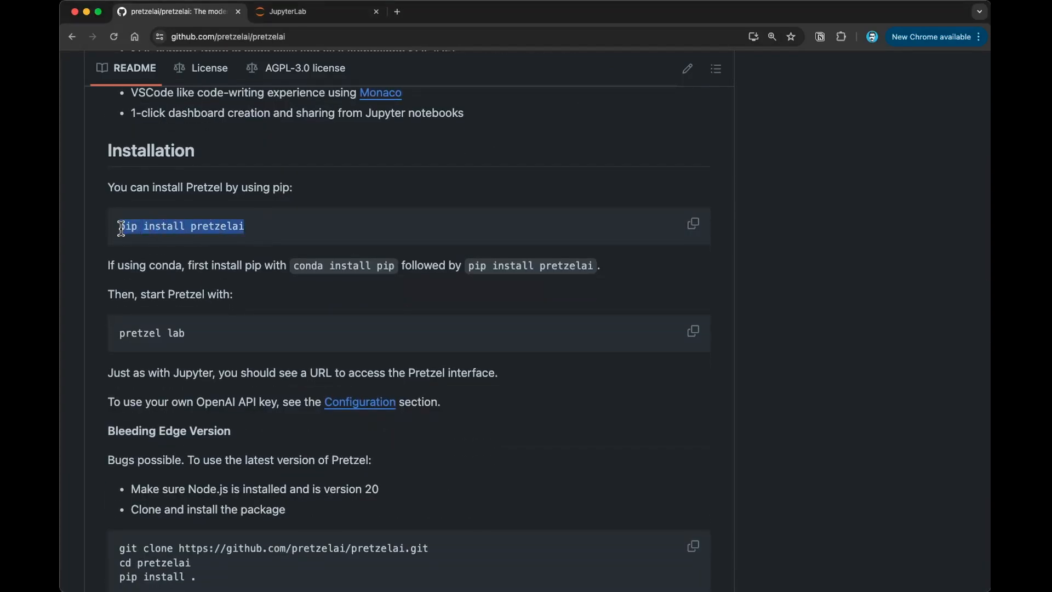
mouse_move(244, 208)
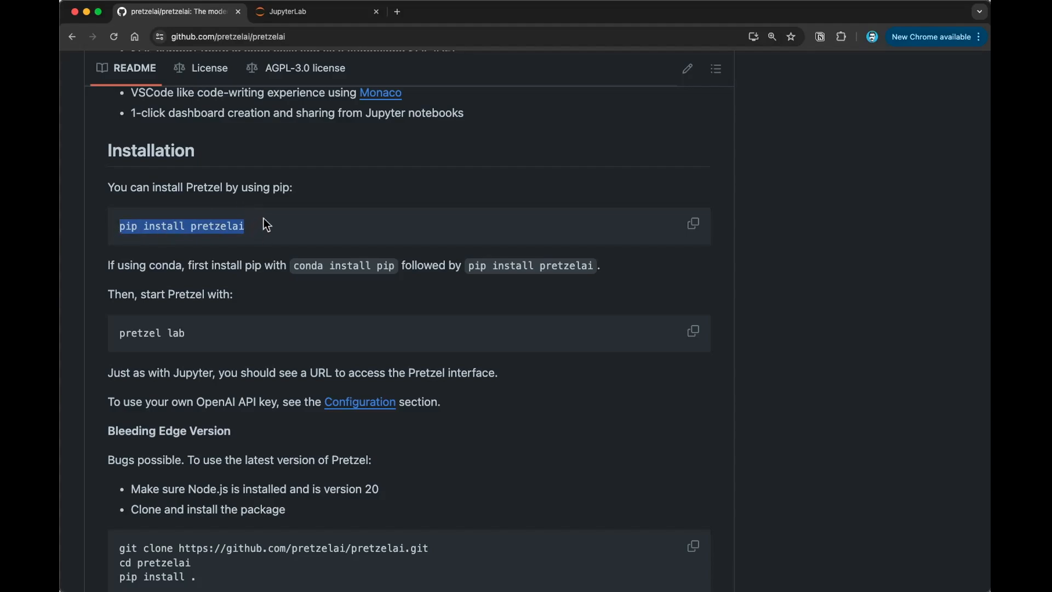
mouse_move(350, 261)
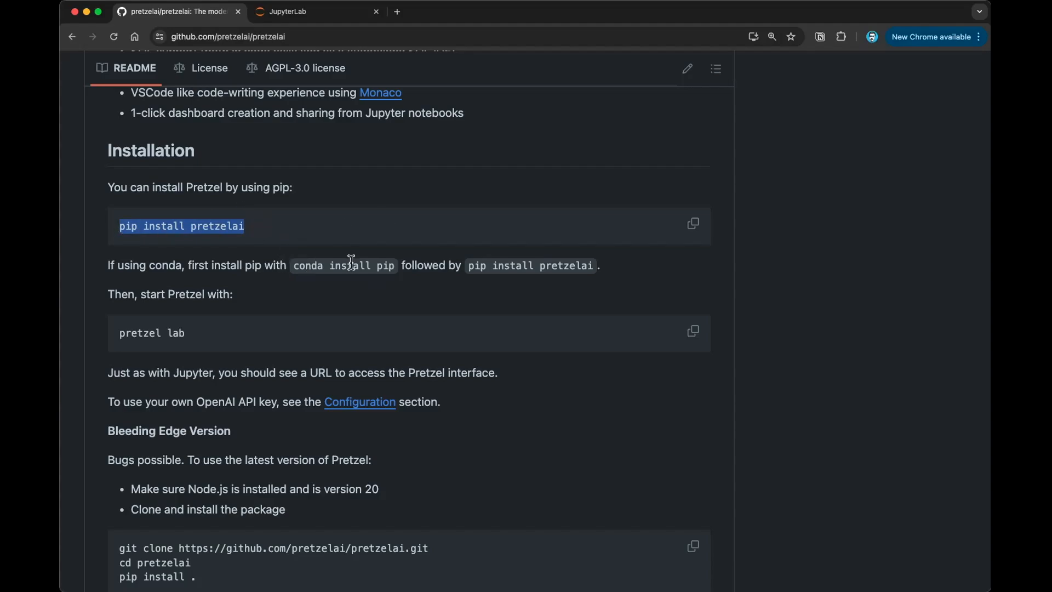
mouse_move(179, 336)
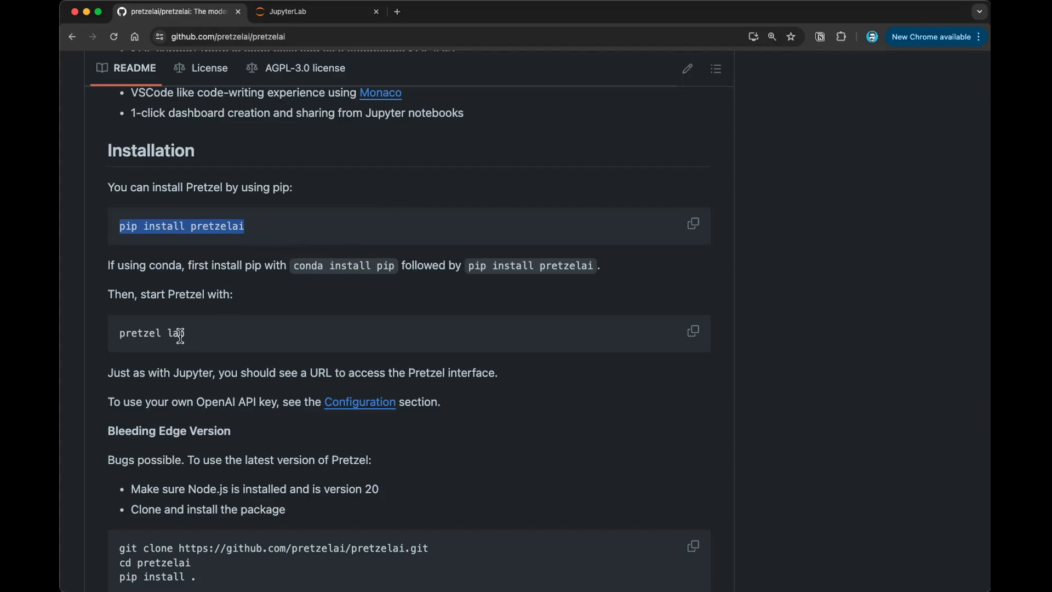
mouse_move(134, 292)
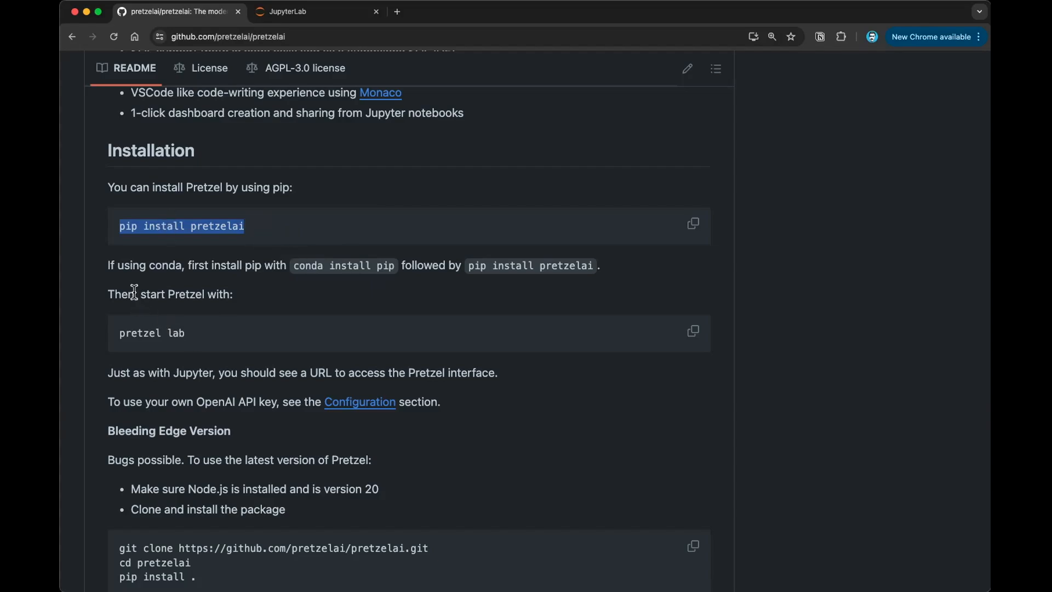
mouse_move(167, 294)
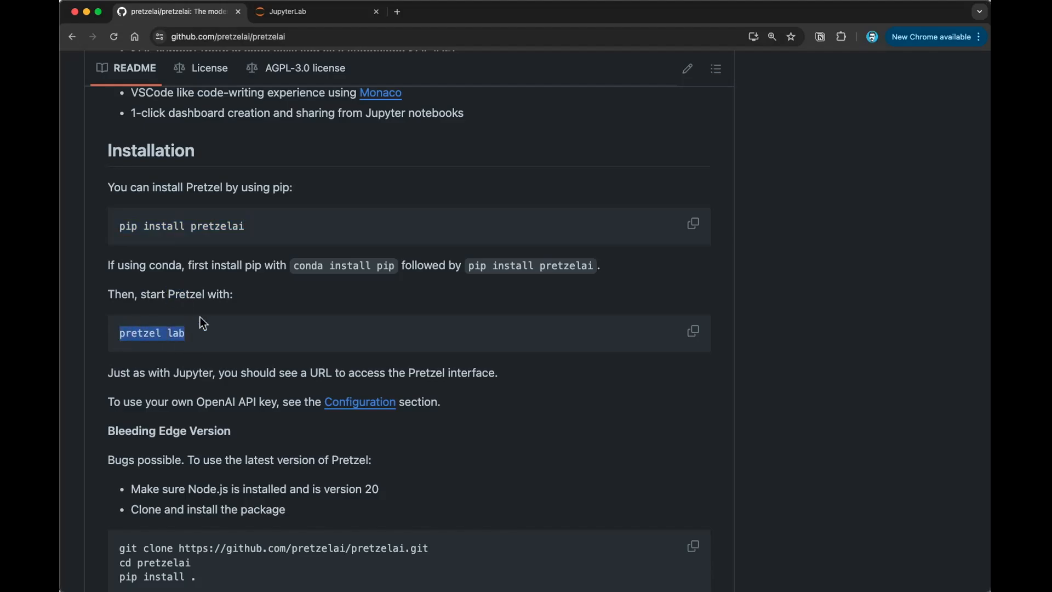
Switch to the running Pretzel Lab launcher at localhost:8888 listing ml-potw.csv and Untitled.ipynb.
click(313, 11)
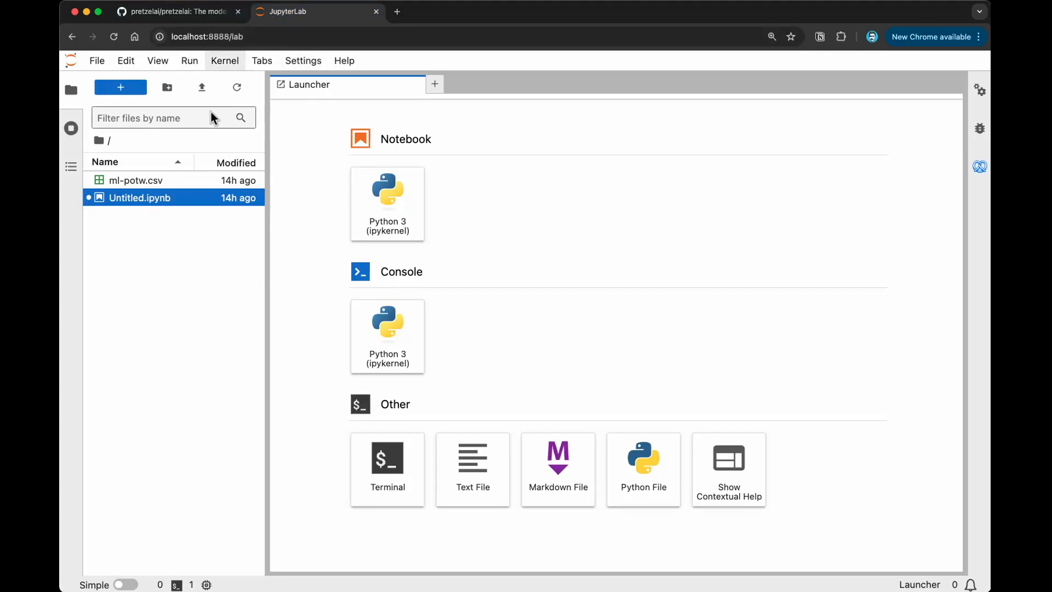
mouse_move(446, 225)
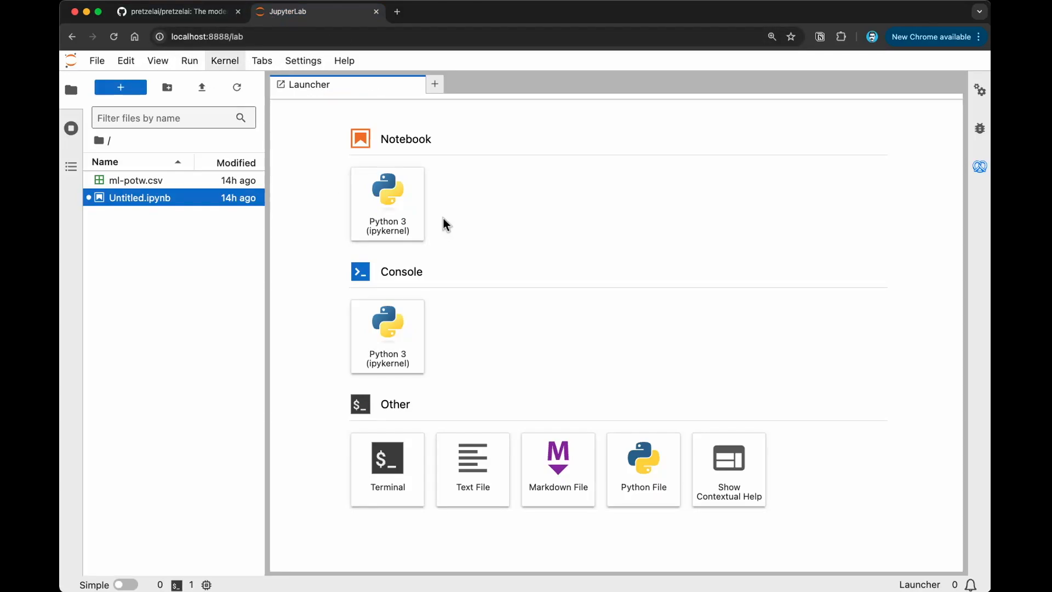
mouse_move(431, 169)
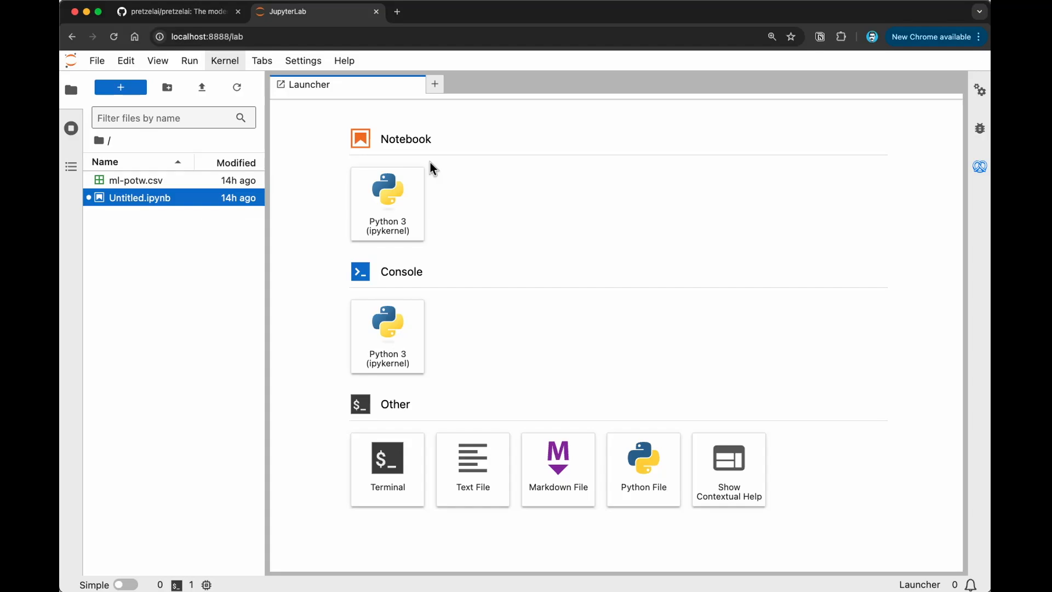
mouse_move(424, 173)
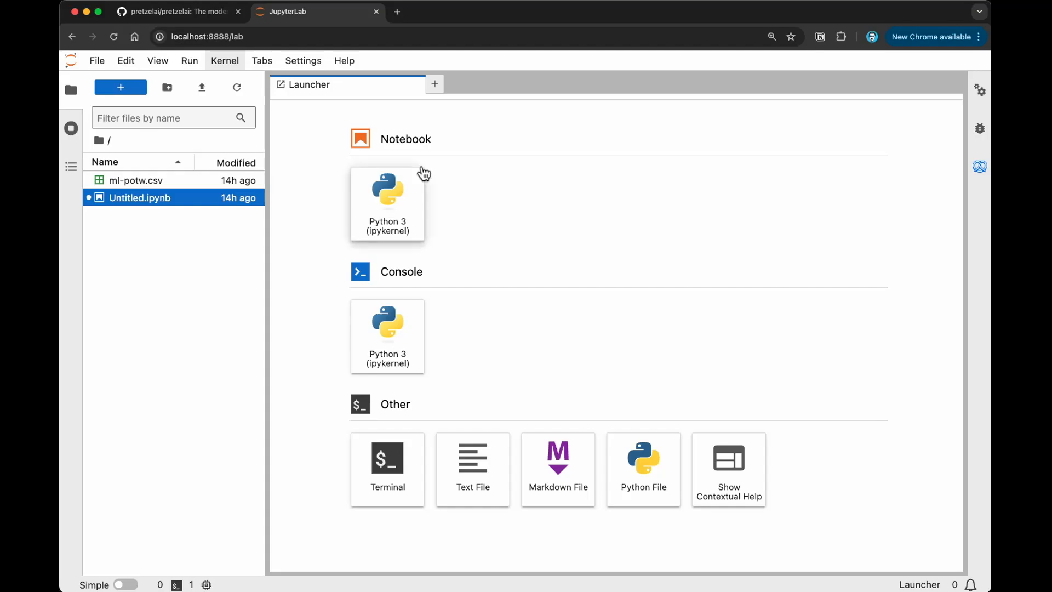
mouse_move(423, 170)
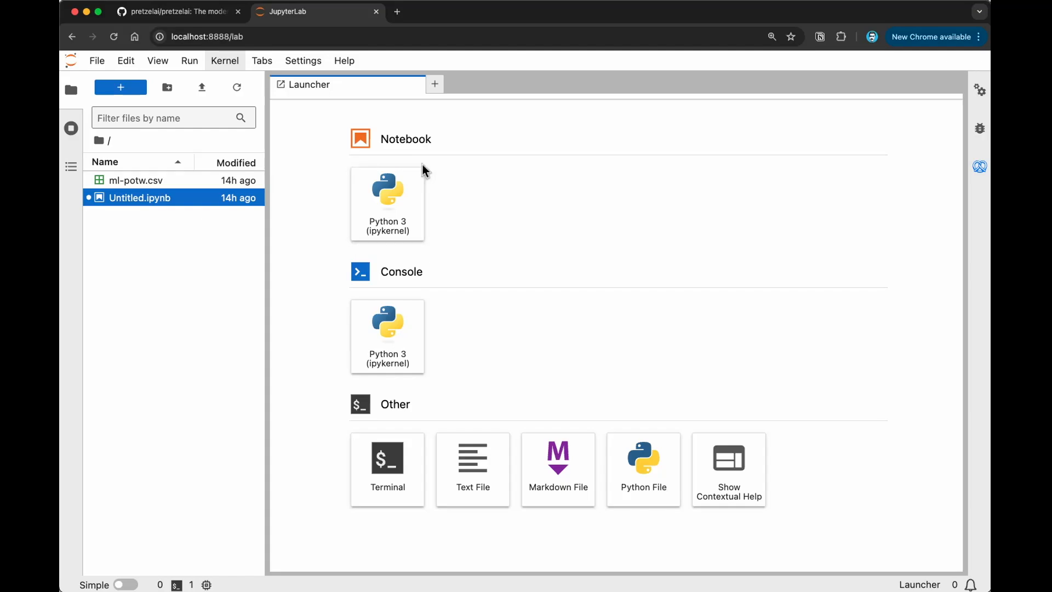
Search the GitHub README for 'mistral' to reach the Codestral inline completion note.
click(178, 11)
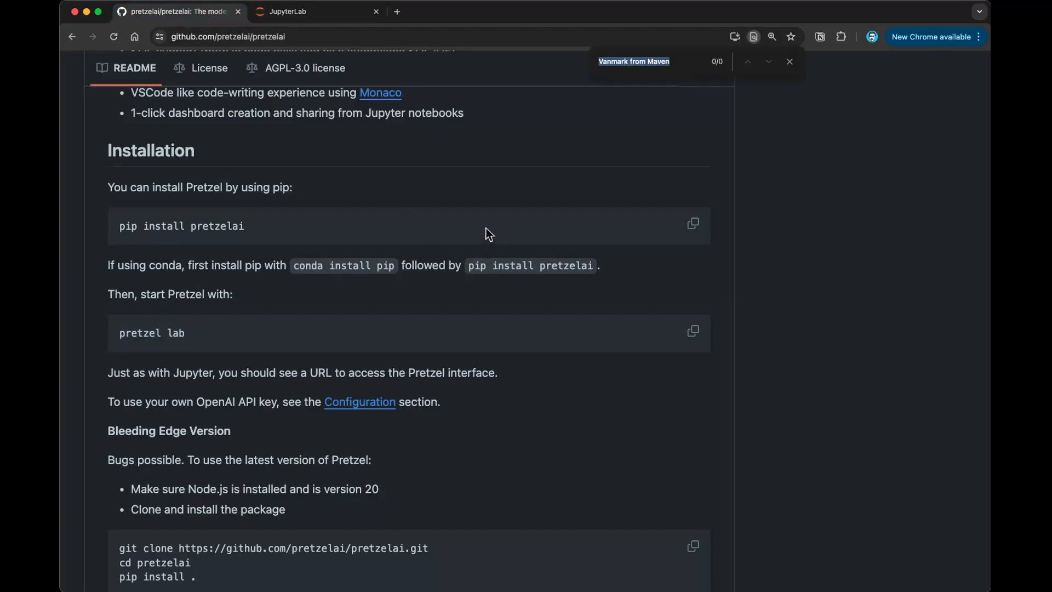
text(mistral)
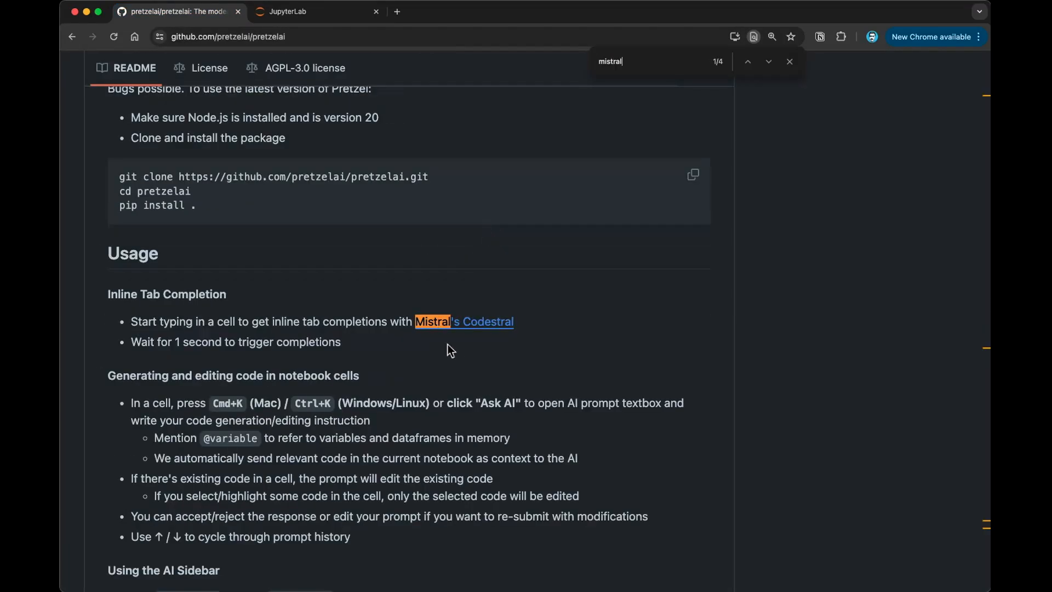
mouse_move(388, 326)
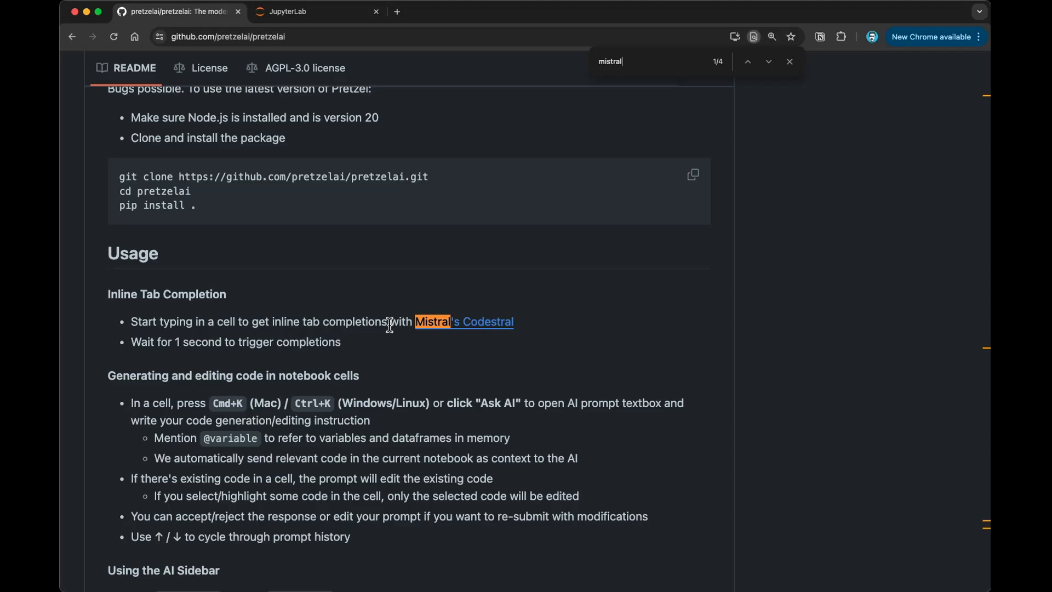
mouse_move(513, 335)
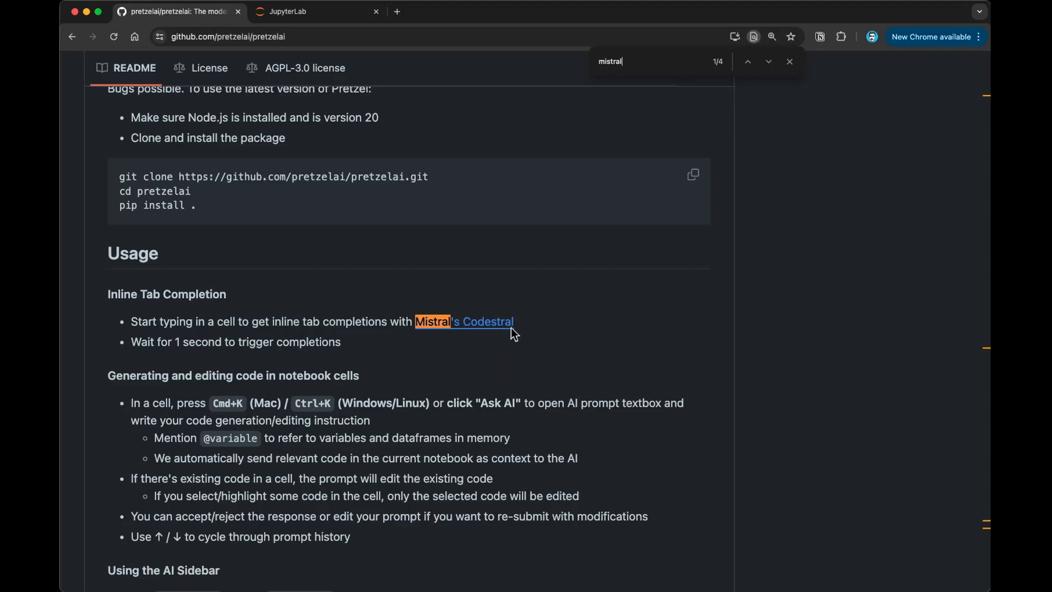
mouse_move(376, 359)
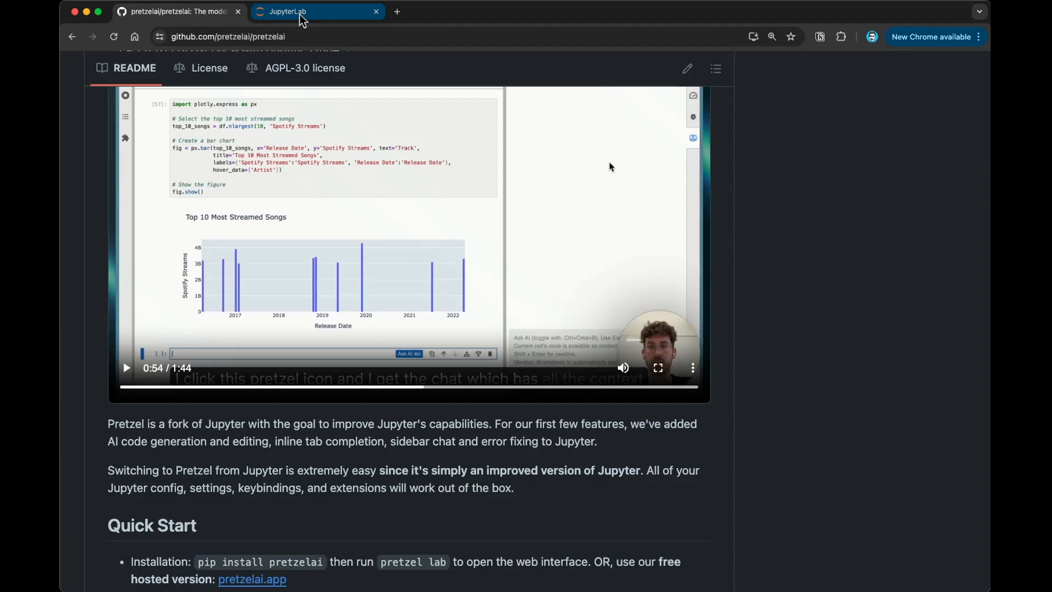
Return to the JupyterLab launcher tab with ml-potw.csv in the file browser.
click(316, 11)
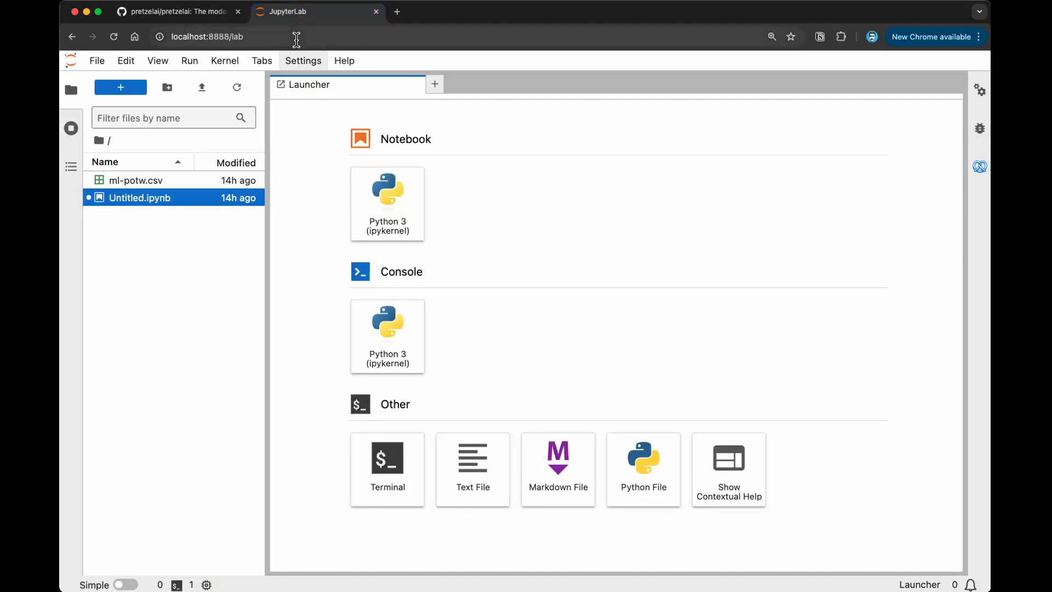
mouse_move(269, 157)
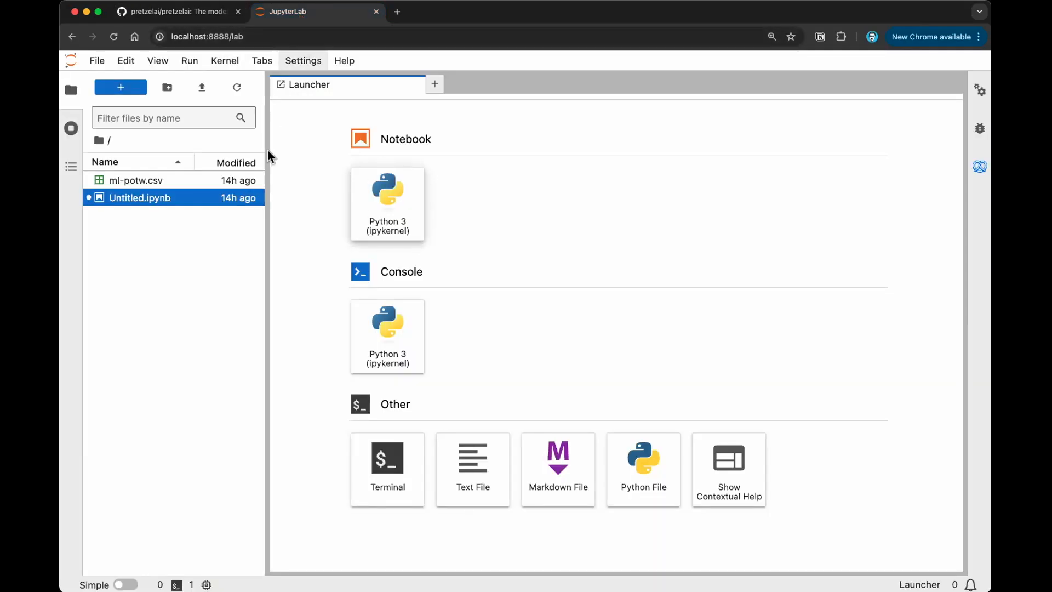
mouse_move(417, 174)
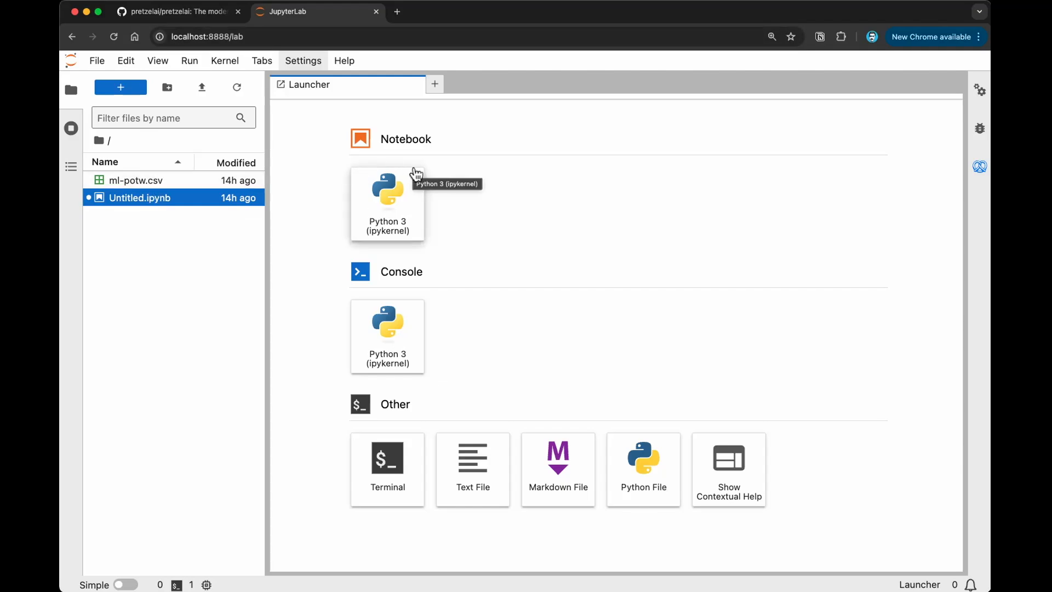
mouse_move(156, 309)
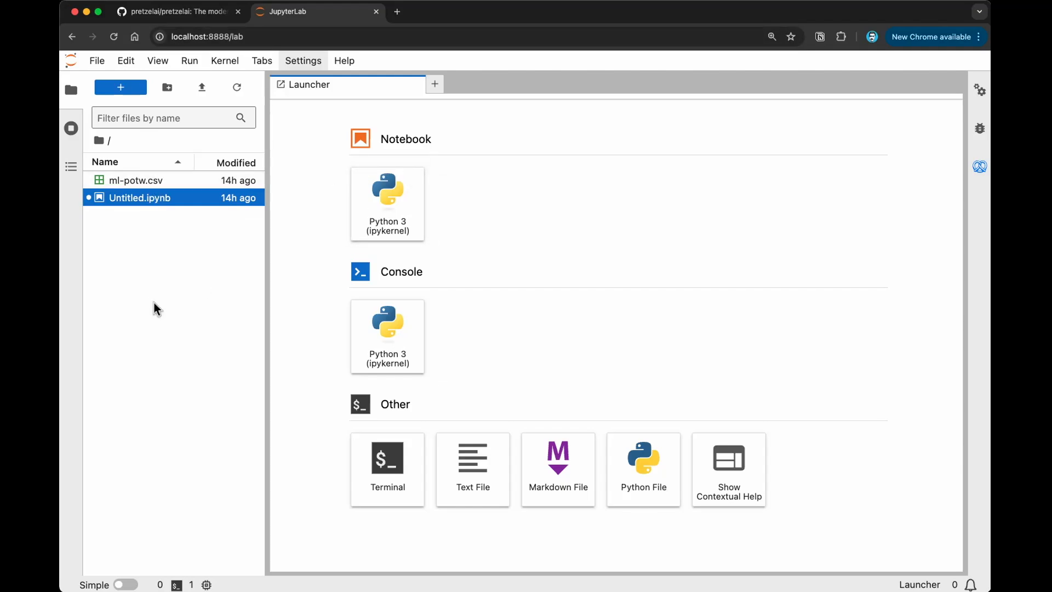
mouse_move(136, 180)
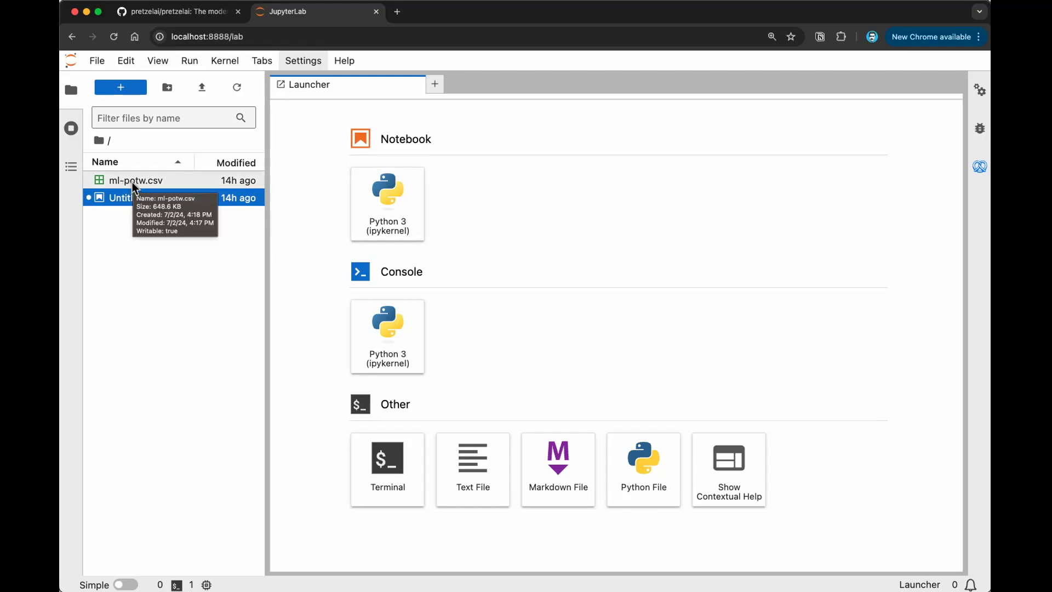
mouse_move(146, 186)
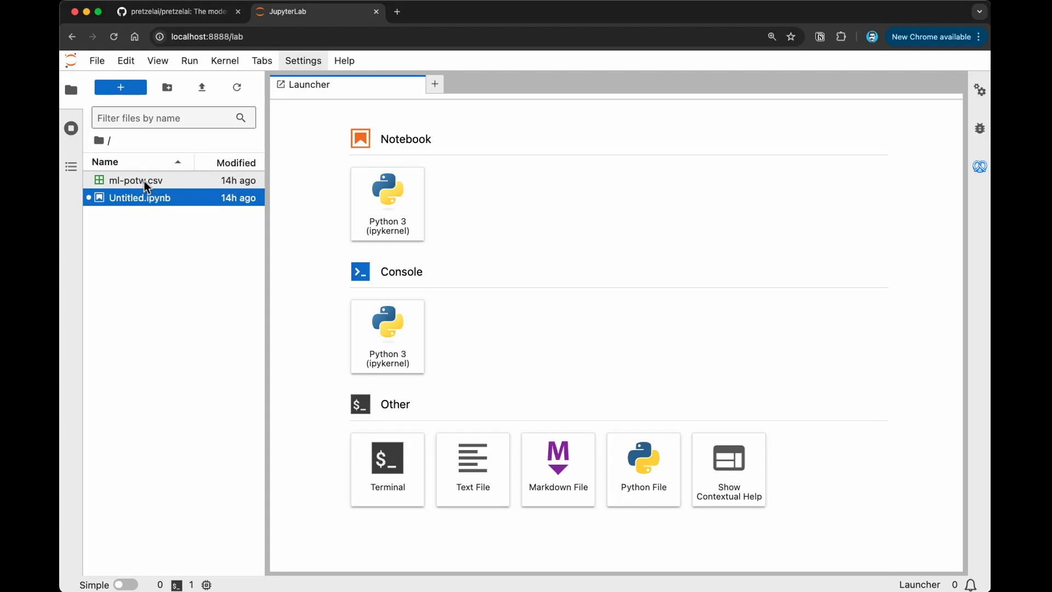
mouse_move(134, 180)
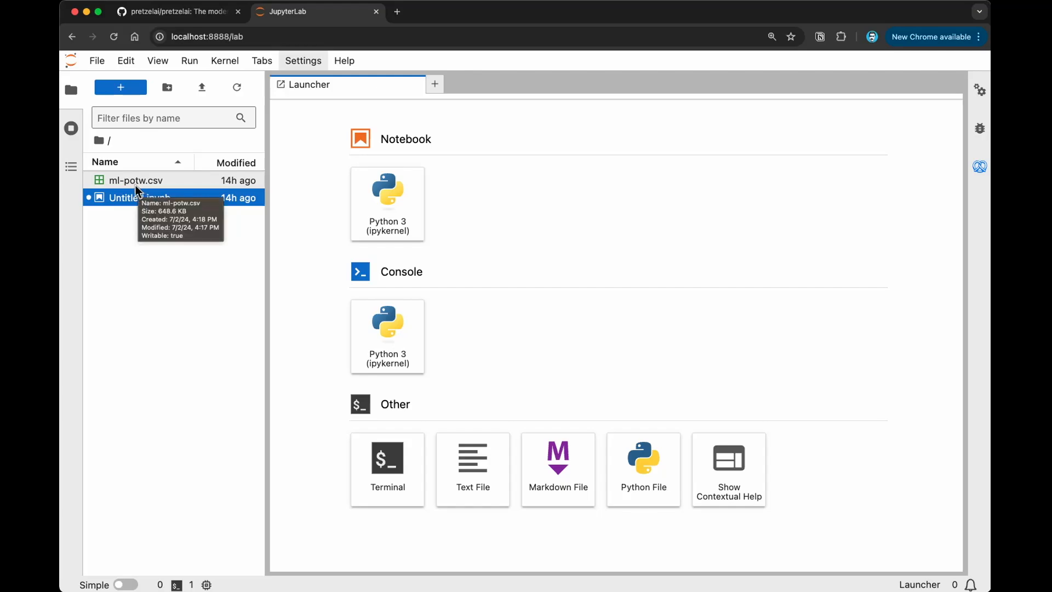
mouse_move(190, 295)
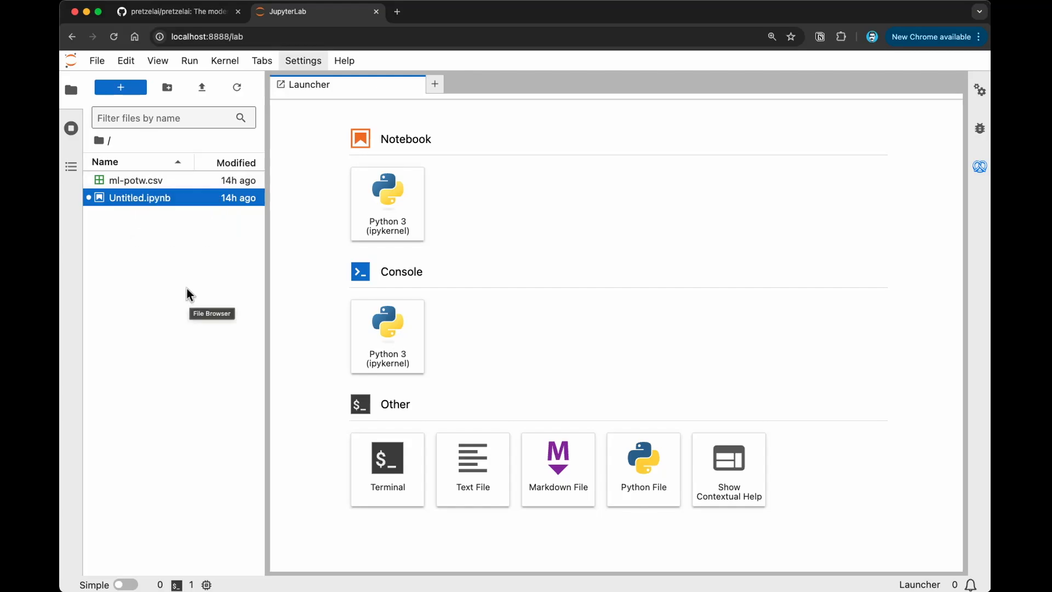
mouse_move(153, 184)
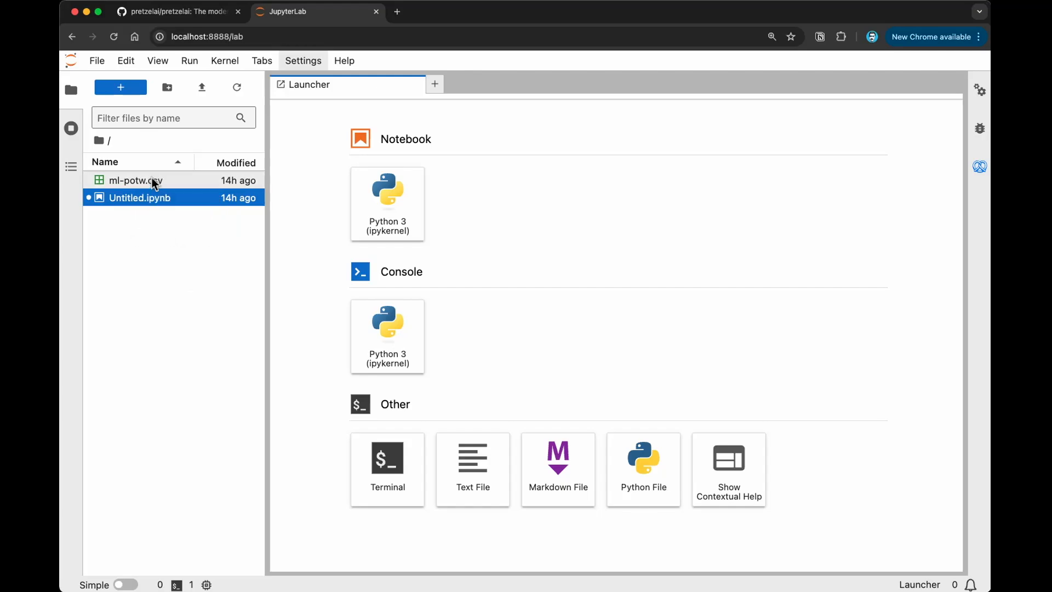
mouse_move(185, 270)
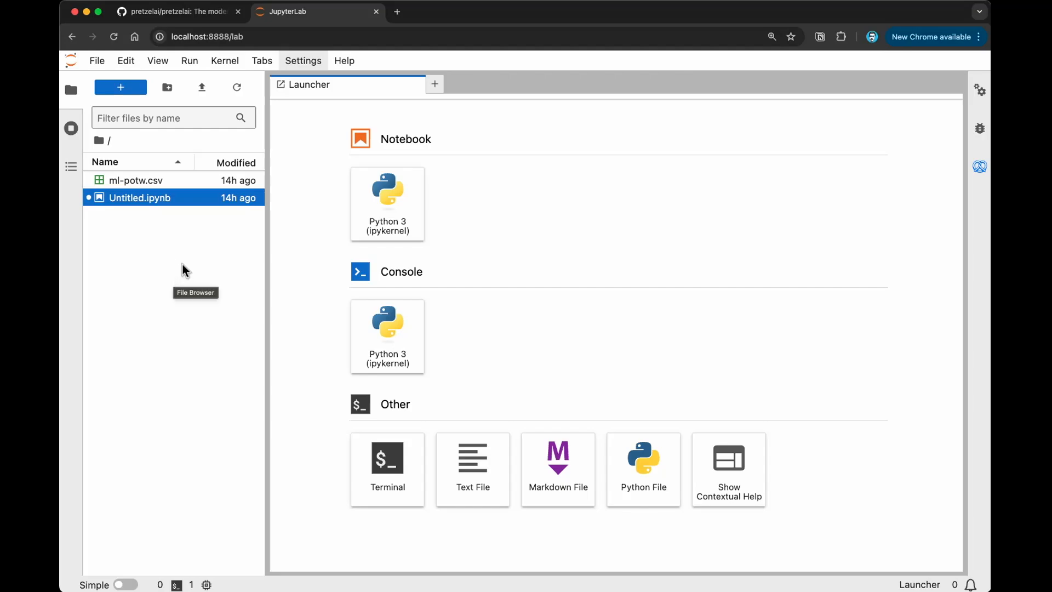
mouse_move(172, 252)
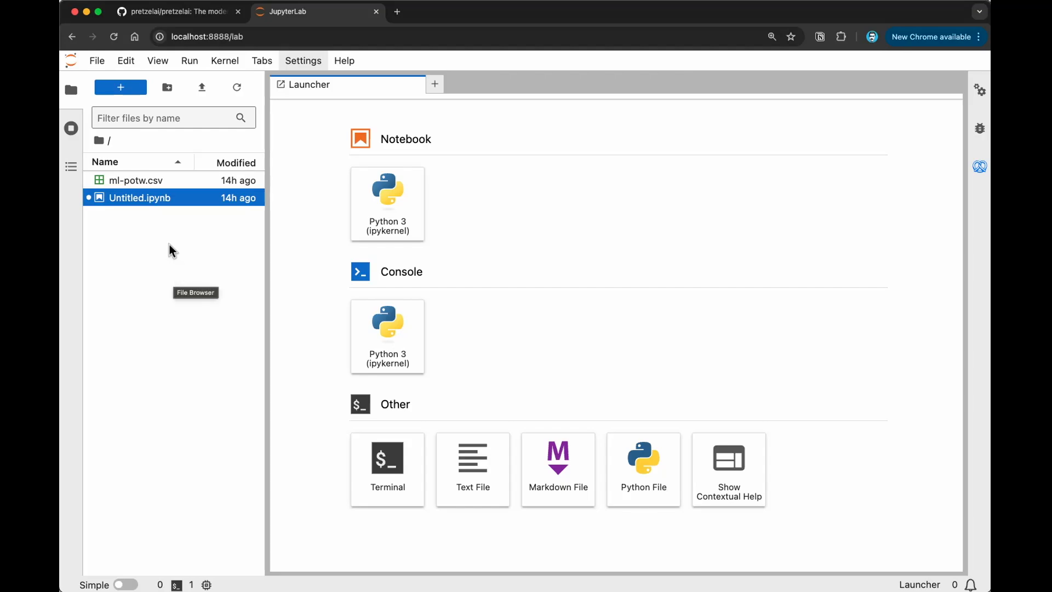
mouse_move(161, 184)
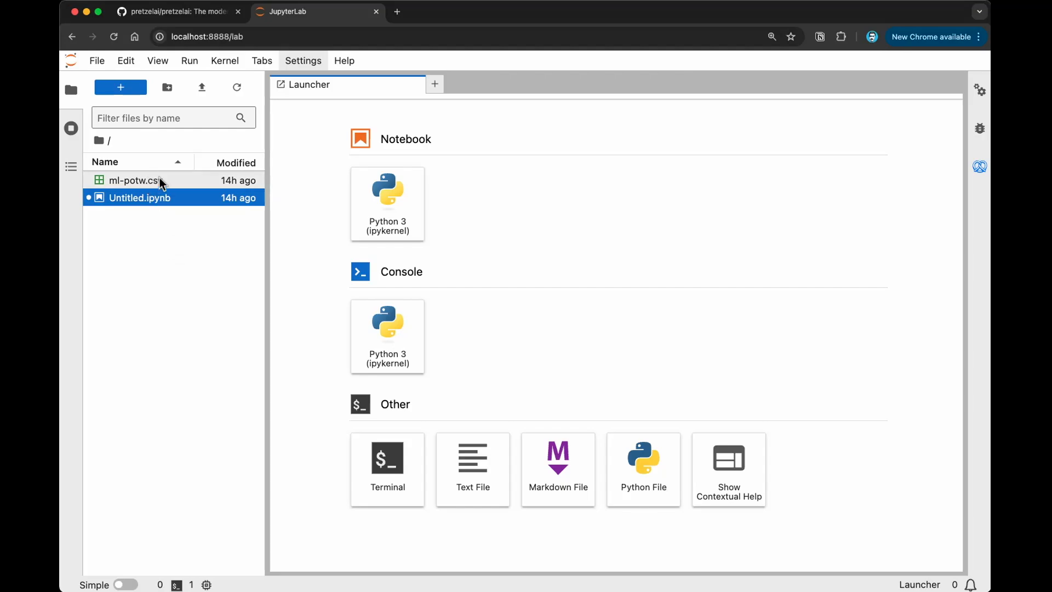
mouse_move(180, 243)
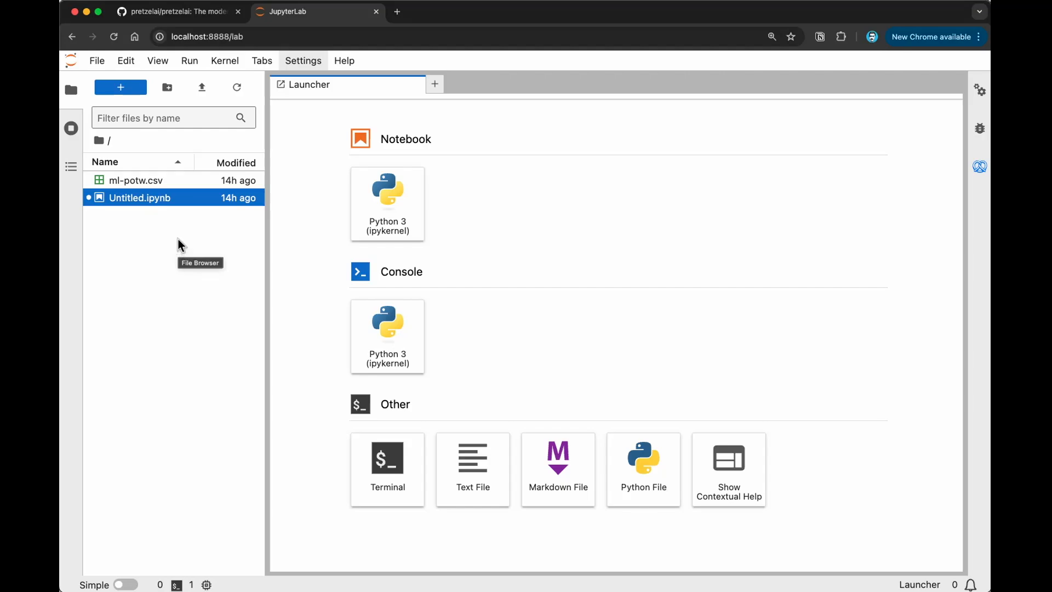
mouse_move(153, 180)
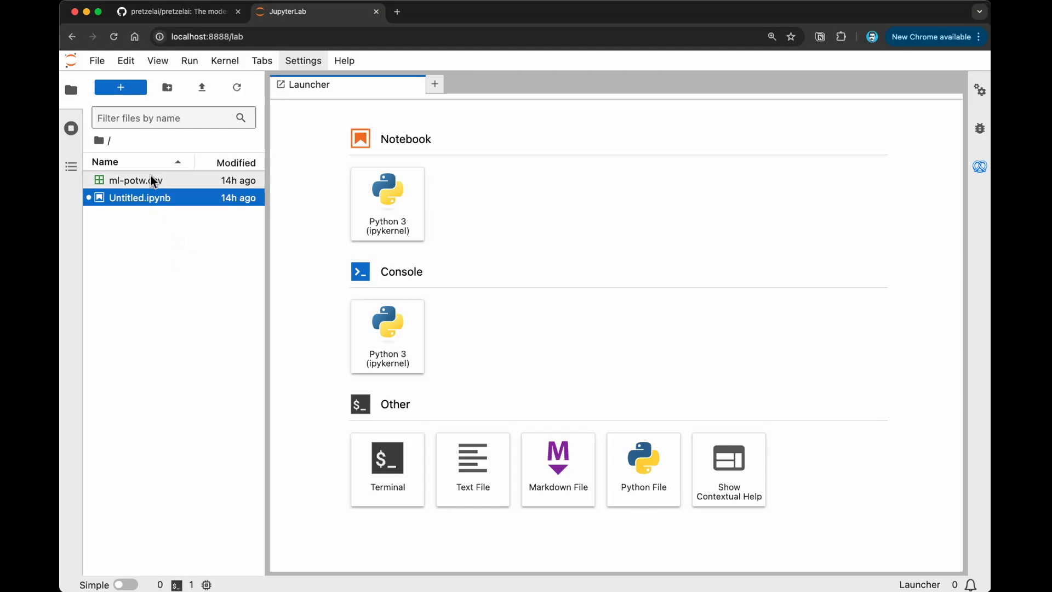
mouse_move(405, 199)
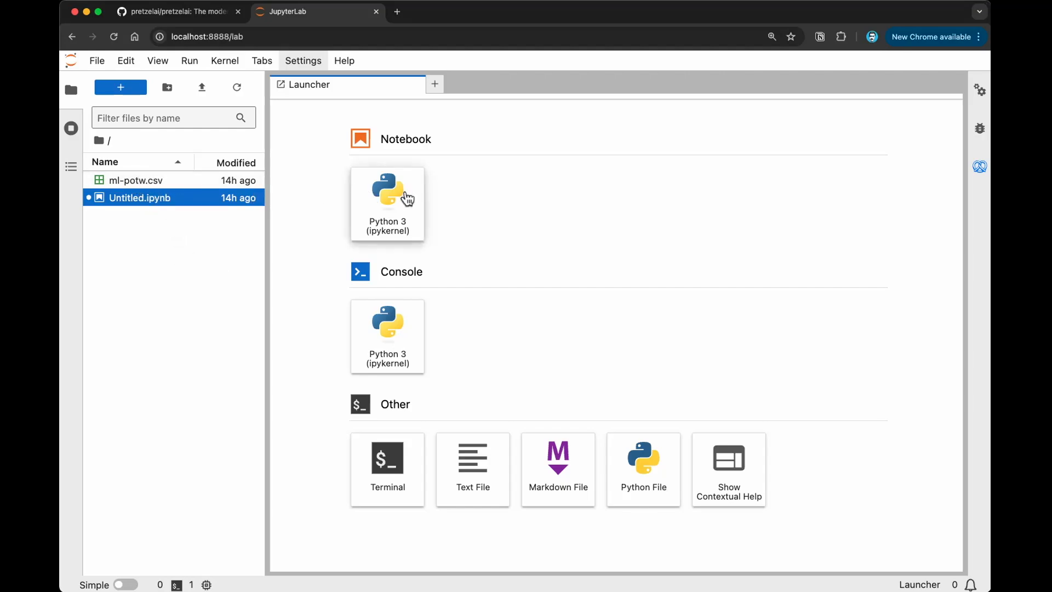
mouse_move(388, 195)
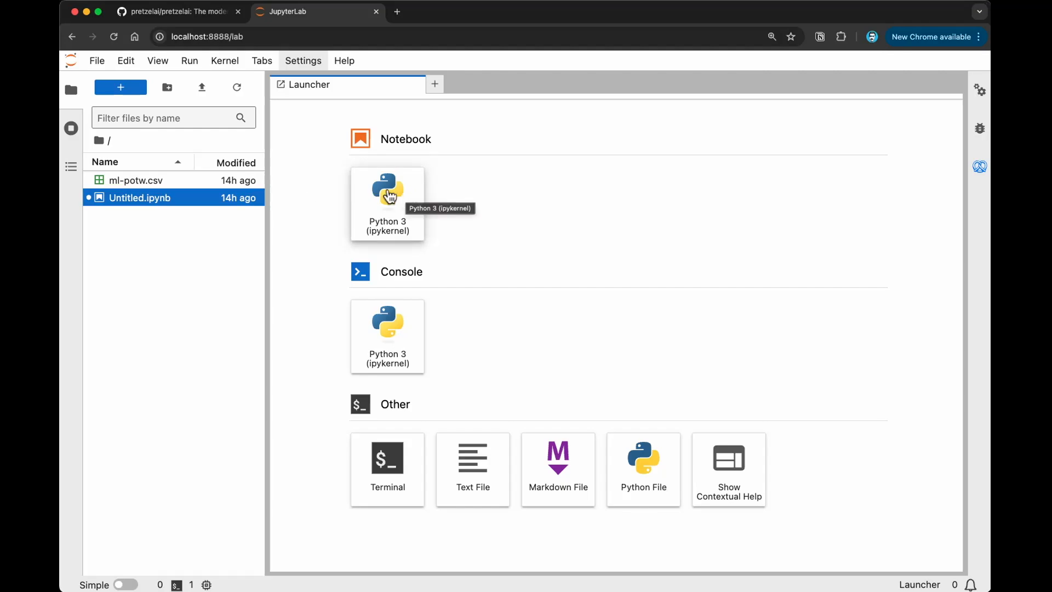
Create a Python 3 notebook and run a first cell 'import pandas as pd' from the AI completion.
click(70, 88)
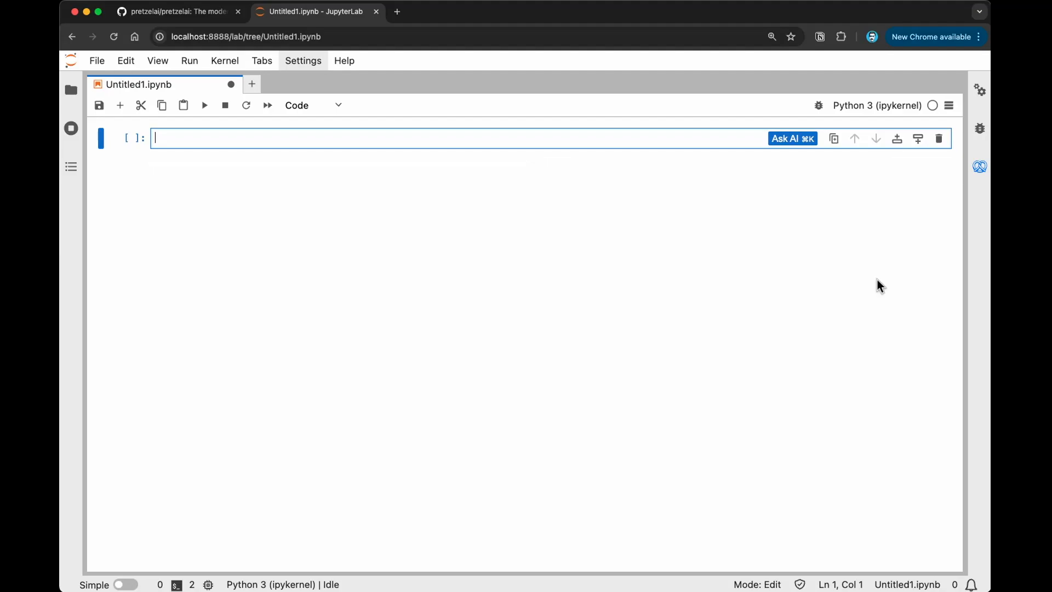
mouse_move(765, 130)
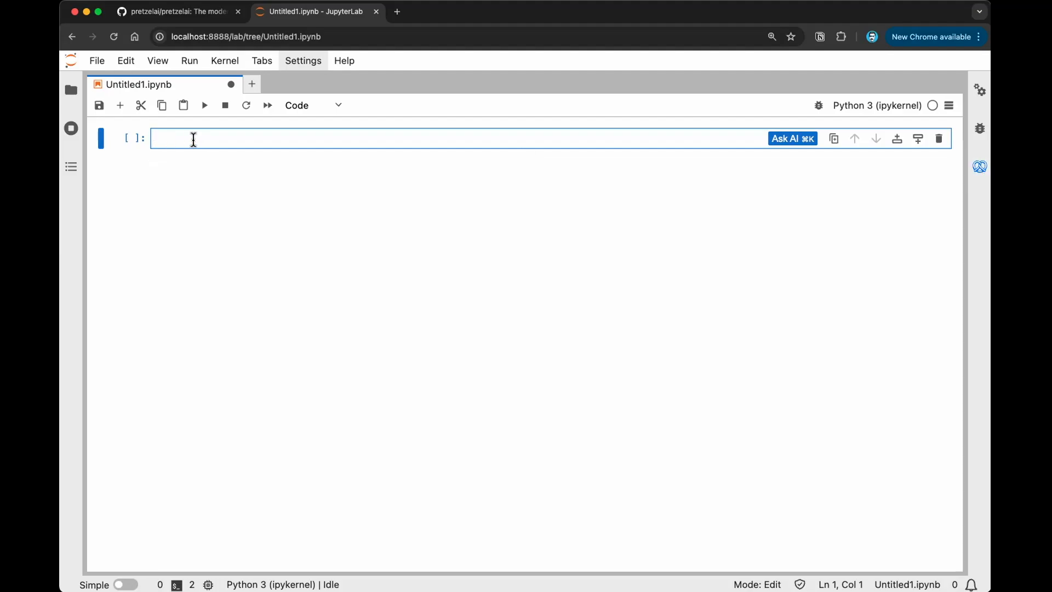
text(import pan)
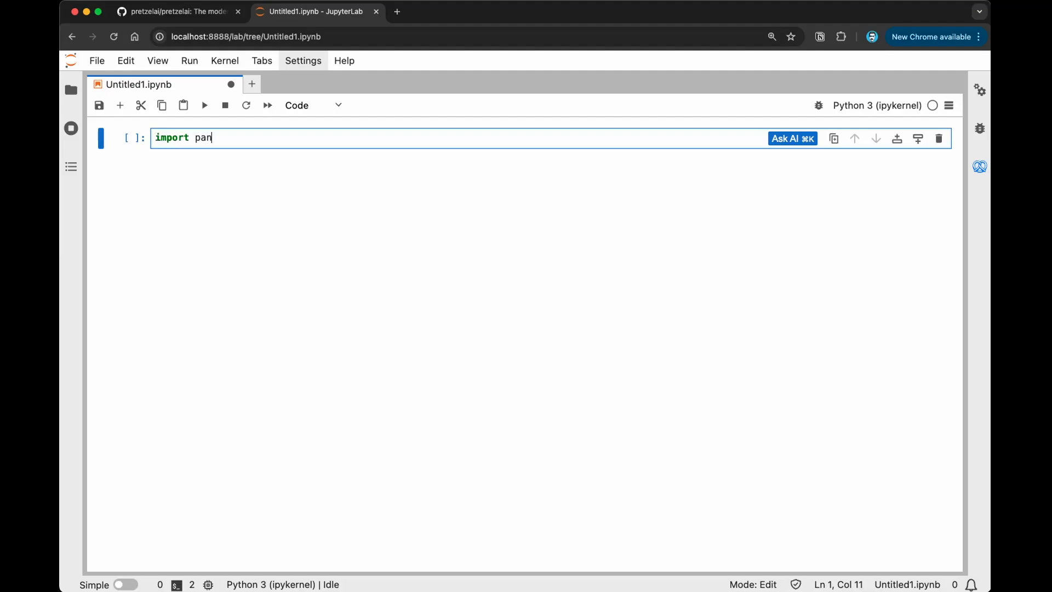
text(das a)
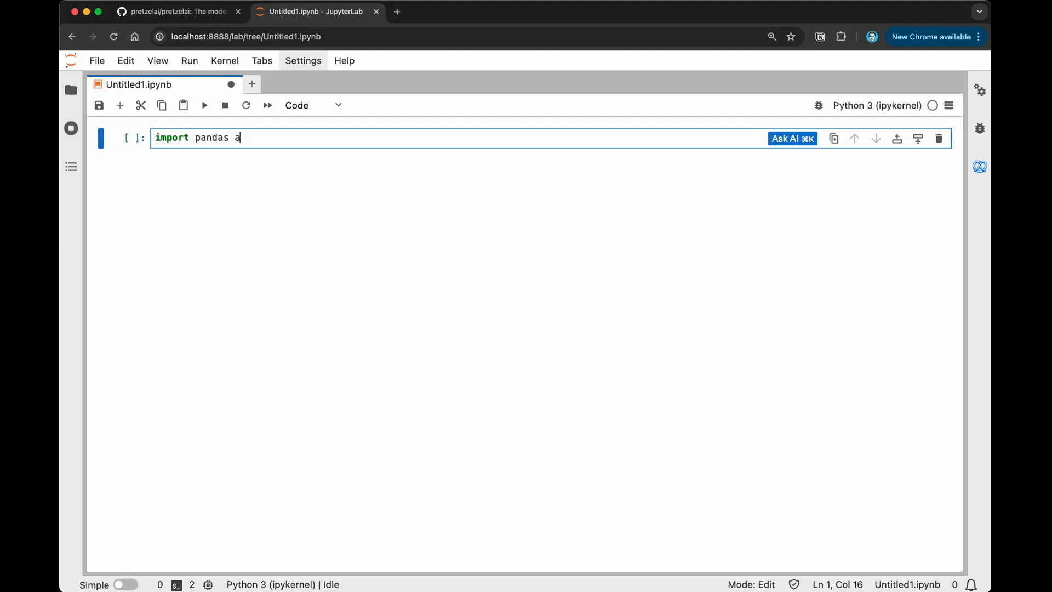
key(shift+Enter)
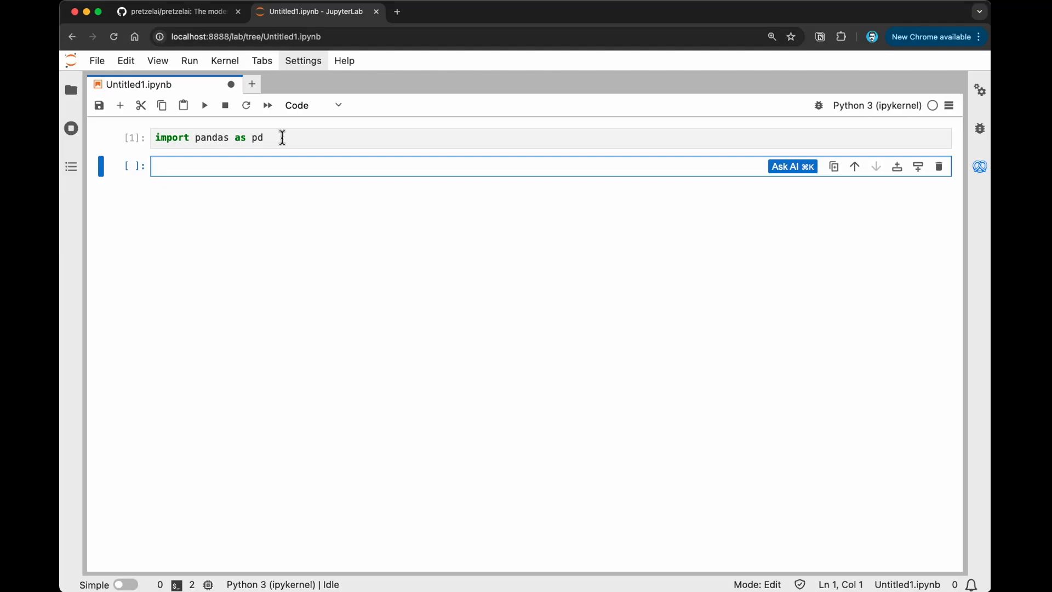
Start a comment with '#' in the next notebook cell.
text(#)
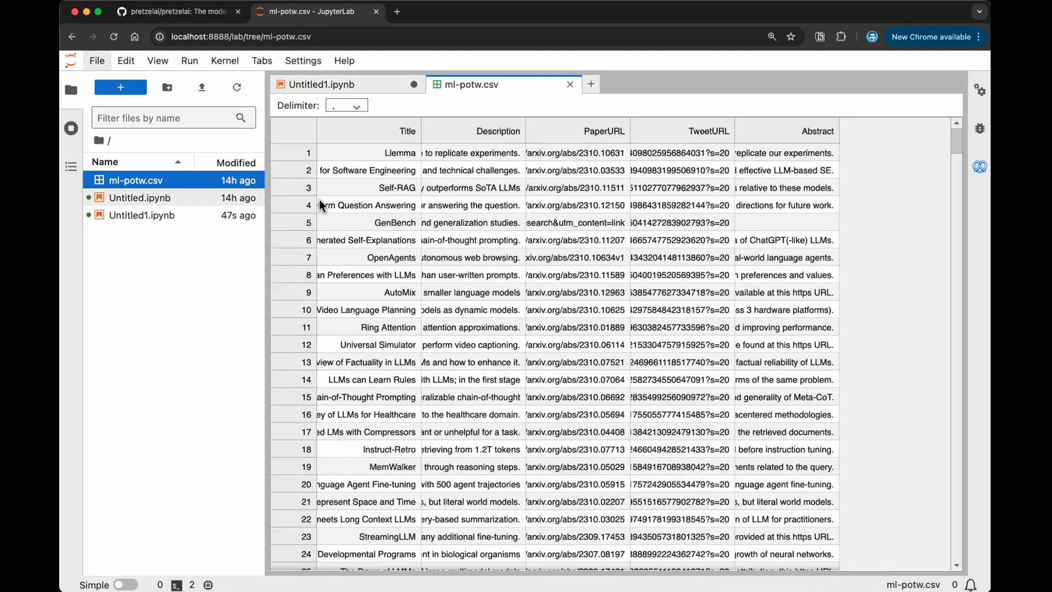
mouse_move(402, 181)
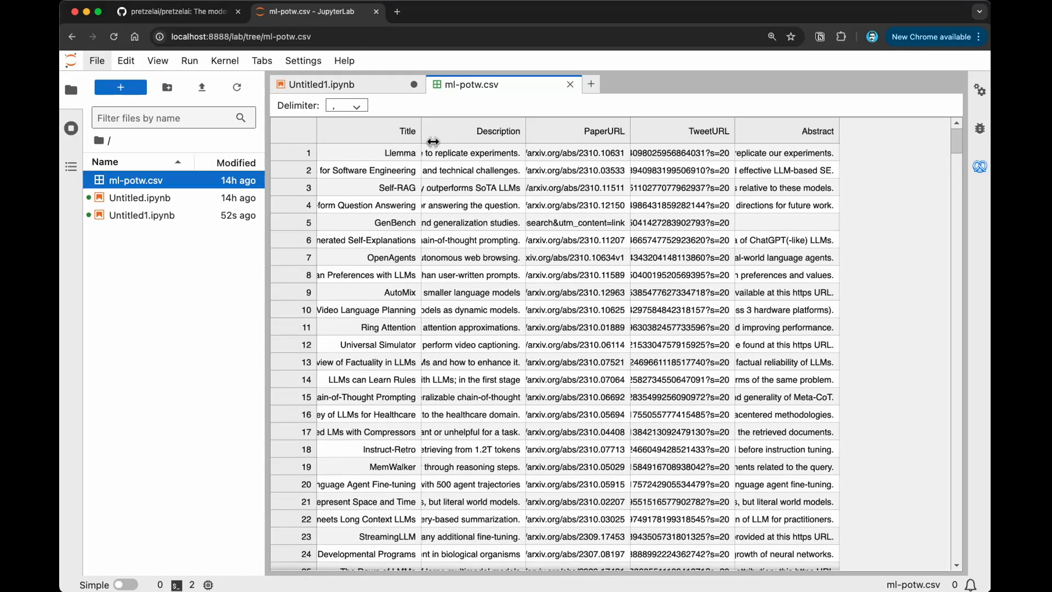
mouse_move(515, 188)
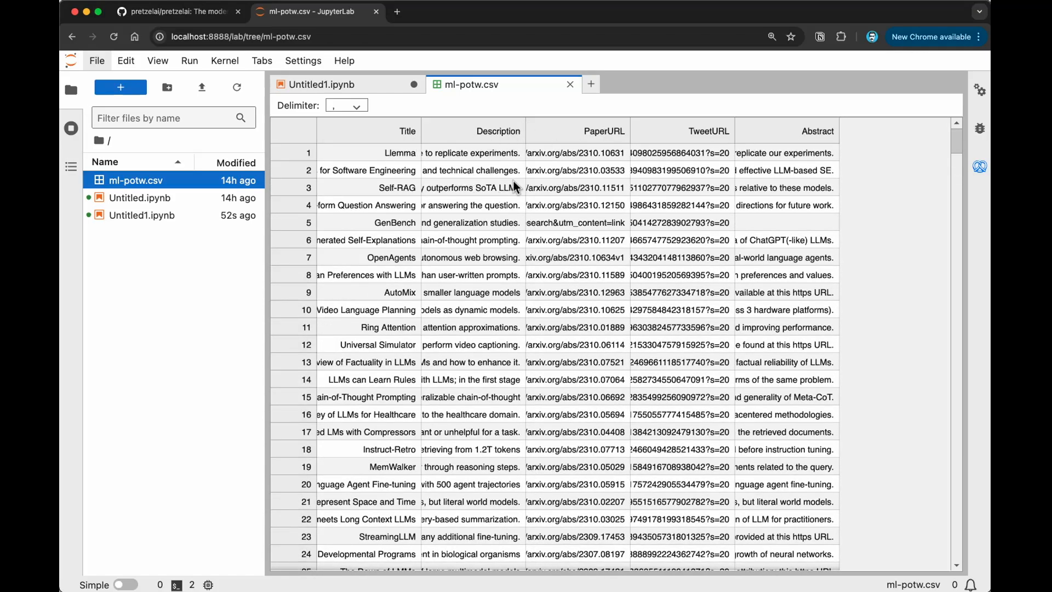
mouse_move(731, 149)
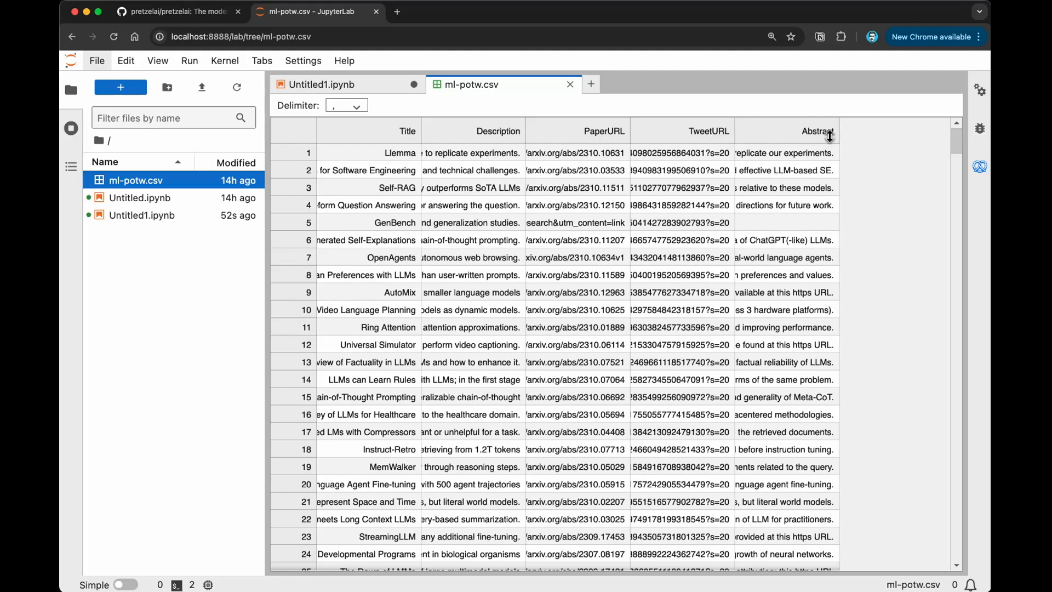
mouse_move(371, 106)
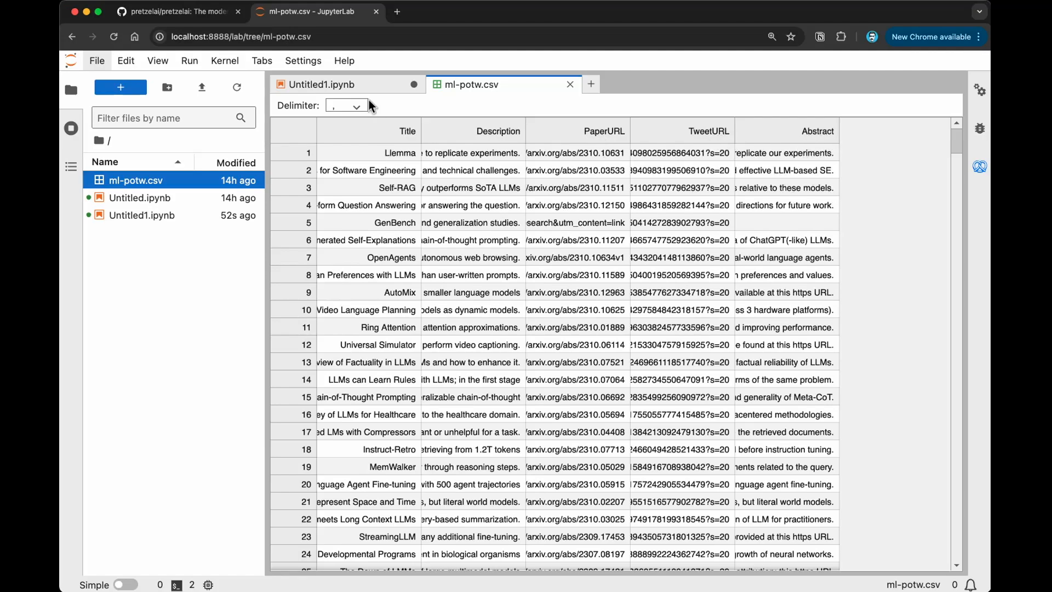
Write a comment to import the CSV as a pandas DataFrame and accept the pd.read_csv completion into df.
click(322, 84)
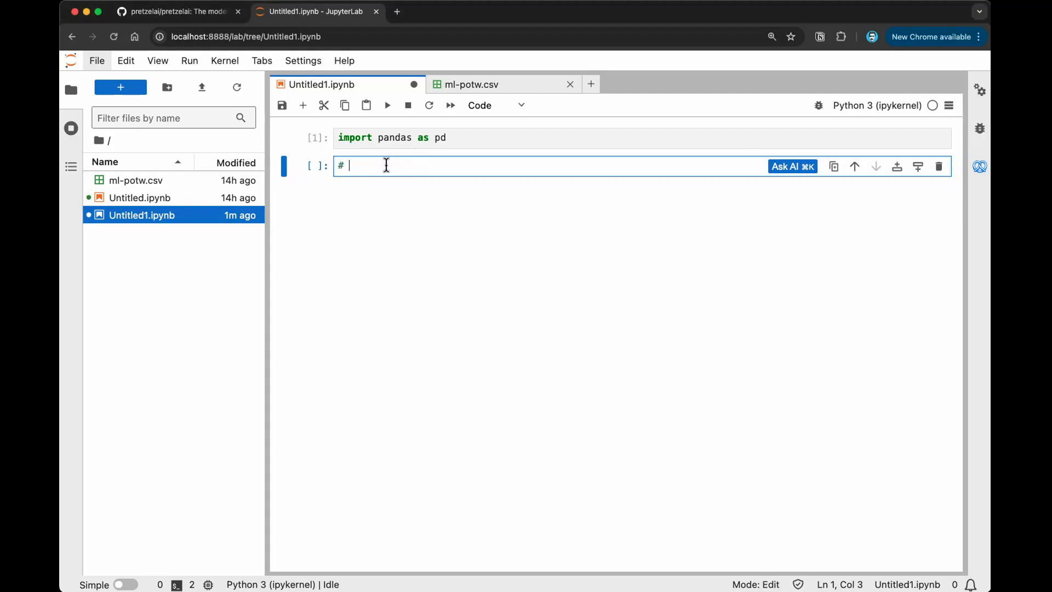
text(import the "test.csv" file as a pandas Dataframe)
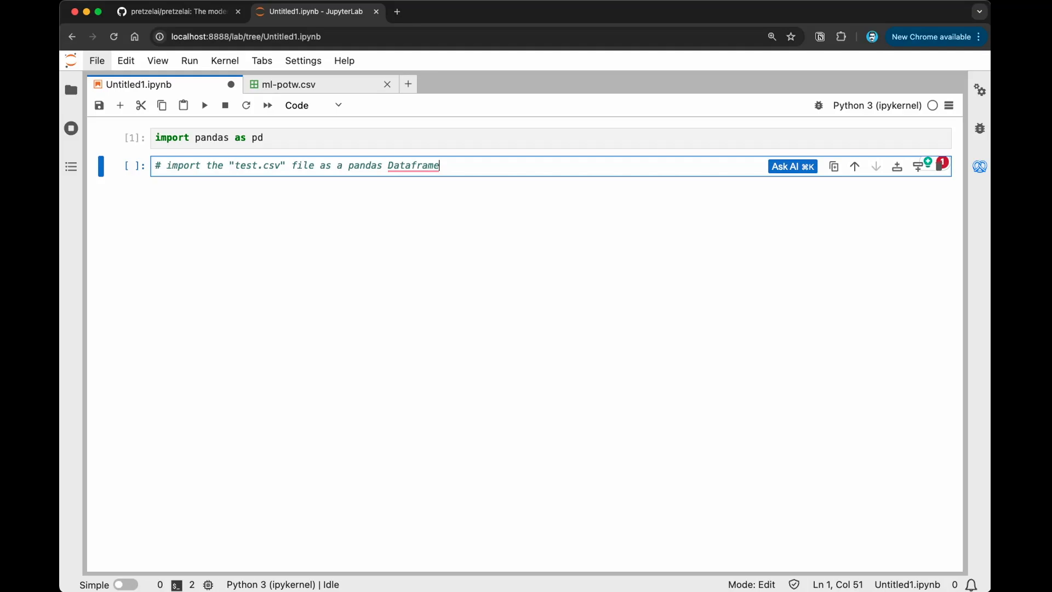
key(Return)
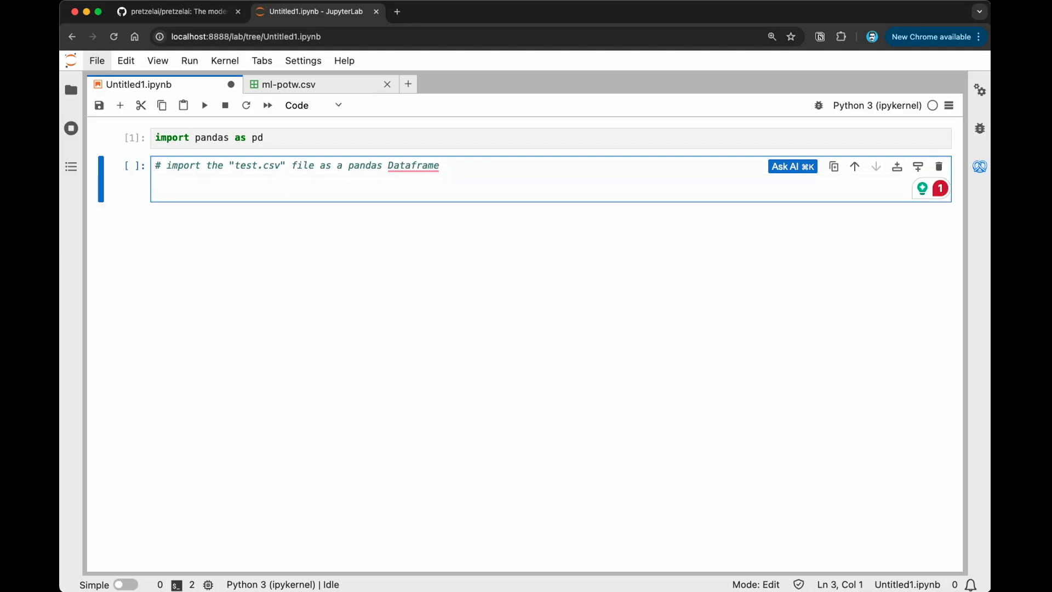
text(df = pd.read_csv('test.csv)
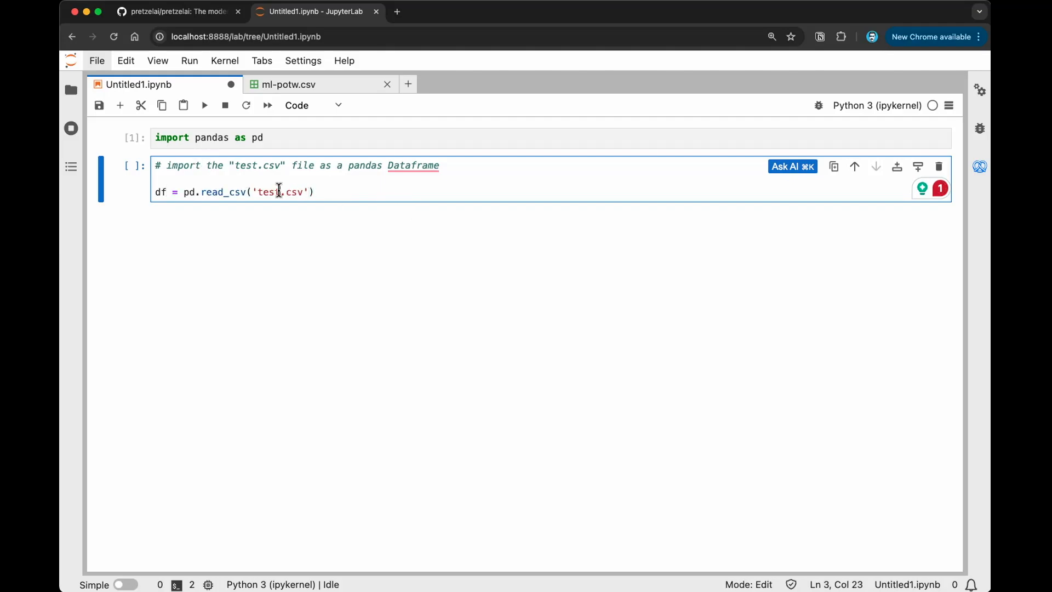
Replace the placeholder test.csv file name with ml-potw.csv in the read_csv call.
key(Backspace)
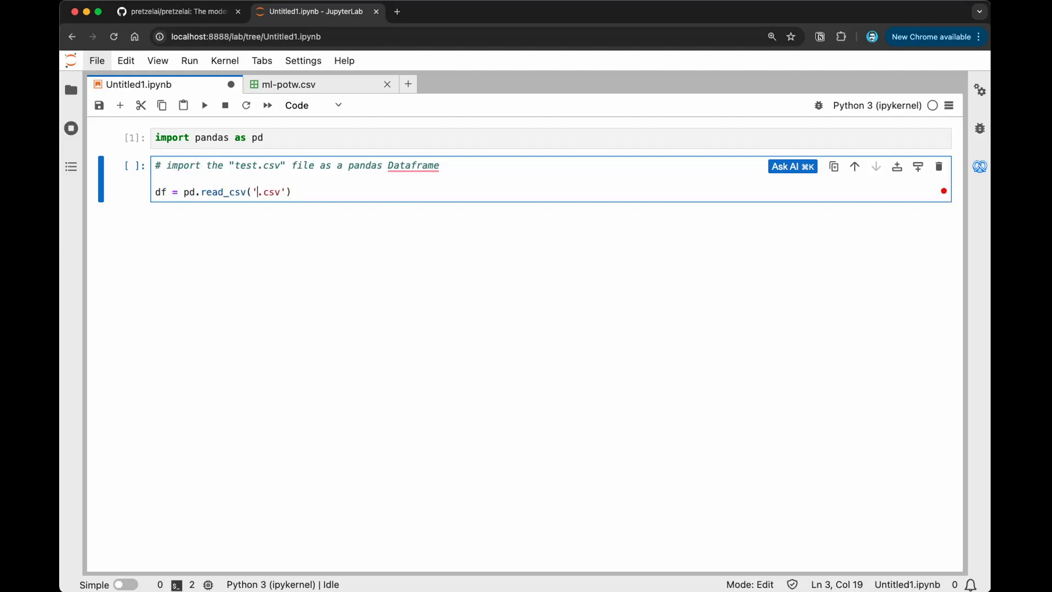
text(ml-)
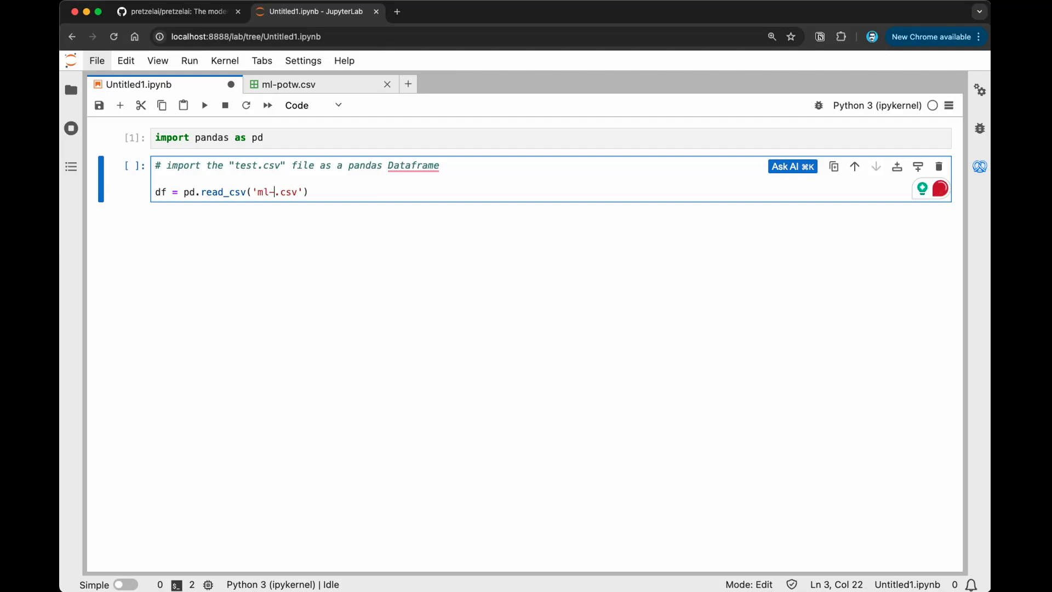
text(potw)
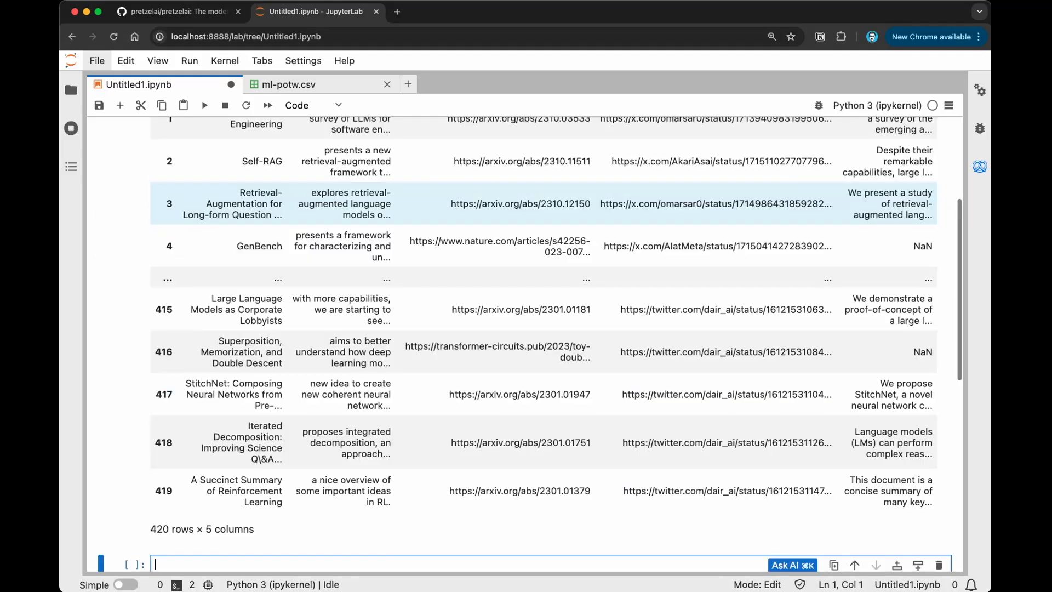
scroll(up, 3)
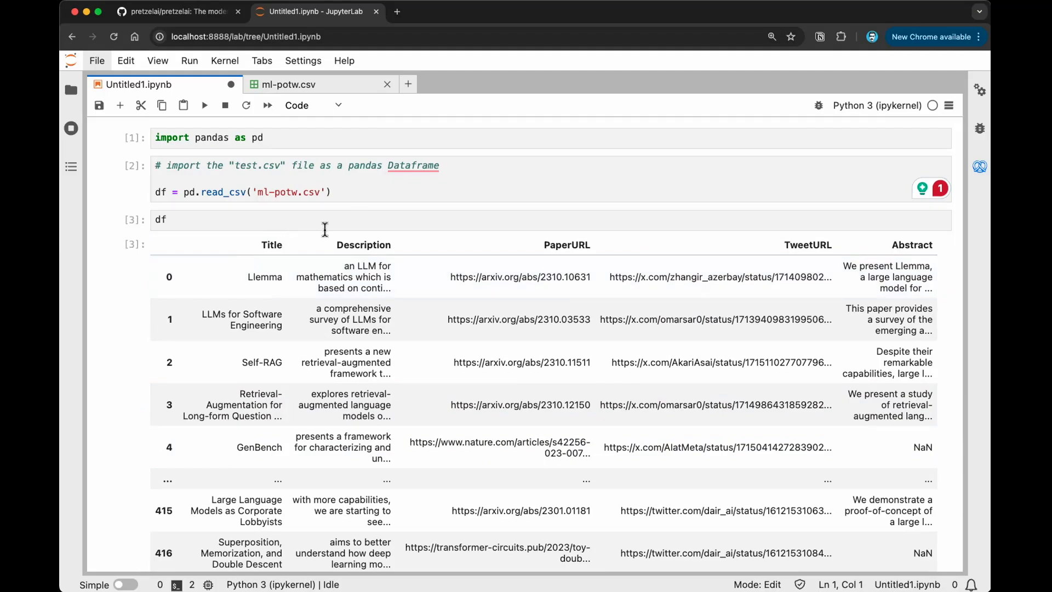
scroll(down, 3)
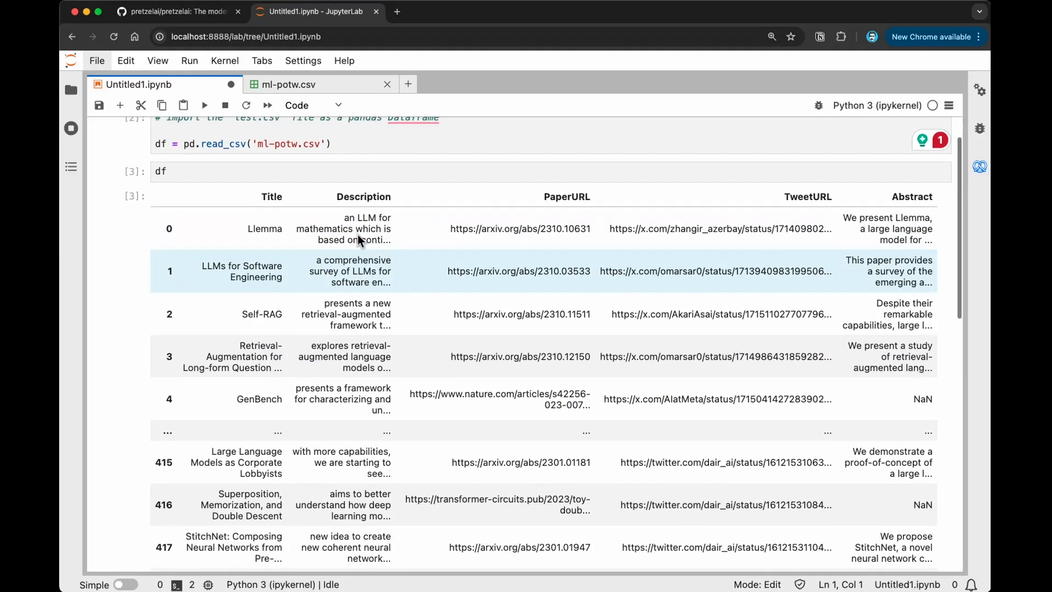
scroll(down, 3)
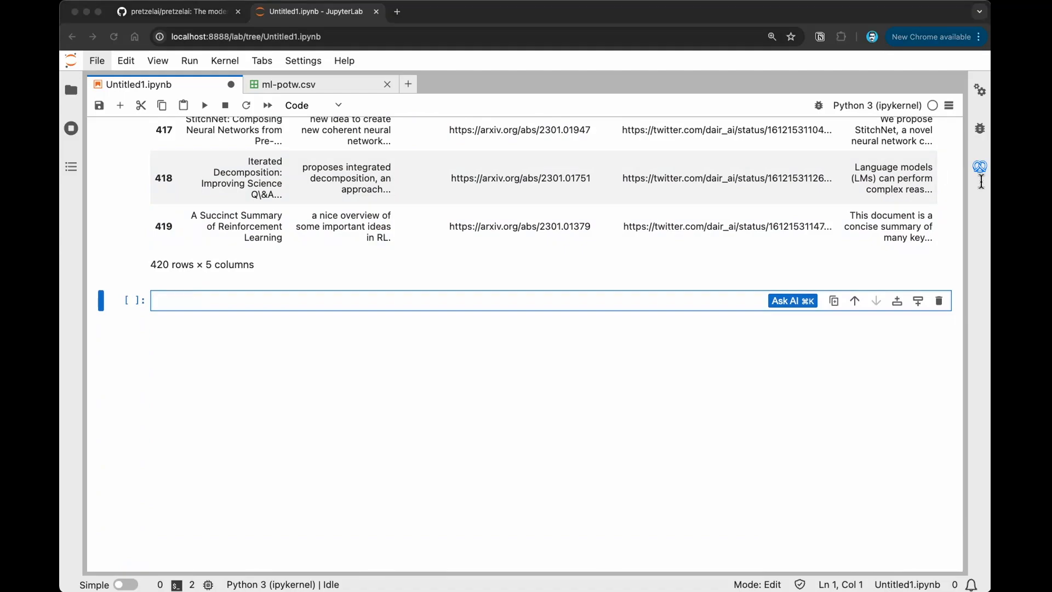
mouse_move(930, 167)
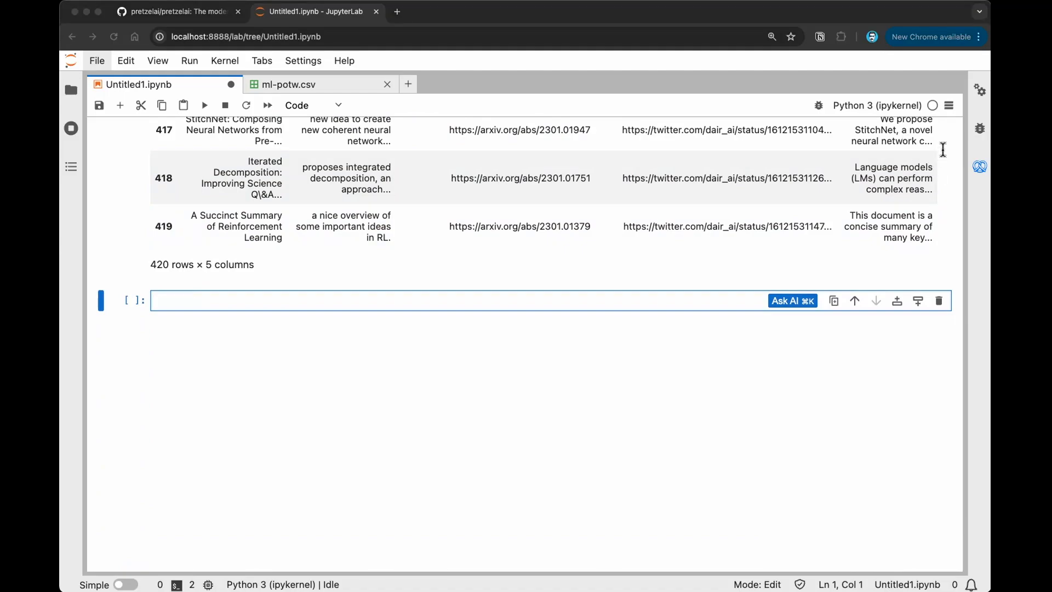
mouse_move(568, 275)
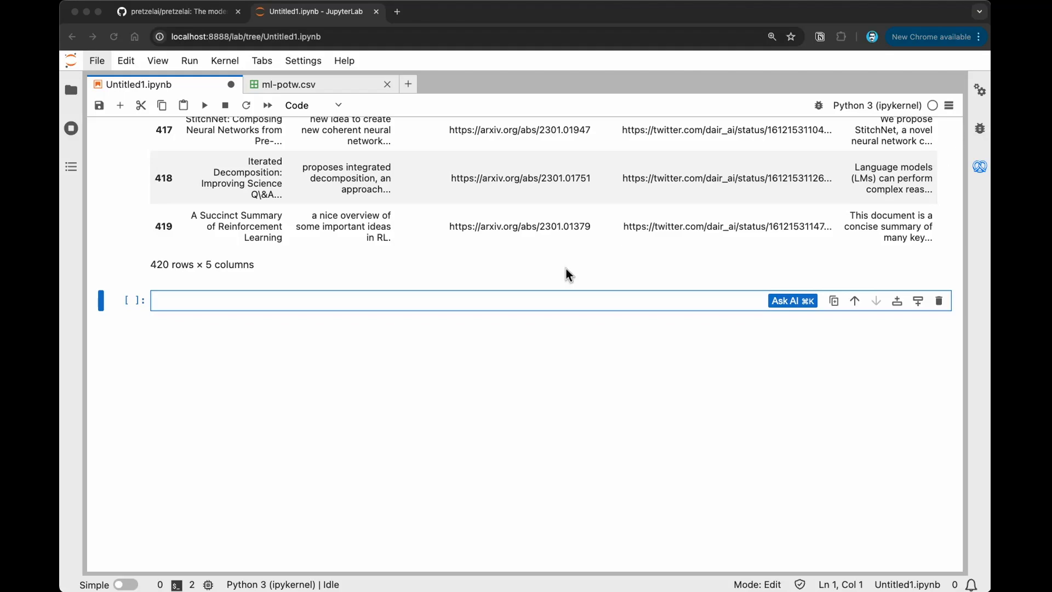
mouse_move(793, 300)
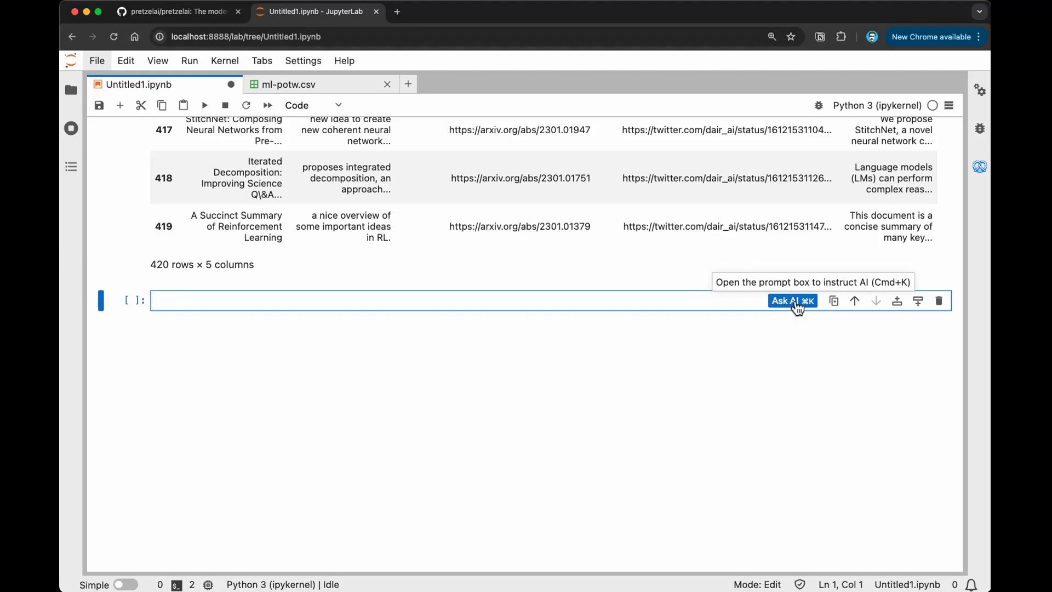
mouse_move(793, 301)
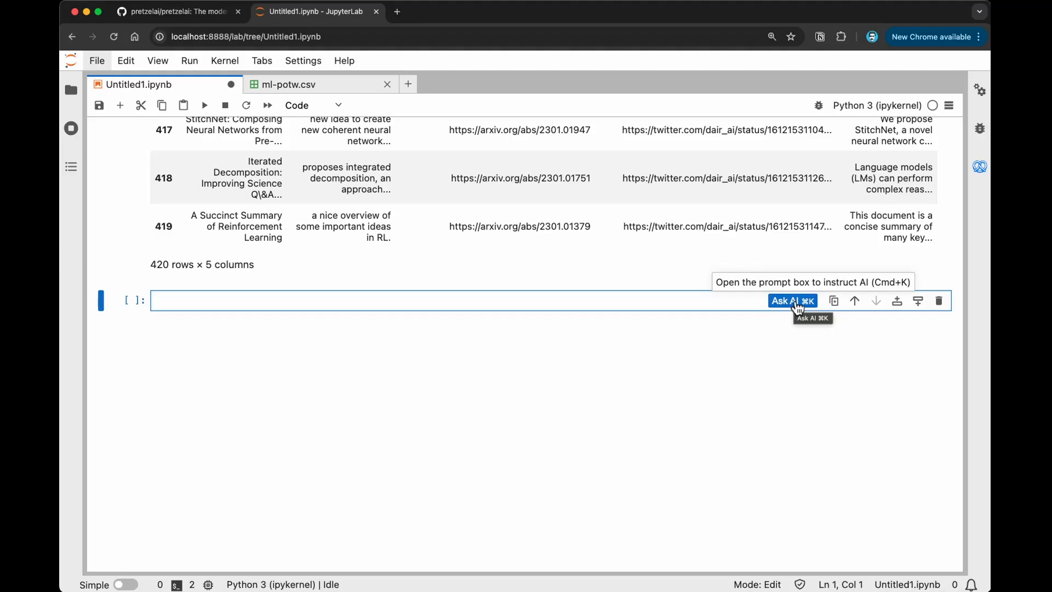
click(791, 300)
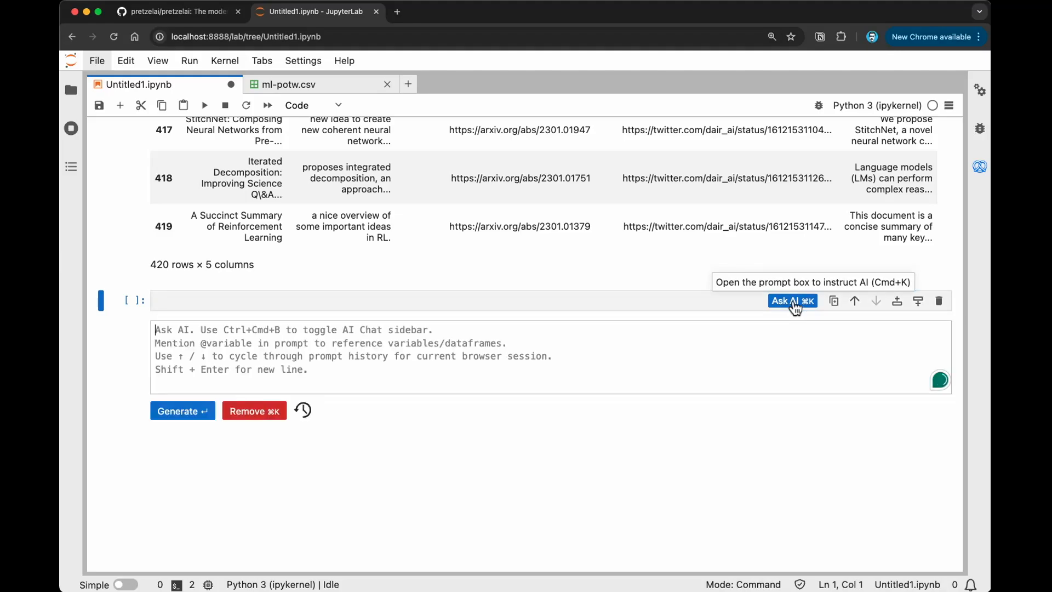
mouse_move(418, 374)
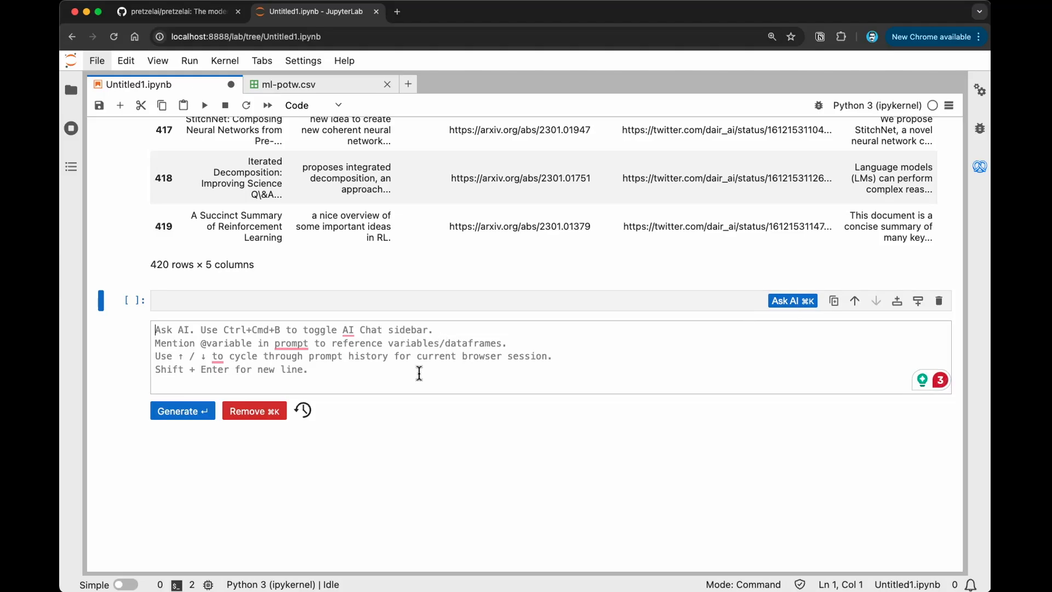
mouse_move(372, 335)
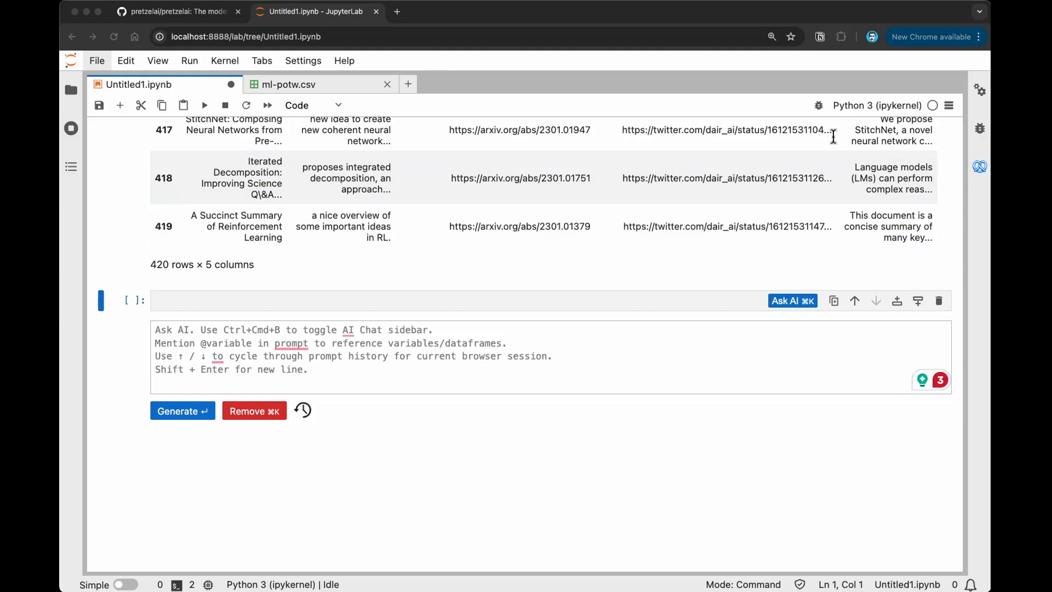
text(Remove abstracts from @df that are NaN)
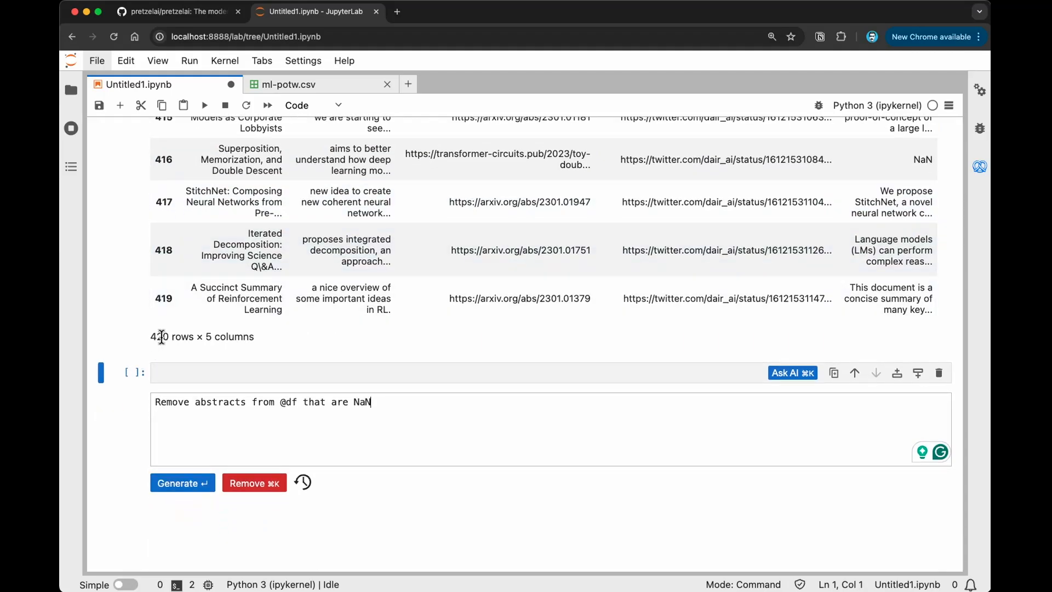
mouse_move(156, 347)
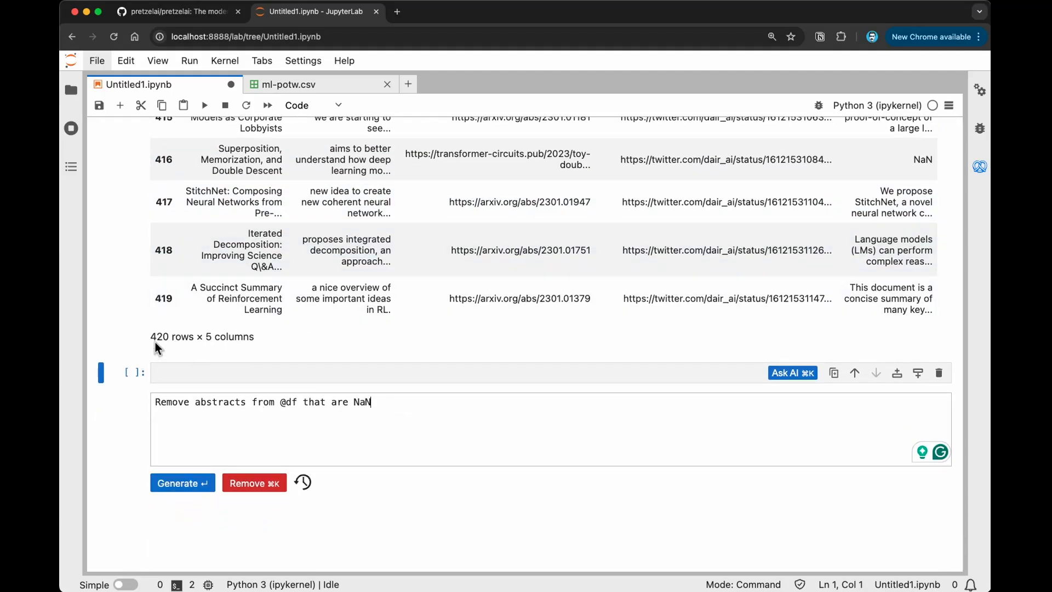
mouse_move(430, 401)
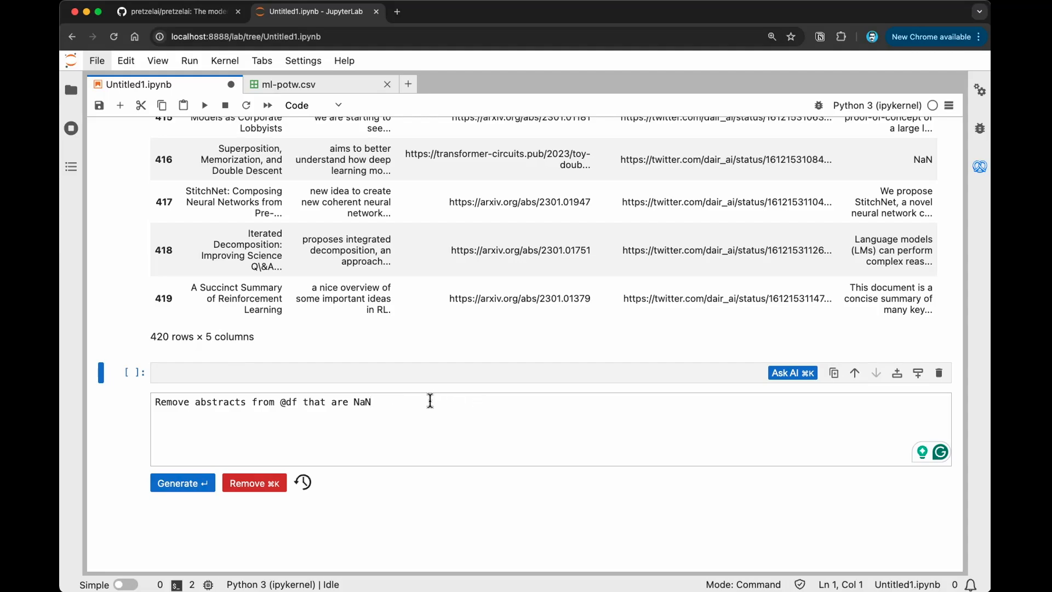
click(182, 483)
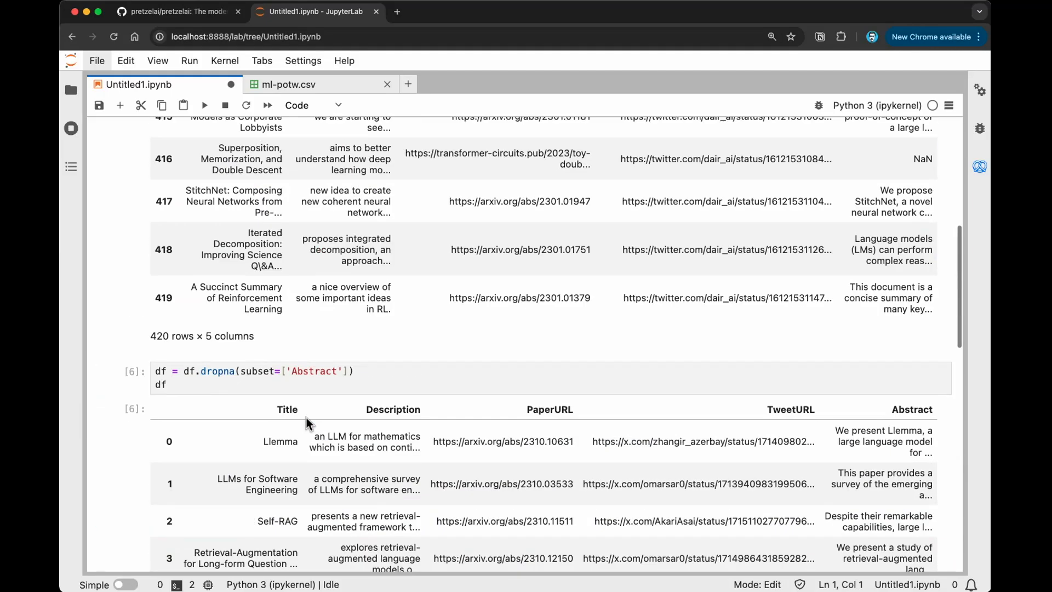
scroll(down, 3)
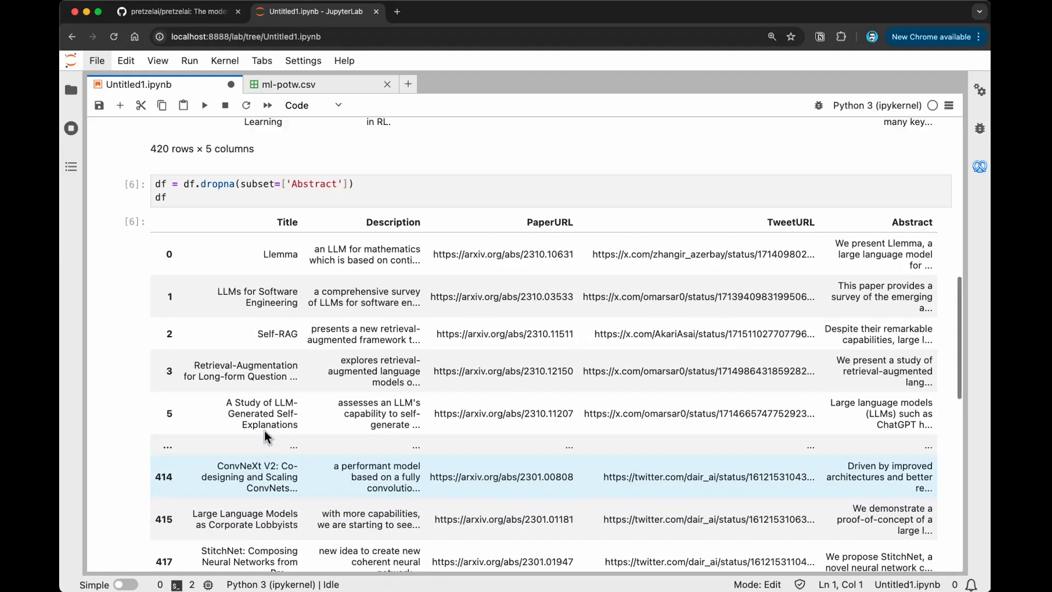
scroll(up, 3)
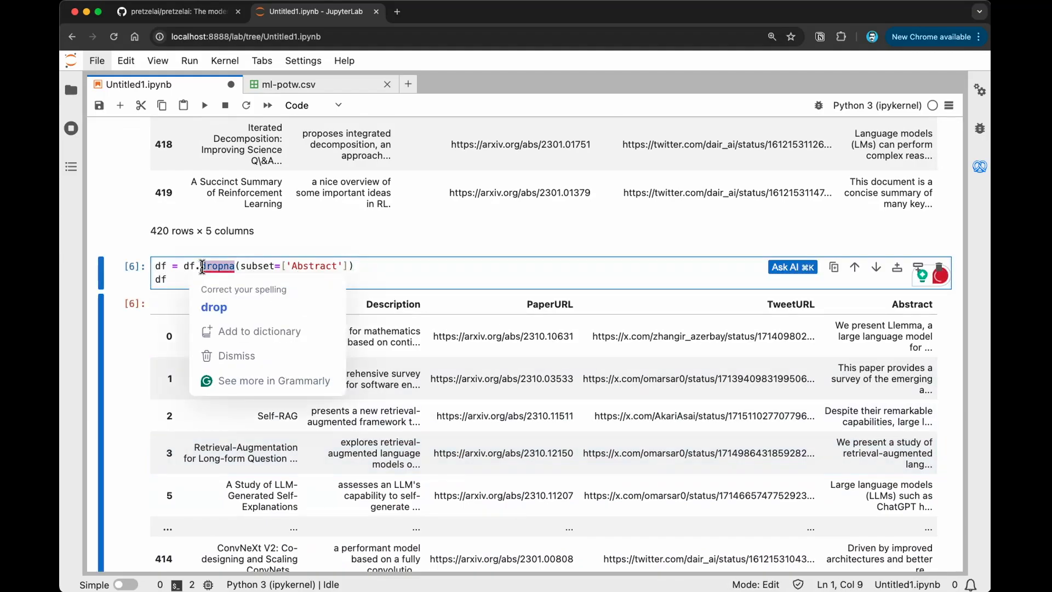
Select the dropna call and draft 'Explain what this is for me?' in the AI chat sidebar.
click(979, 166)
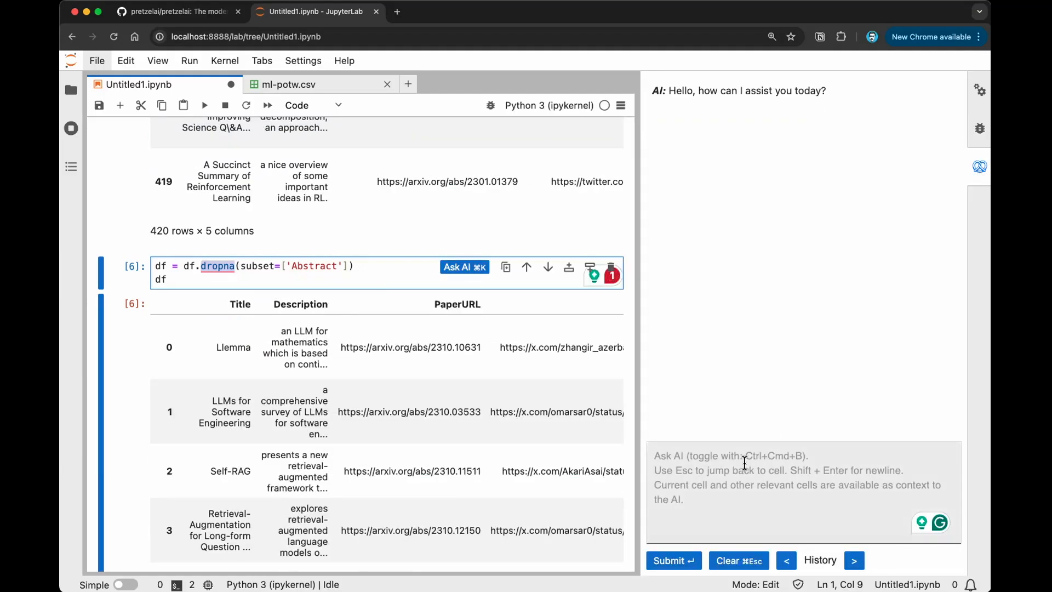
text(Expla)
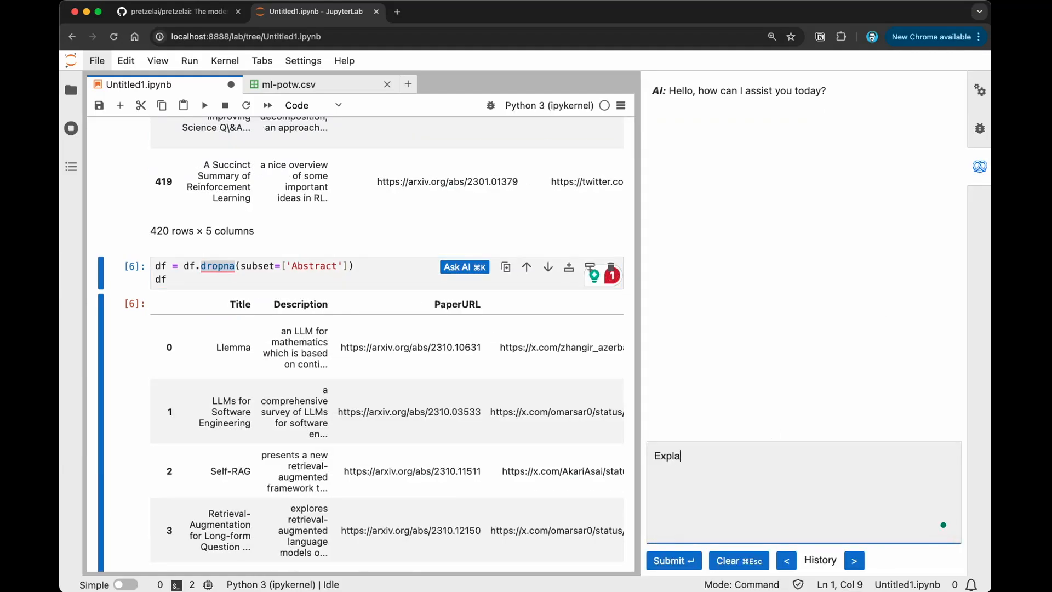
text(in what this)
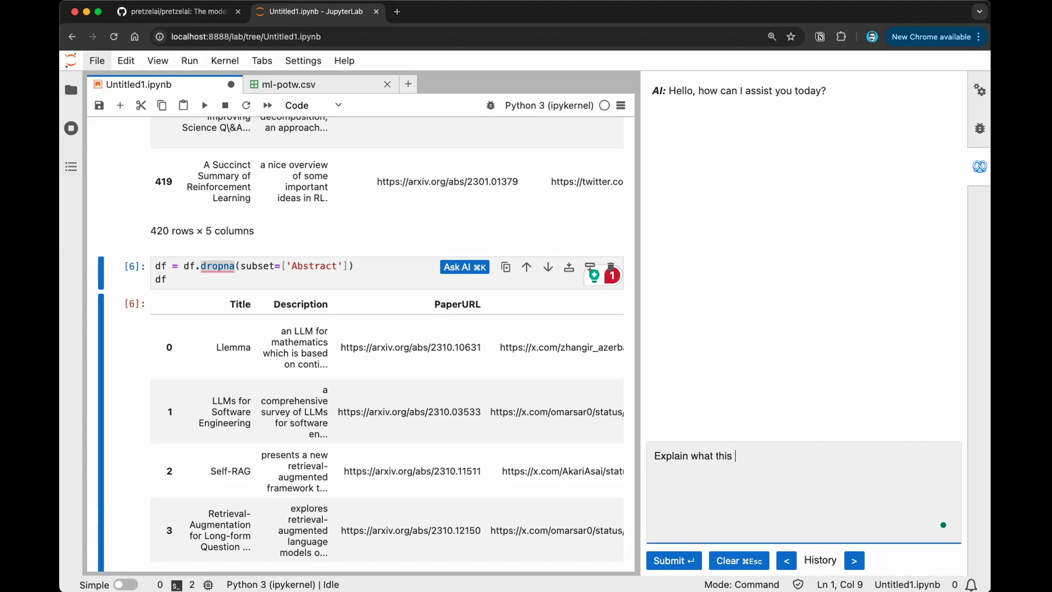
text(is for me)
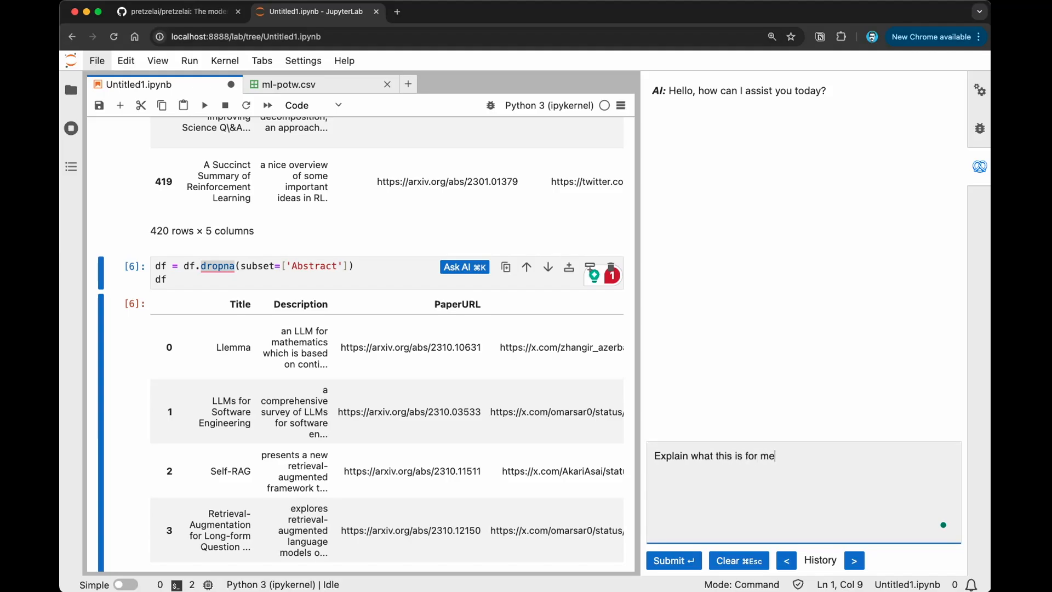
text(?)
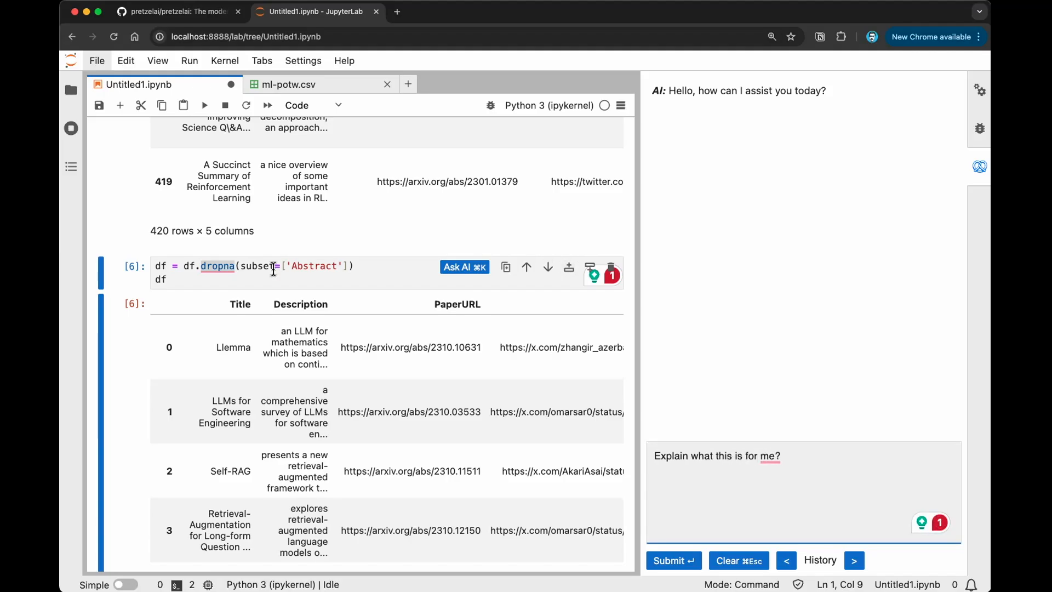
mouse_move(324, 261)
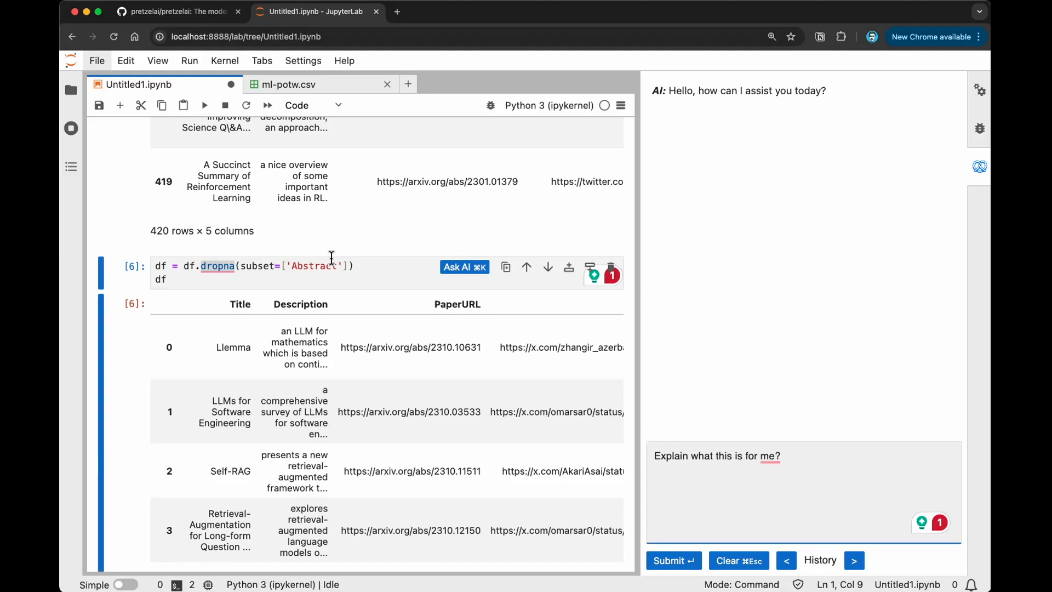
mouse_move(459, 274)
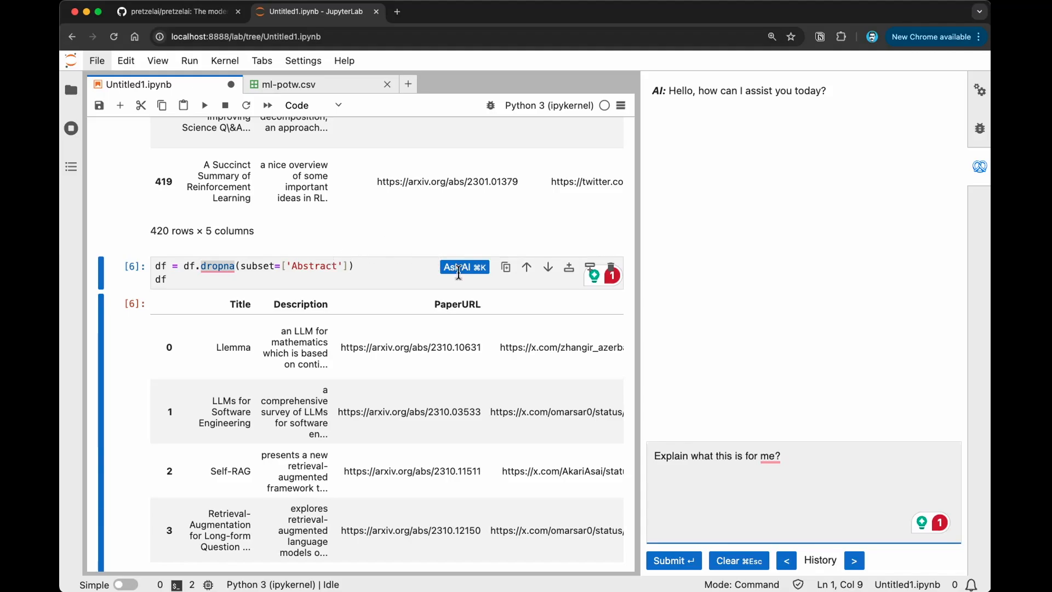
mouse_move(342, 270)
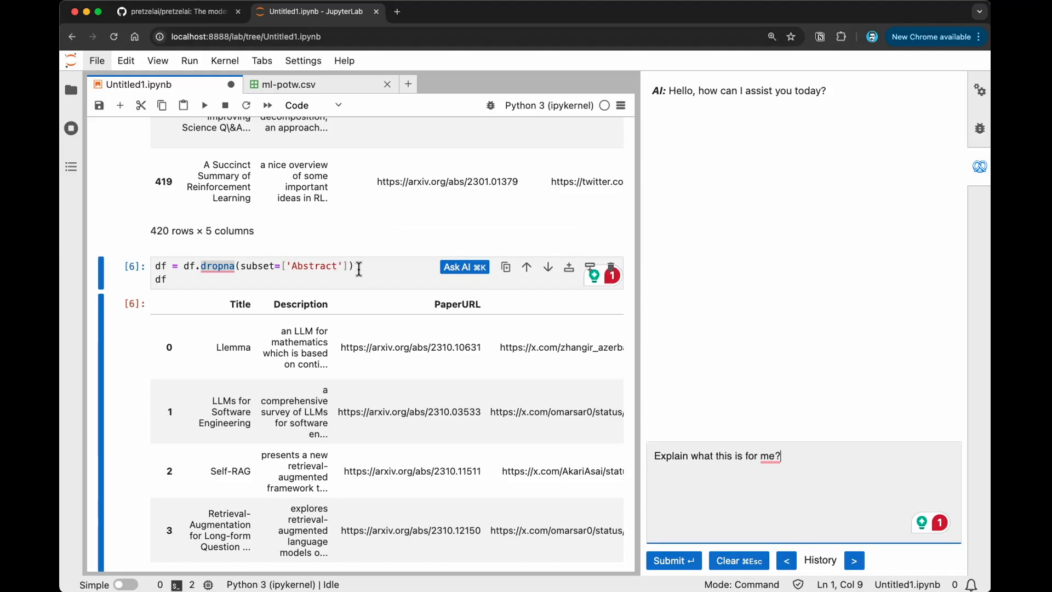
mouse_move(797, 466)
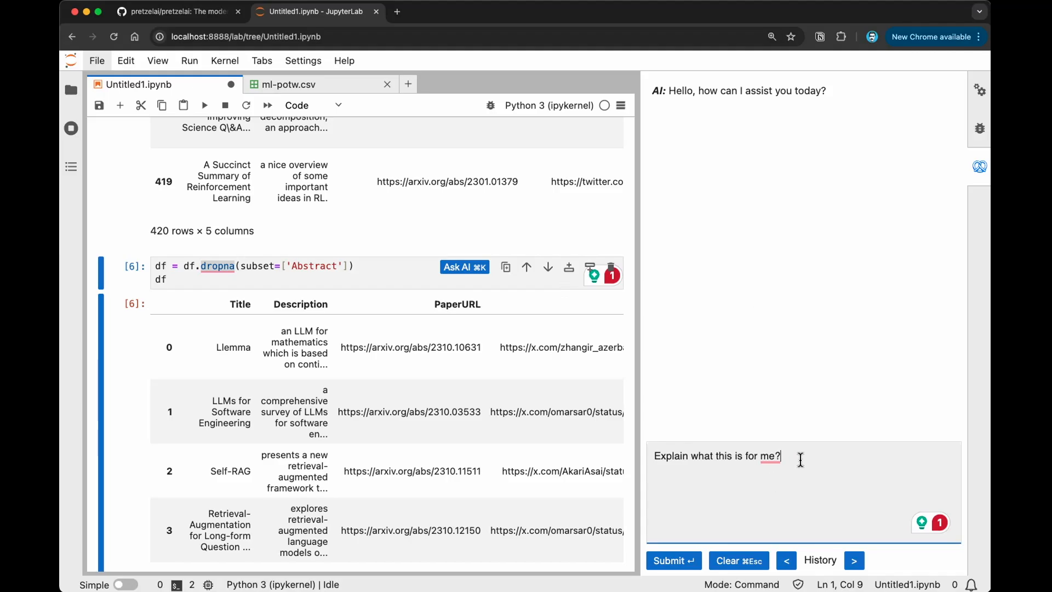
mouse_move(672, 561)
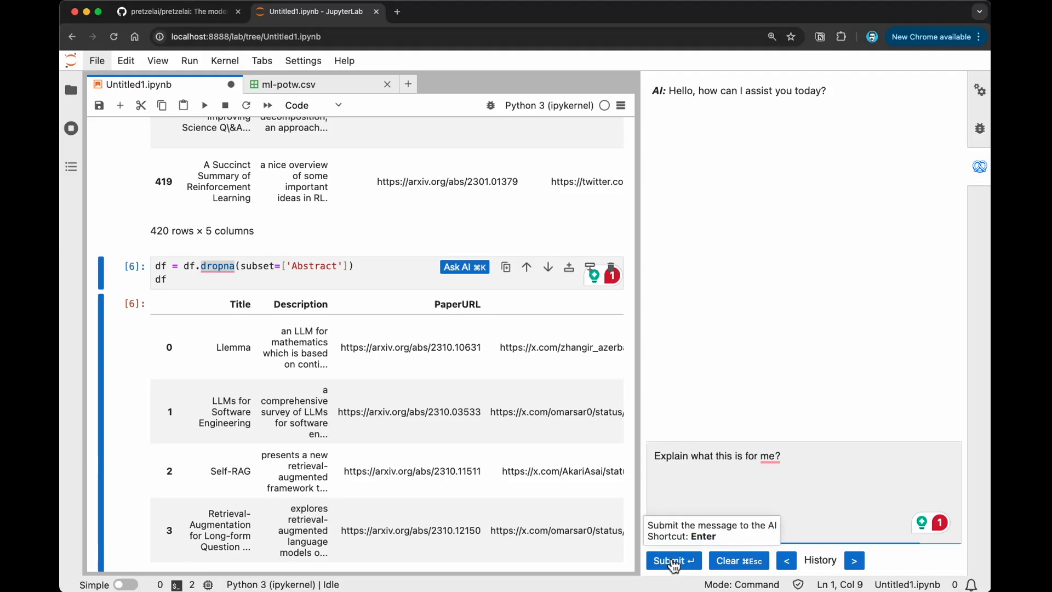
Send the dropna question and read the AI's answer that it removes missing values.
click(672, 560)
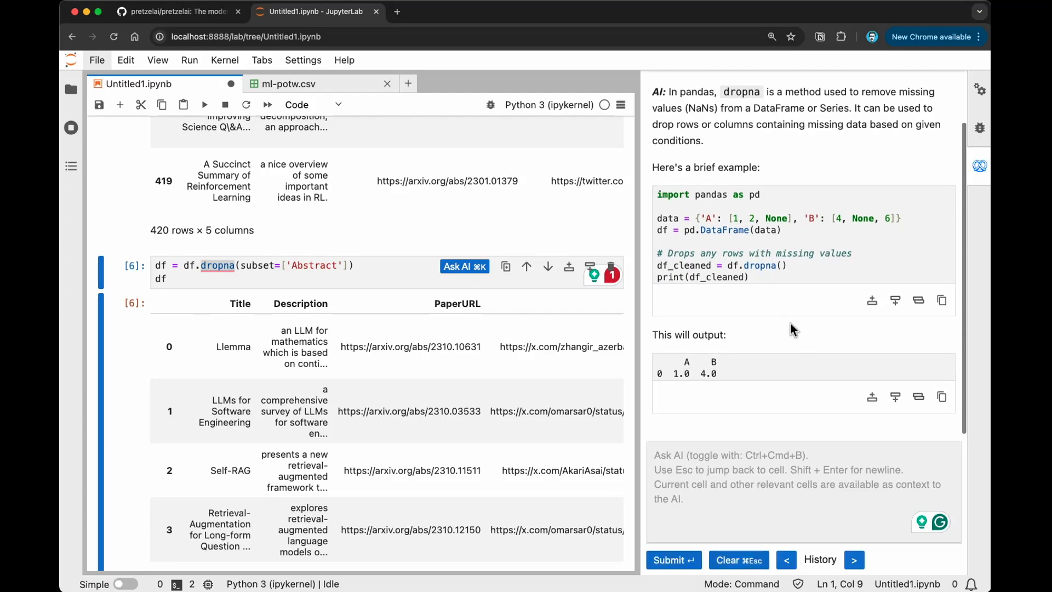
scroll(up, 3)
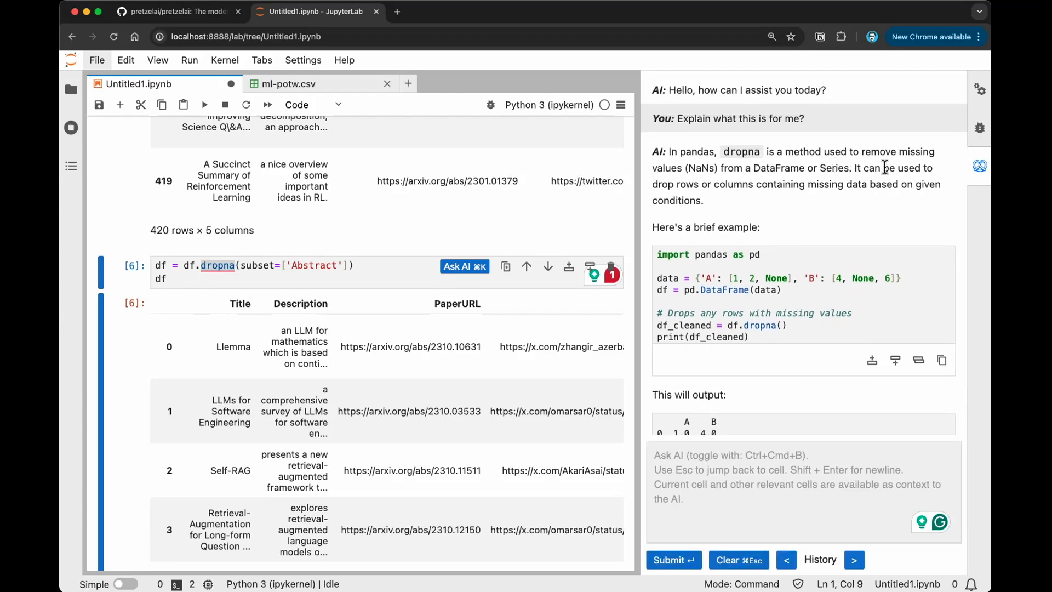
mouse_move(738, 179)
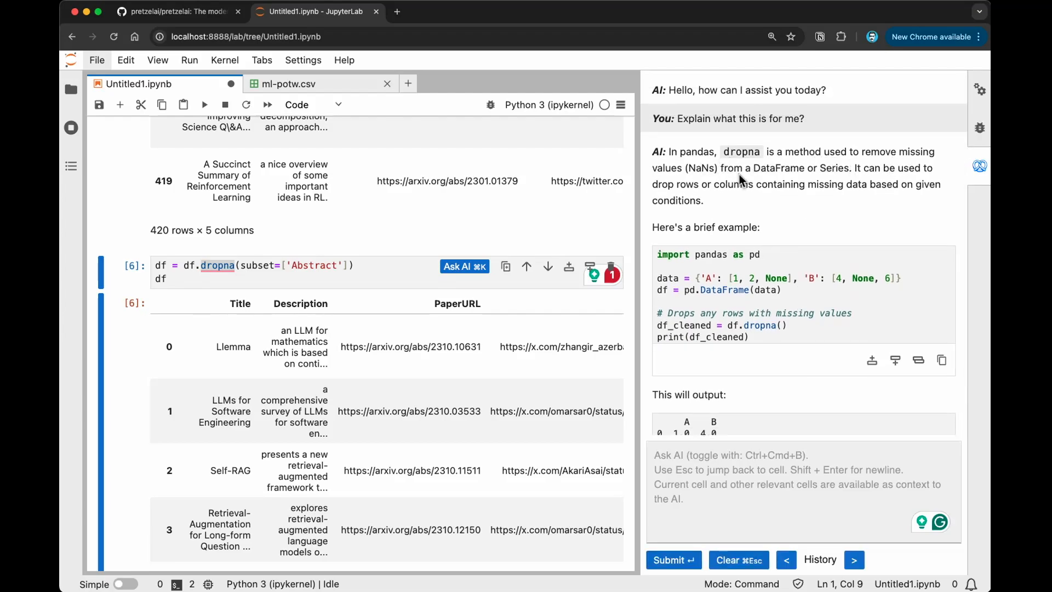
scroll(up, 3)
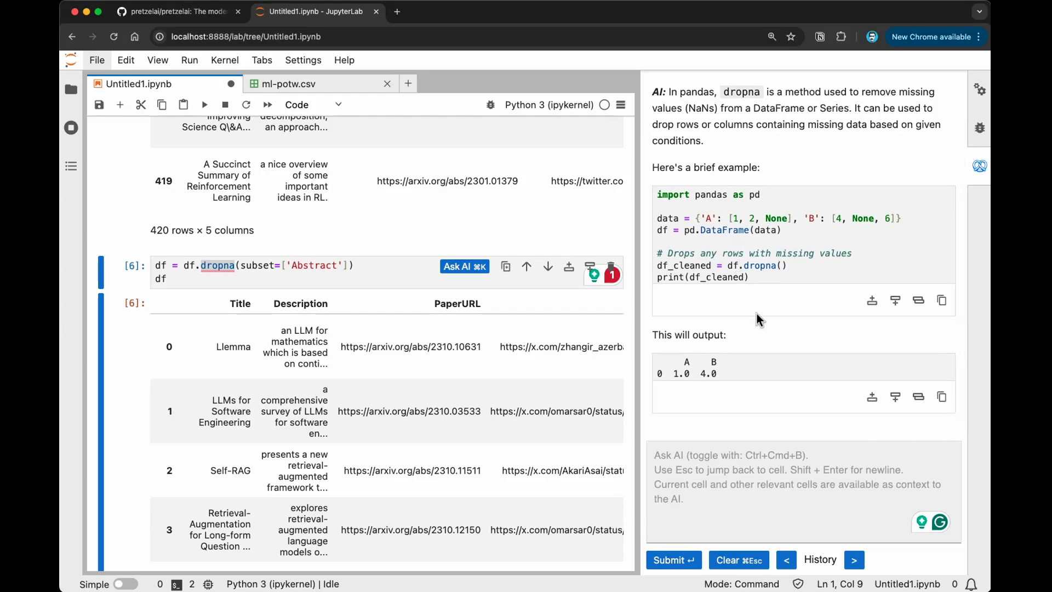
scroll(up, 3)
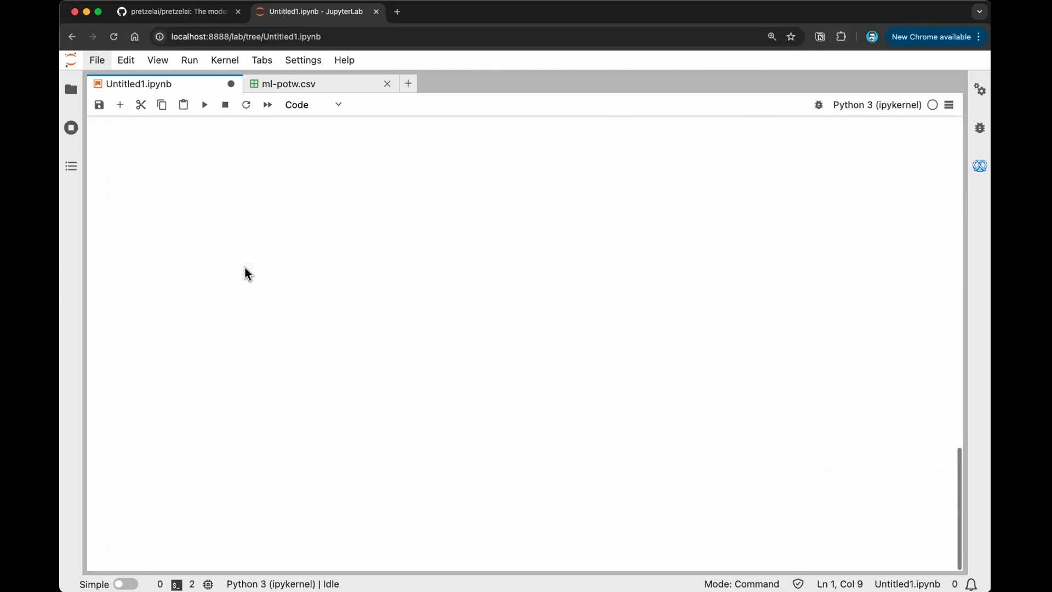
Focus the empty cell below the 414-row filtered table for an Ask AI plot request.
click(204, 105)
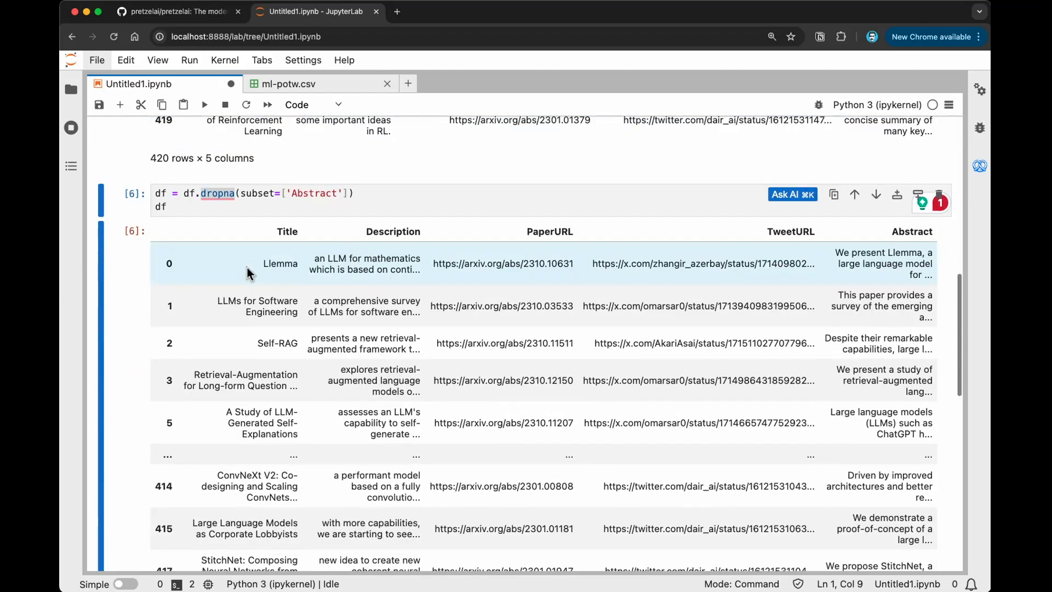
click(204, 105)
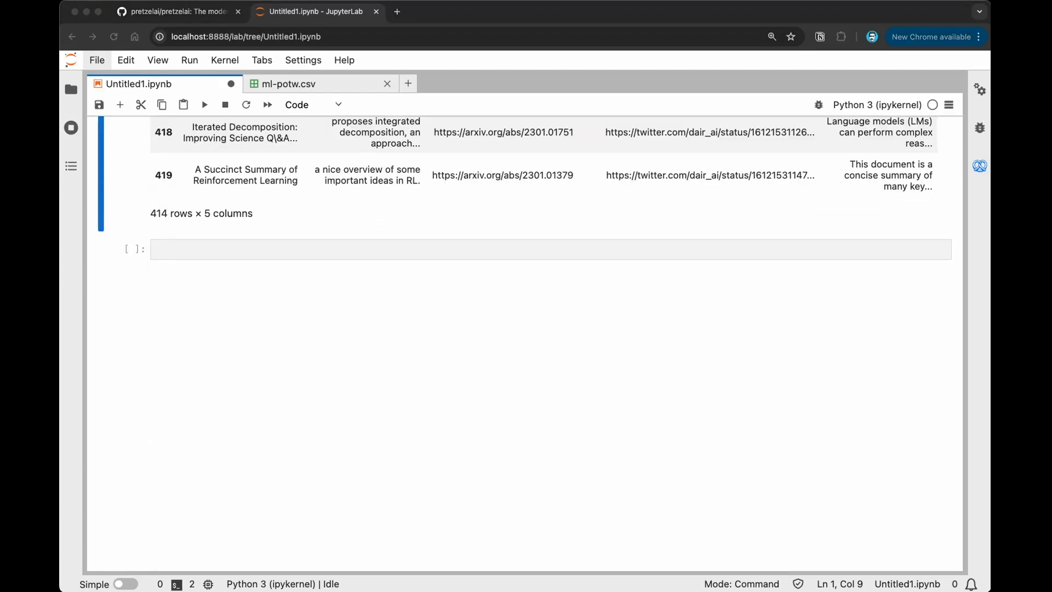
mouse_move(956, 187)
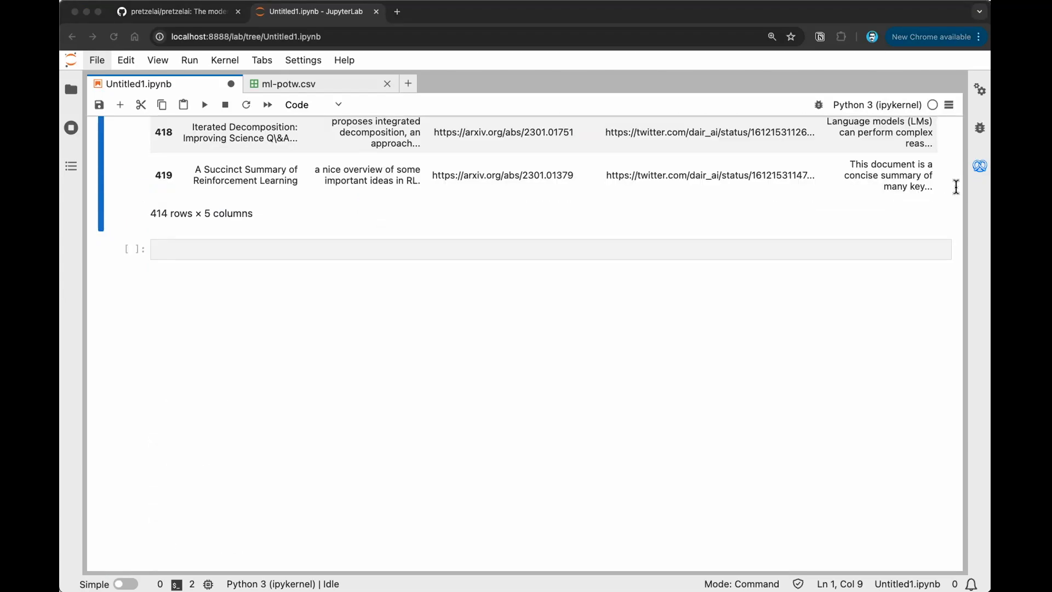
mouse_move(836, 170)
text(Generate a plot of the most frequent 20 words in the Title column)
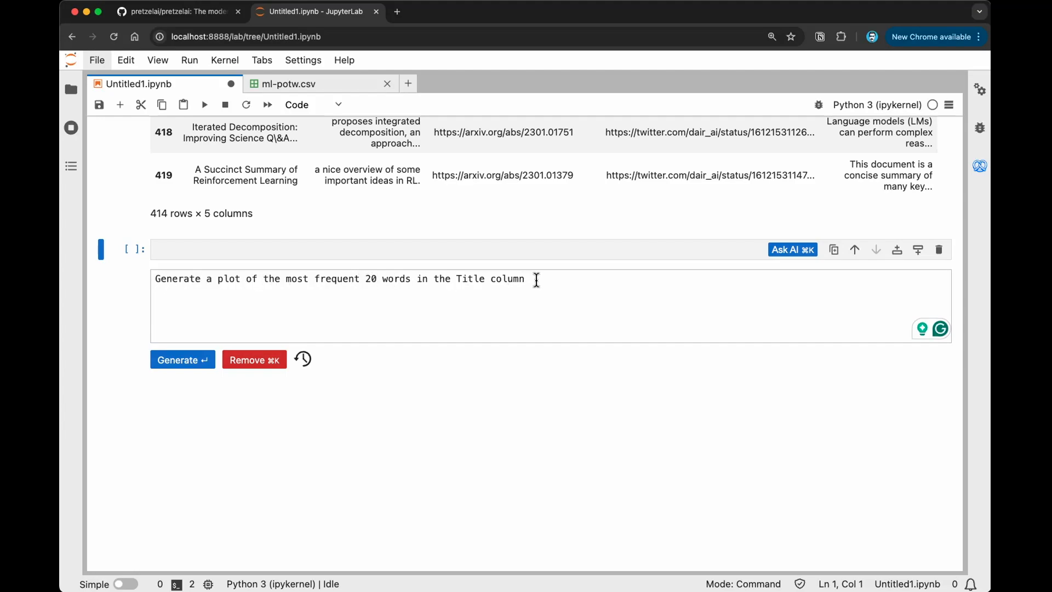
Generate the Counter-and-matplotlib top-20 word code, accept it and run the cell.
click(182, 360)
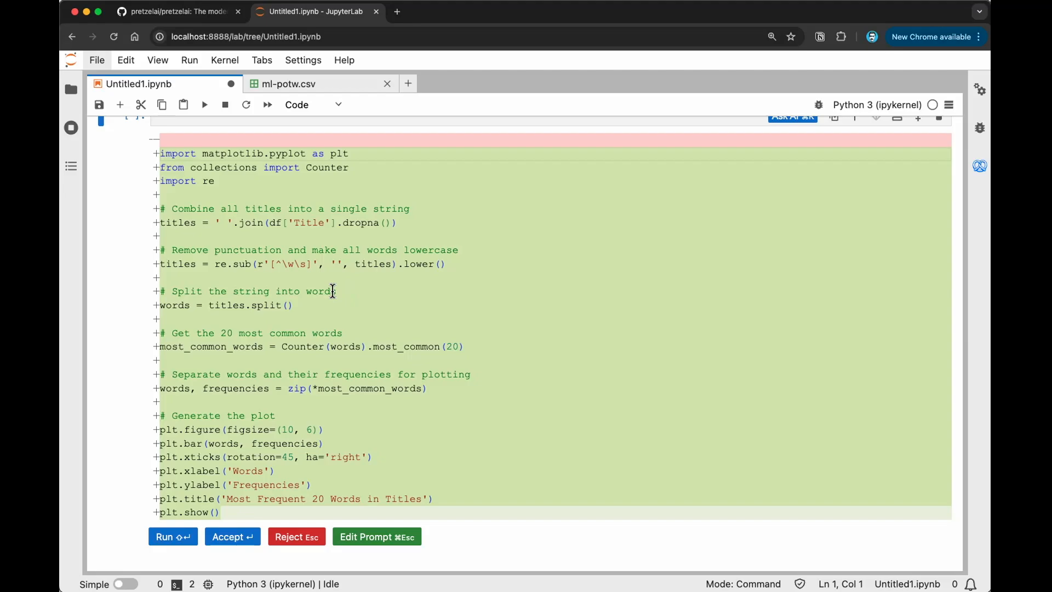
scroll(up, 3)
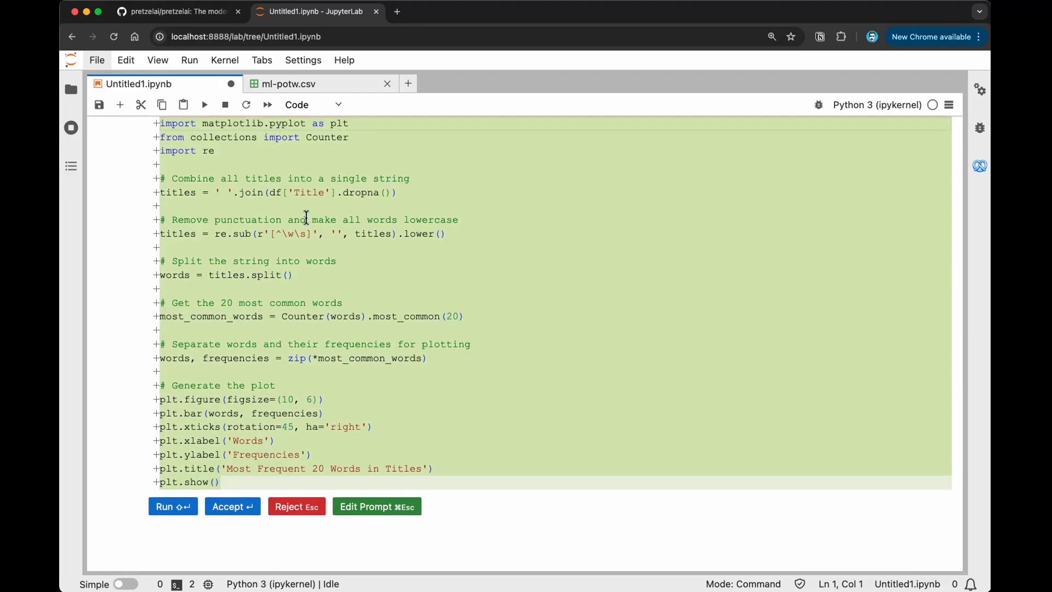
click(232, 507)
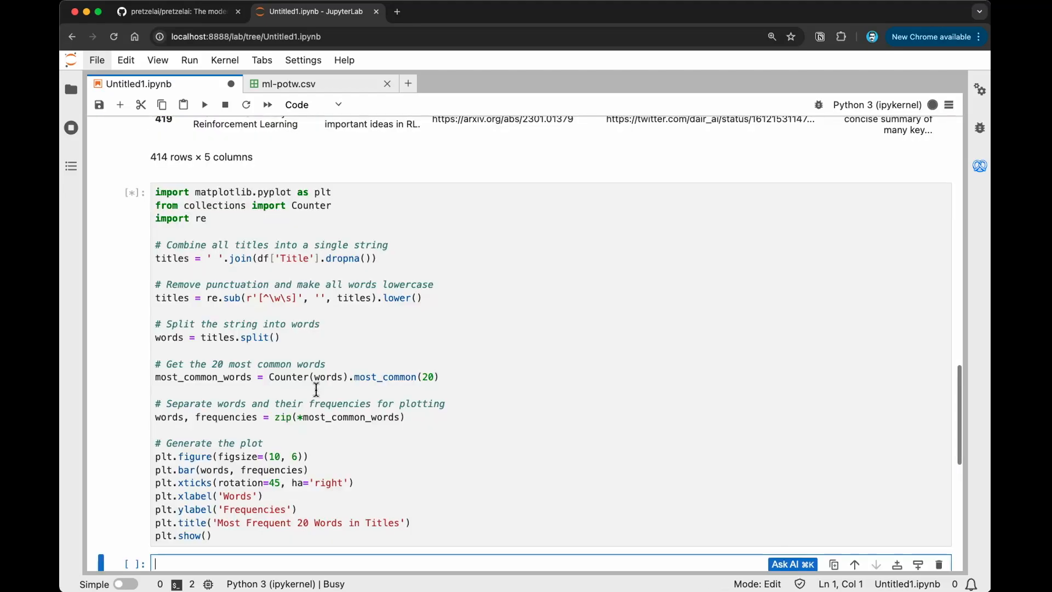
View the finished Most Frequent 20 Words in Titles bar chart, led by 'models' and 'language'.
click(204, 105)
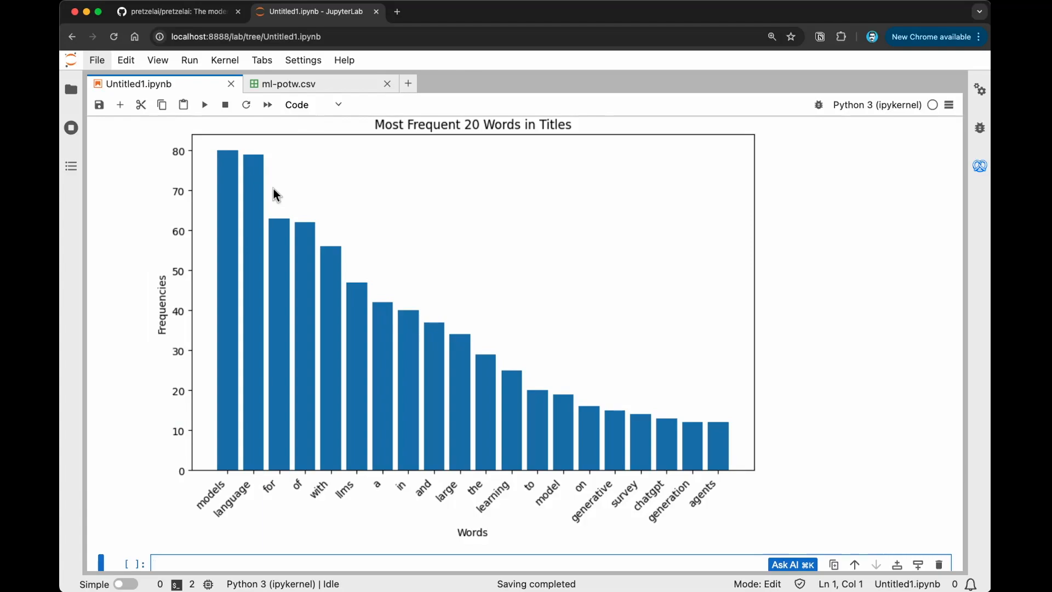
mouse_move(243, 495)
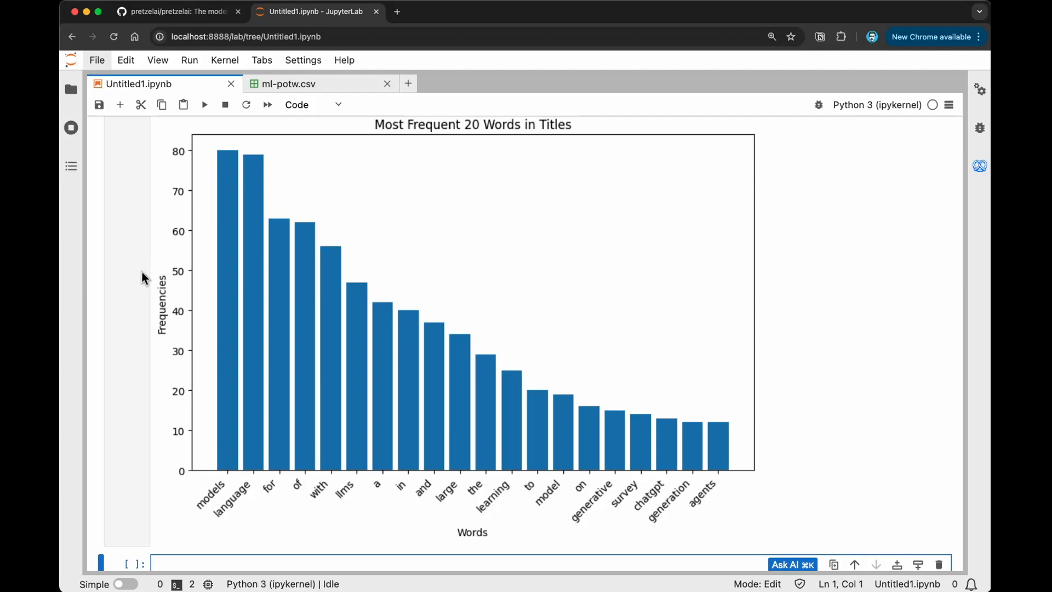
mouse_move(730, 382)
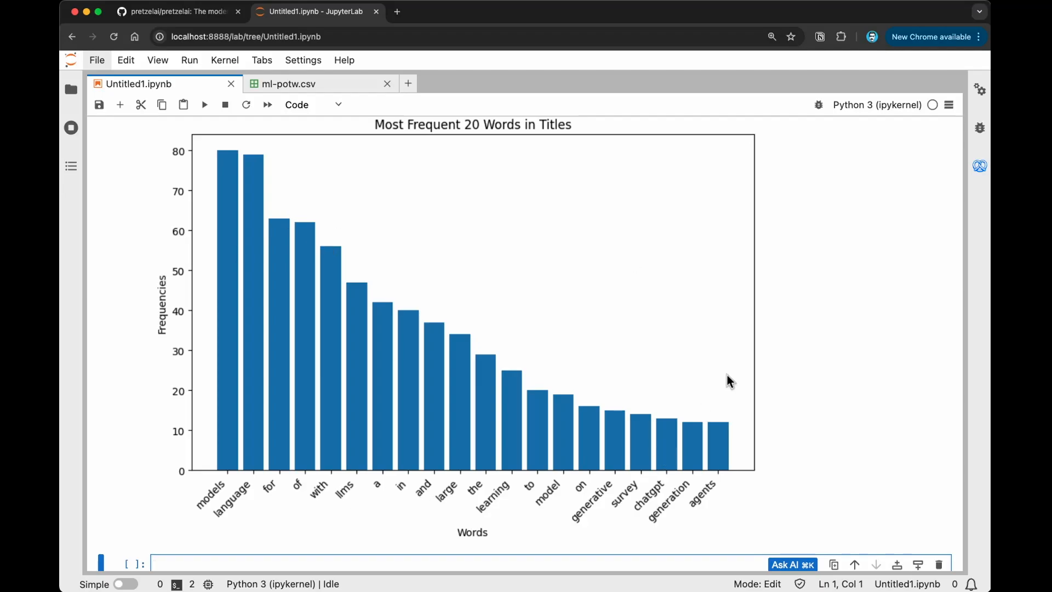
scroll(up, 3)
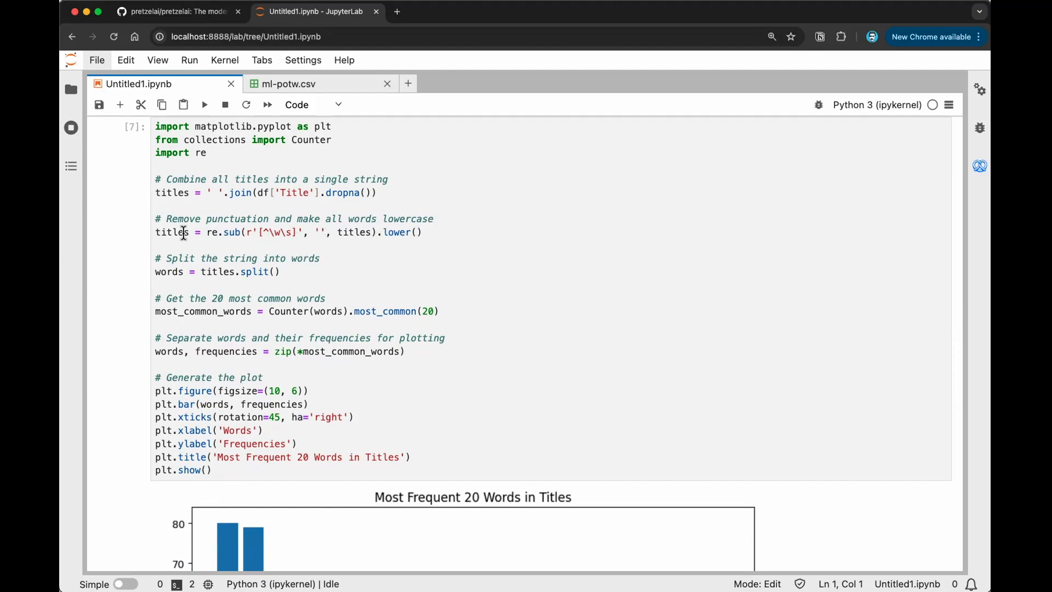
Select the re.sub(...).lower() punctuation-removal line in the plotting cell.
click(385, 232)
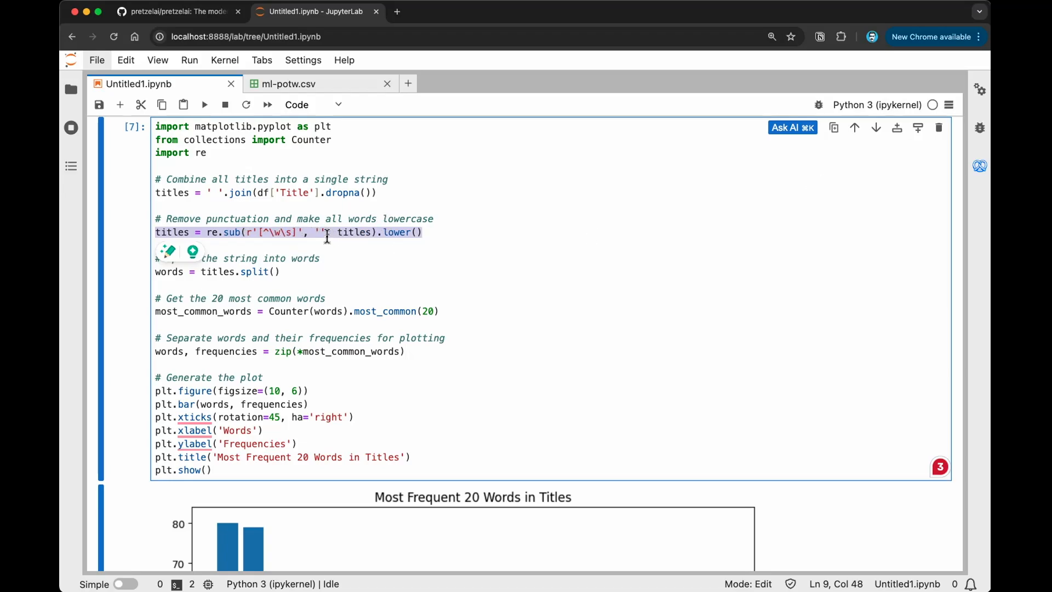
scroll(down, 3)
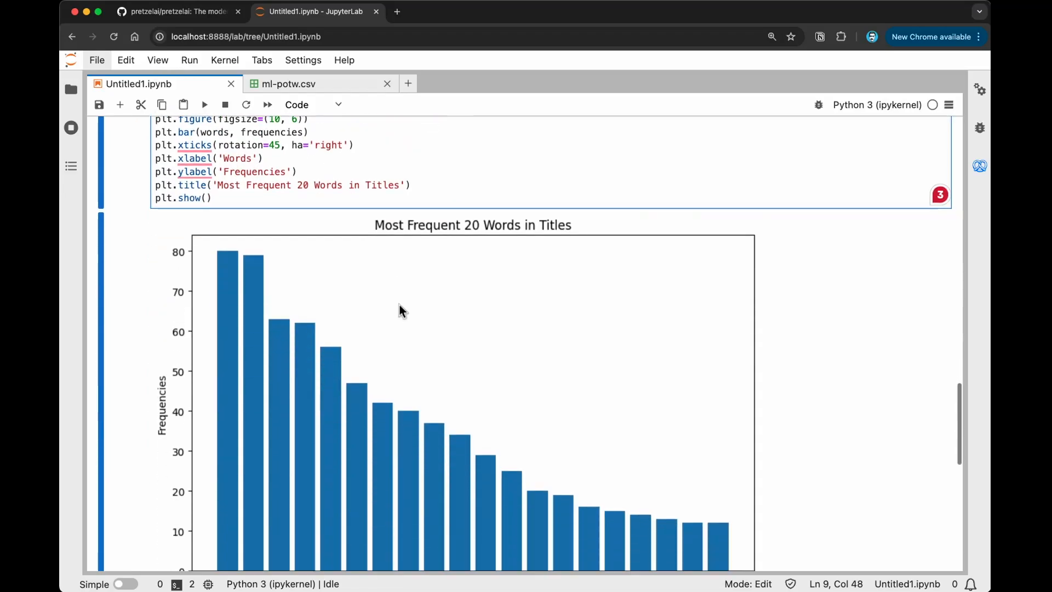
scroll(up, 3)
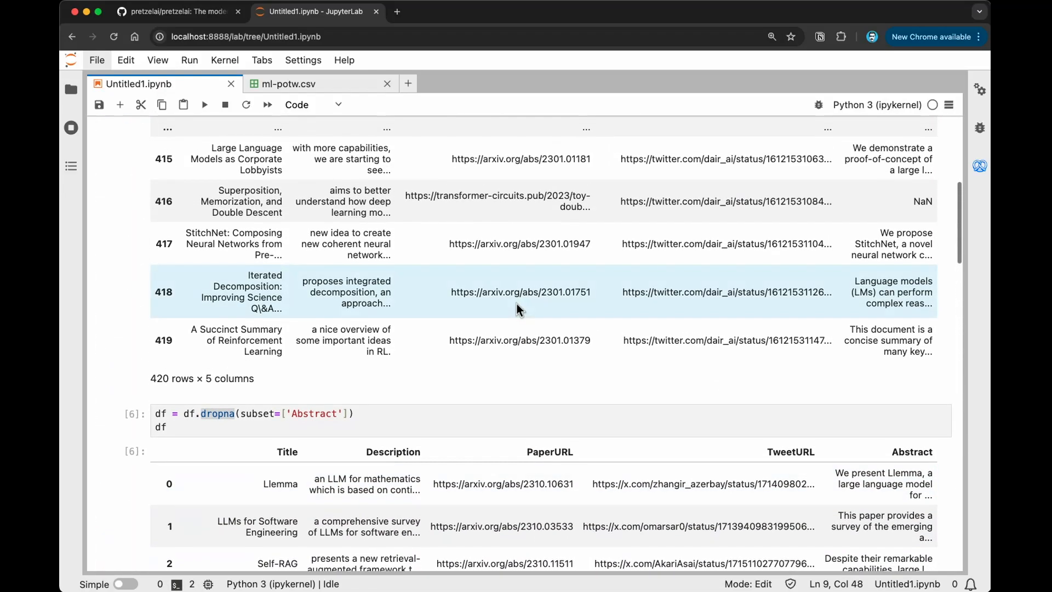
scroll(down, 3)
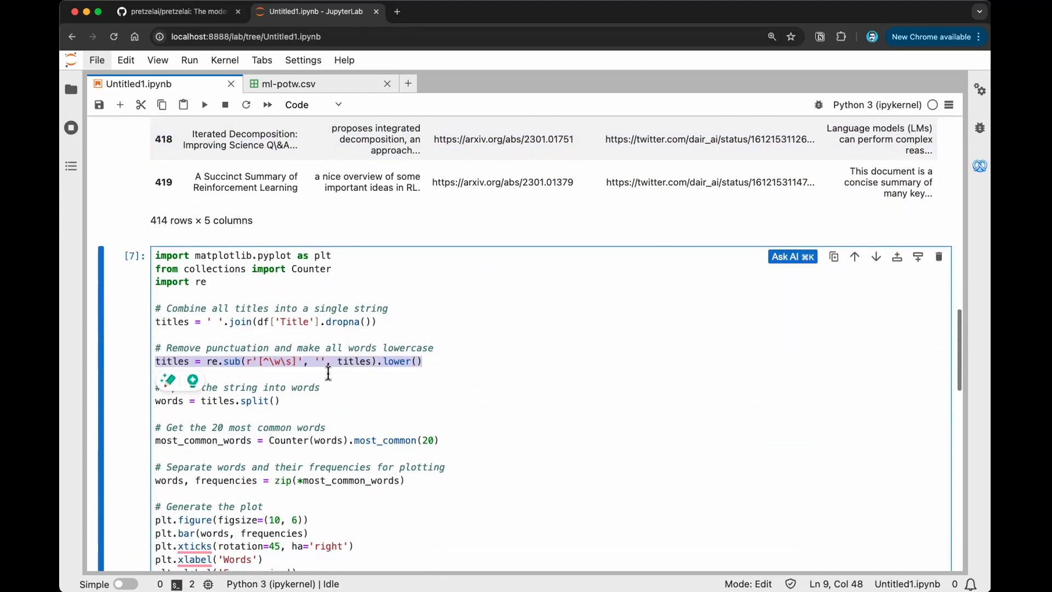
click(979, 167)
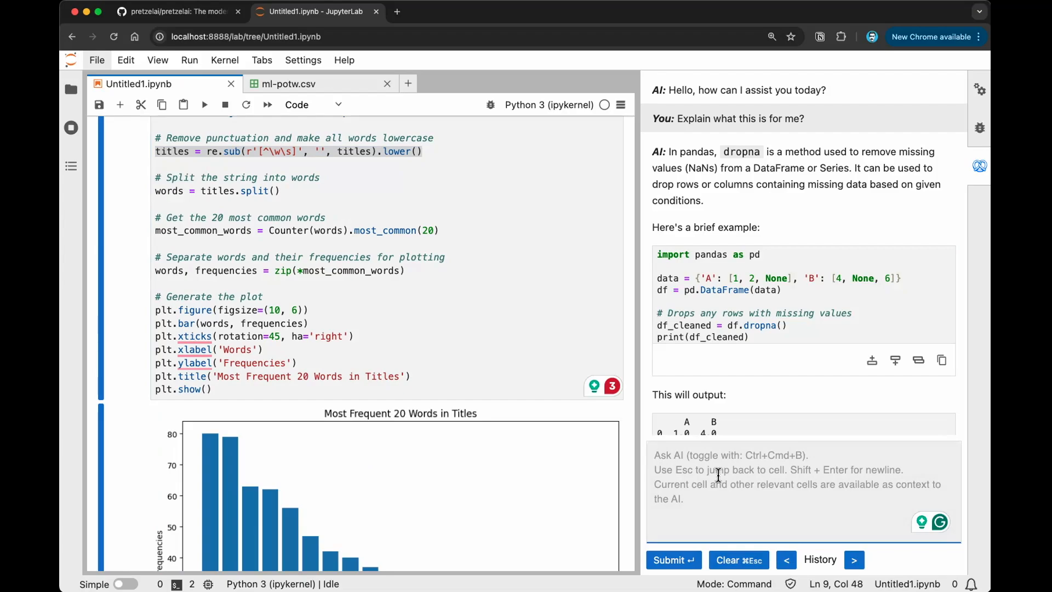
text(Explain this)
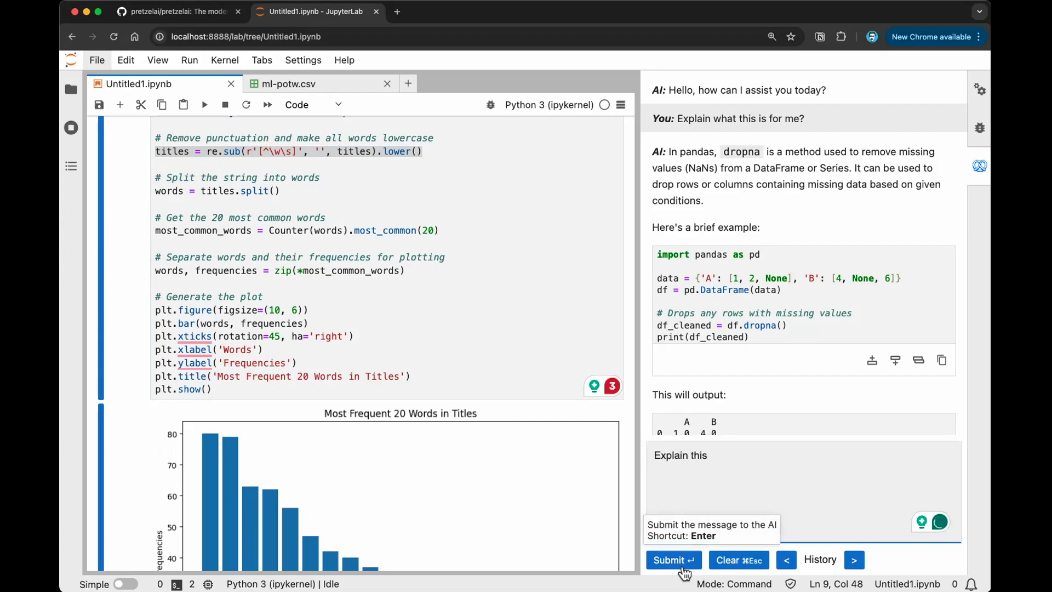
click(673, 559)
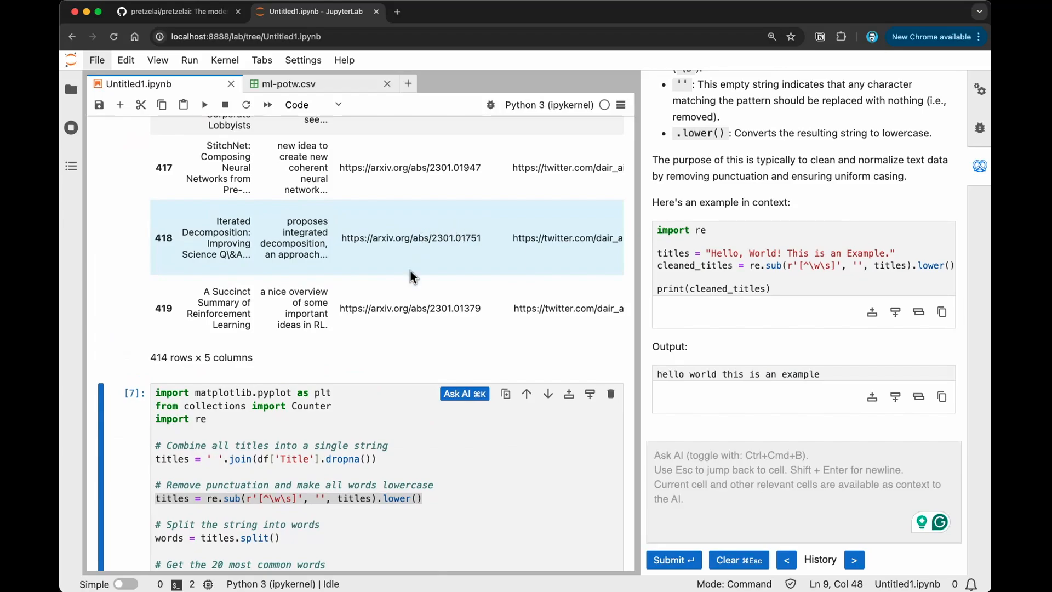
scroll(down, 3)
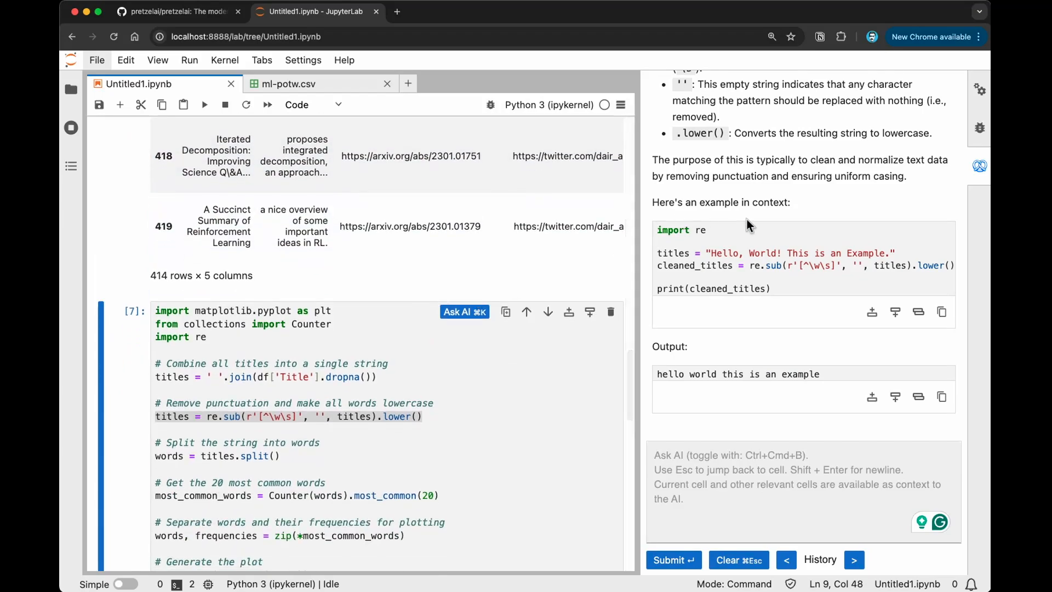
mouse_move(785, 287)
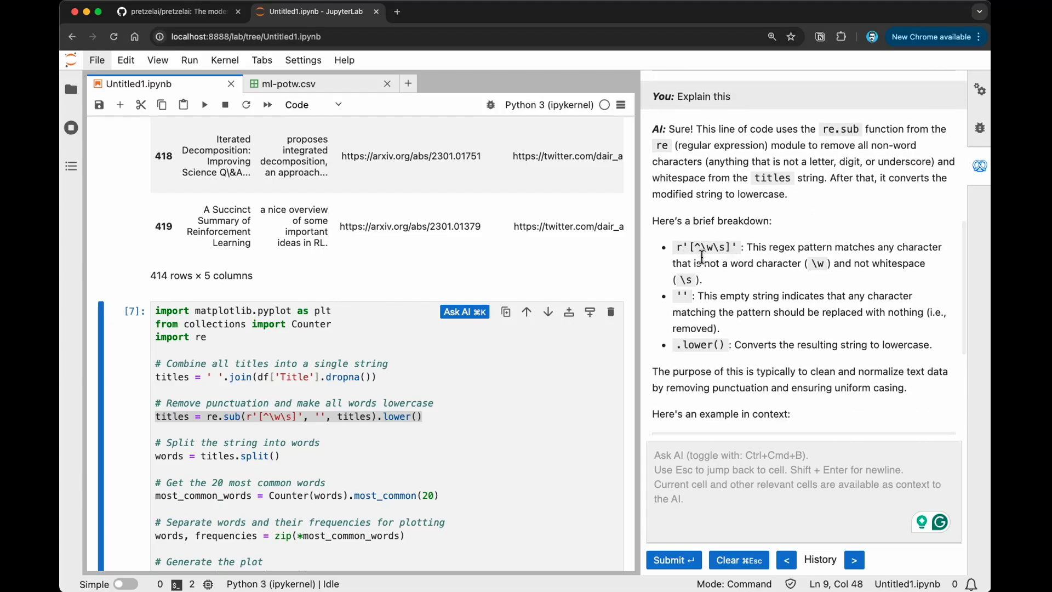
mouse_move(816, 253)
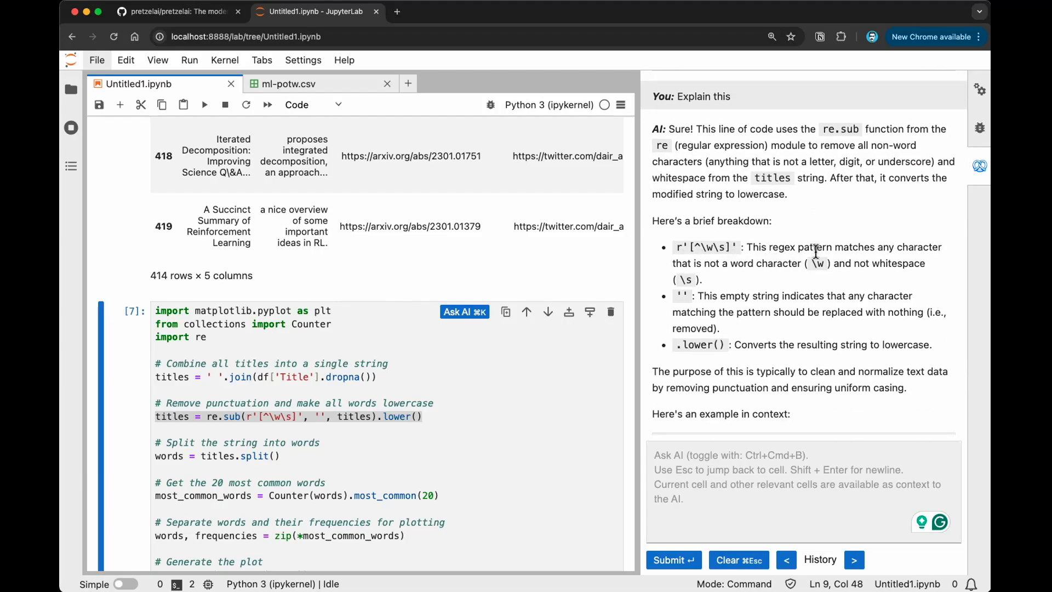
mouse_move(731, 264)
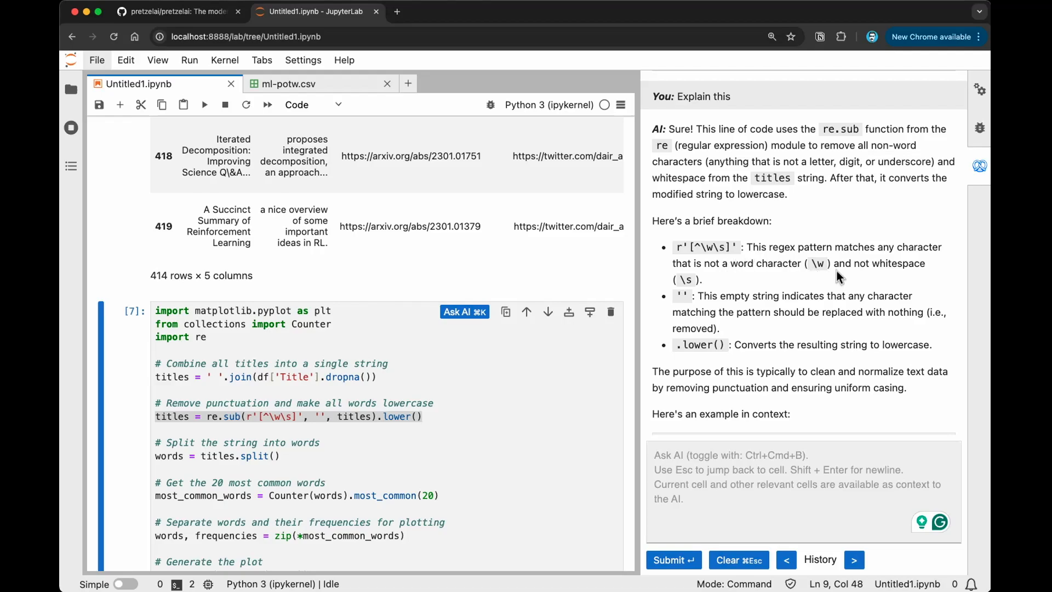
mouse_move(901, 269)
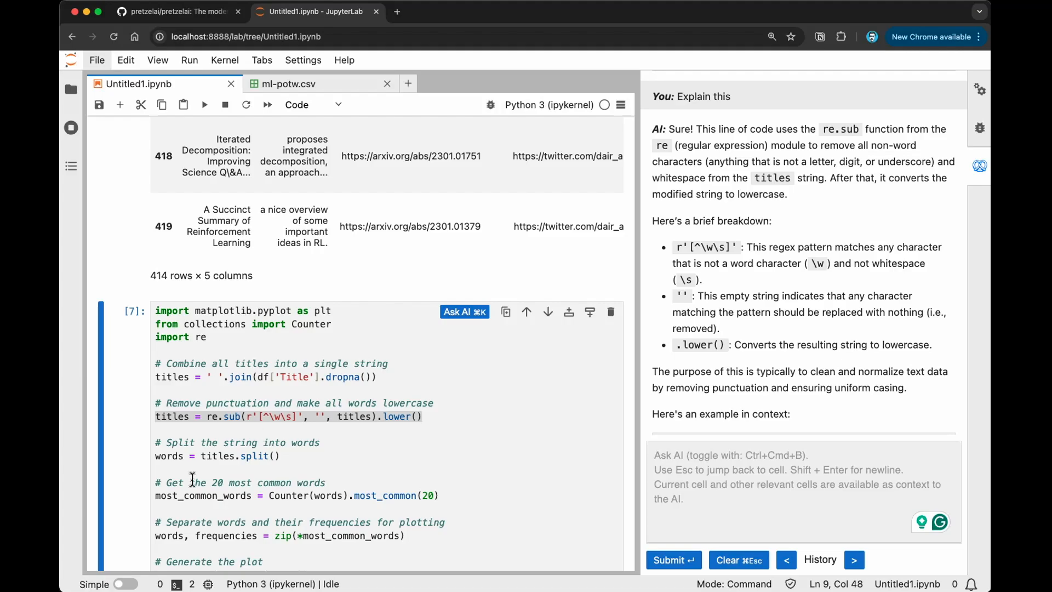
mouse_move(346, 406)
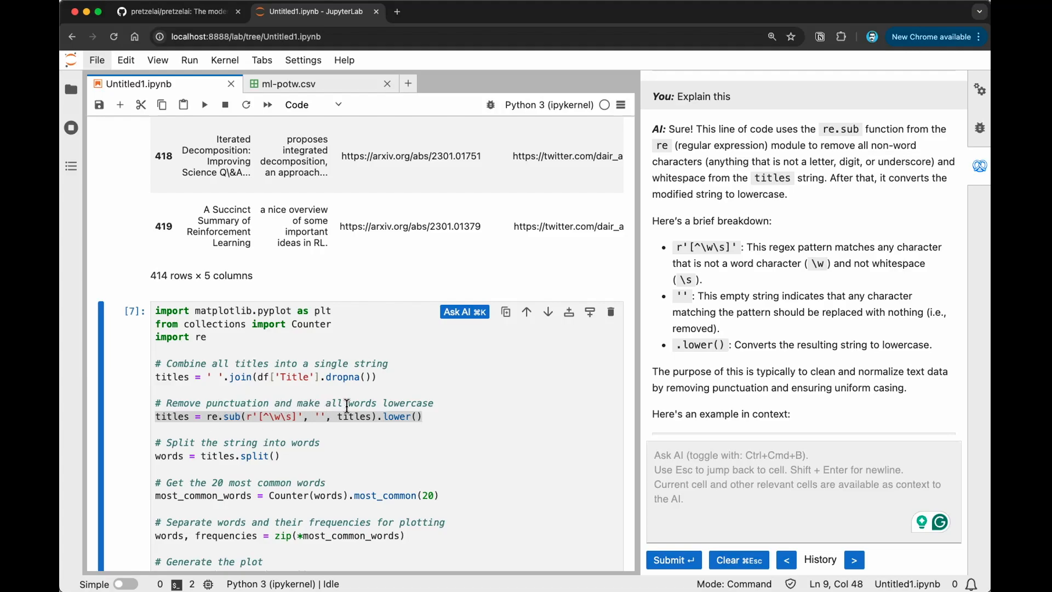
mouse_move(434, 408)
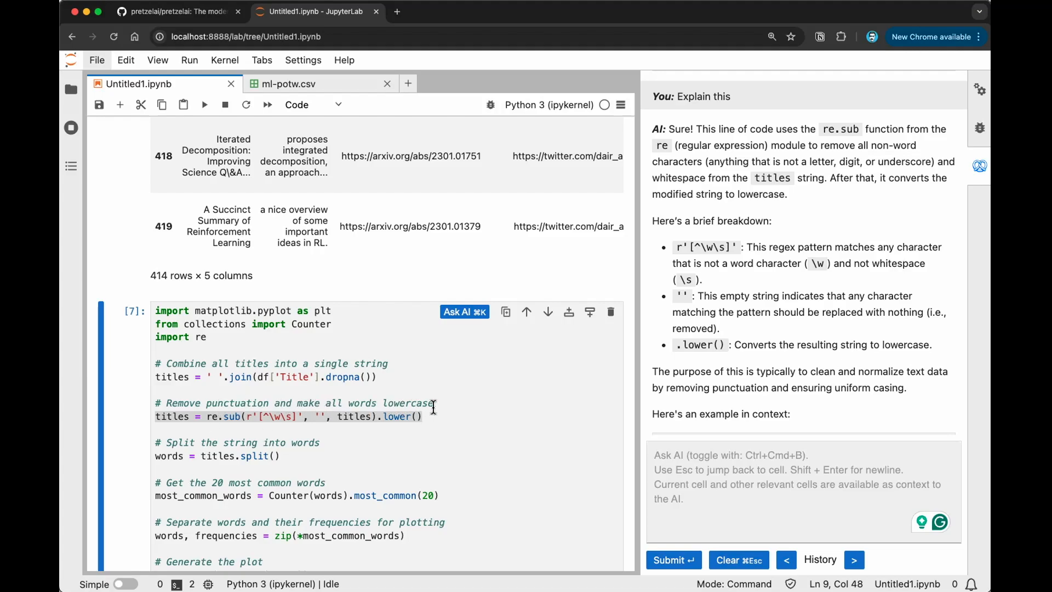
scroll(down, 3)
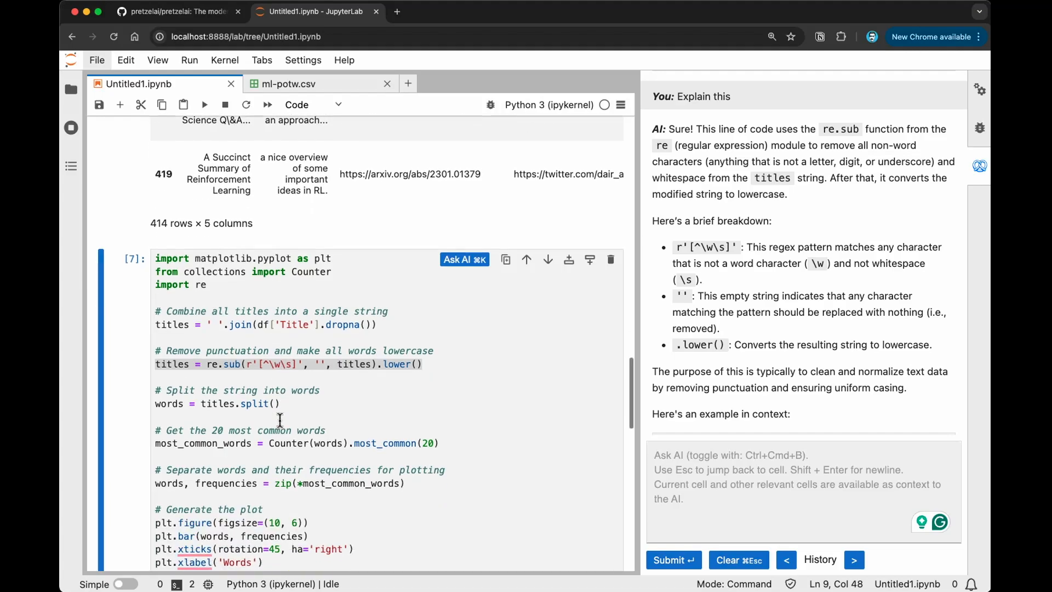
mouse_move(374, 304)
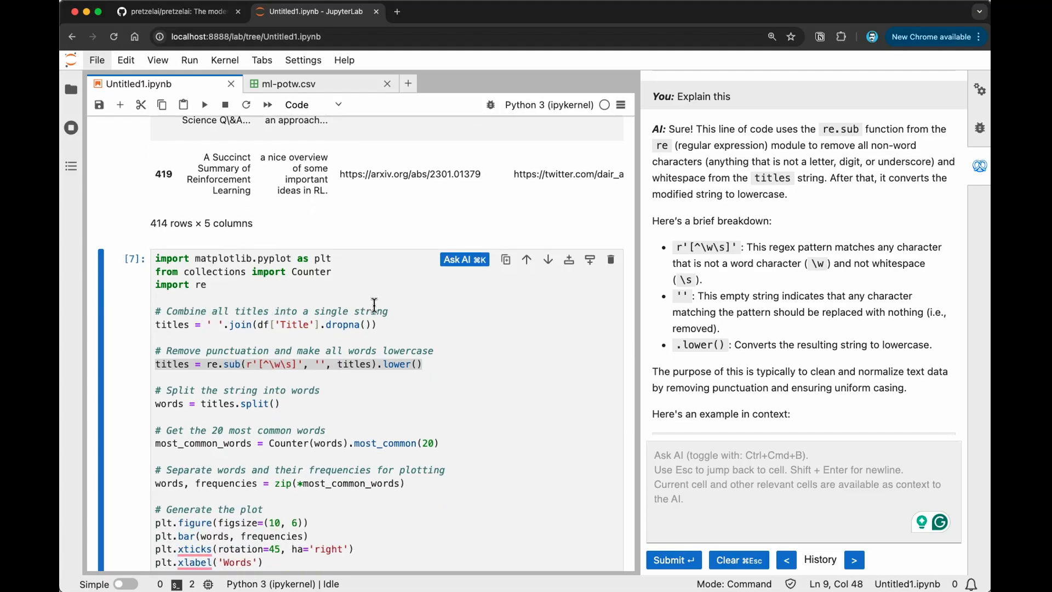
mouse_move(436, 376)
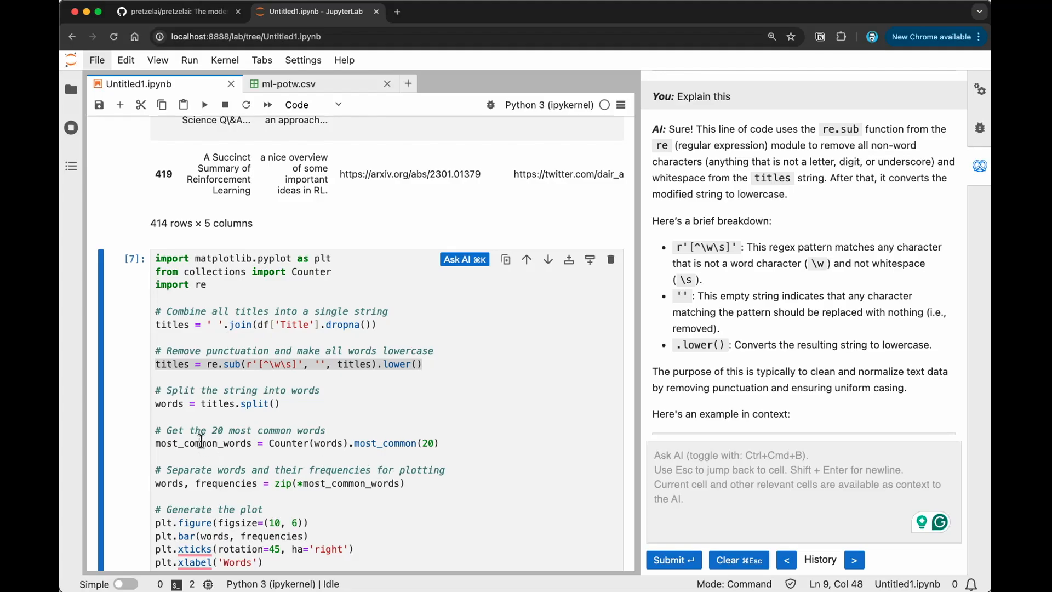
scroll(down, 3)
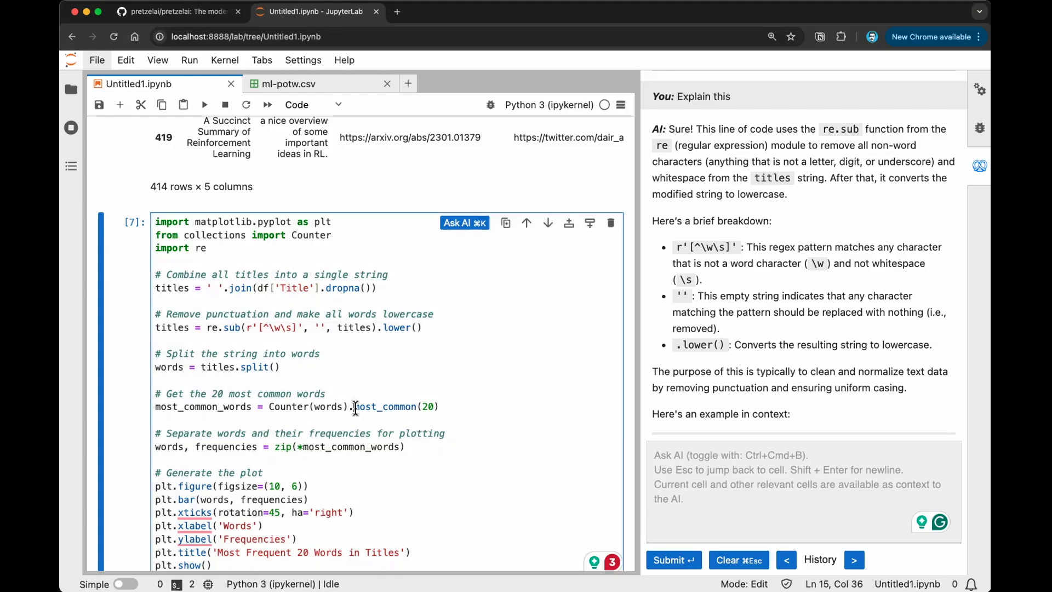
scroll(down, 3)
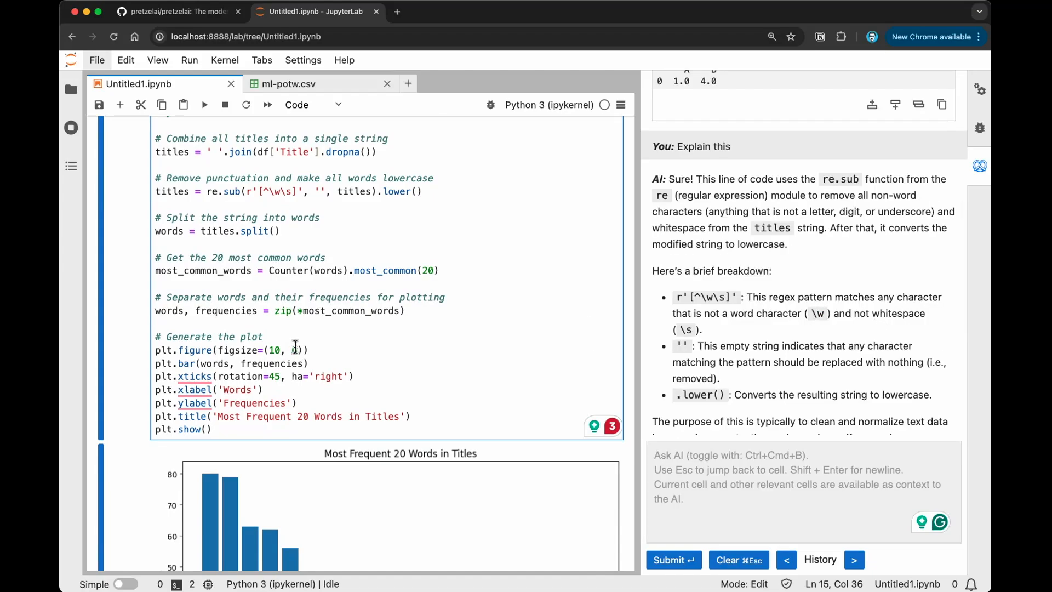
scroll(down, 3)
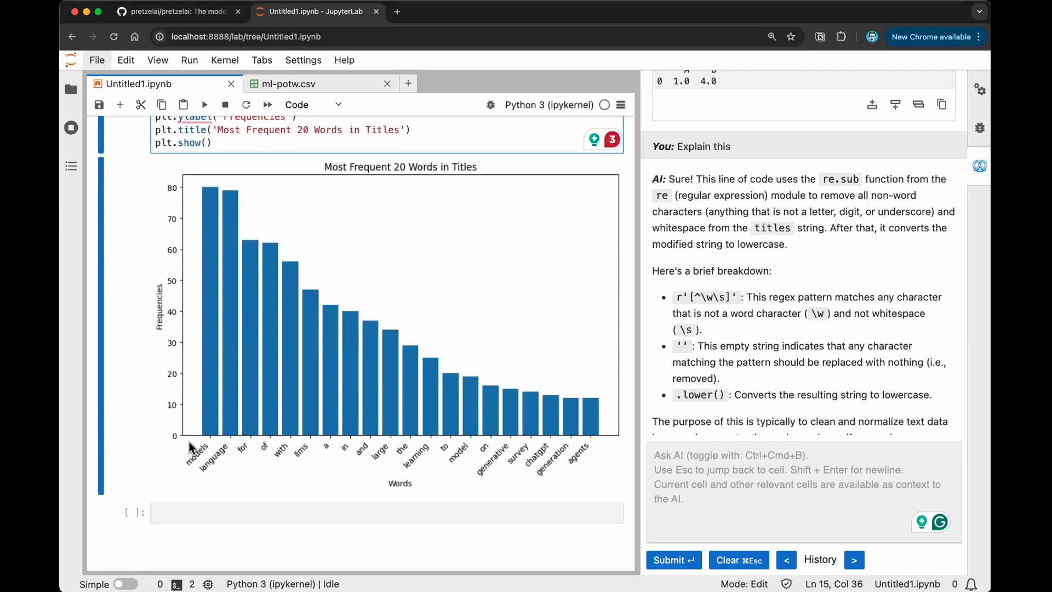
mouse_move(256, 424)
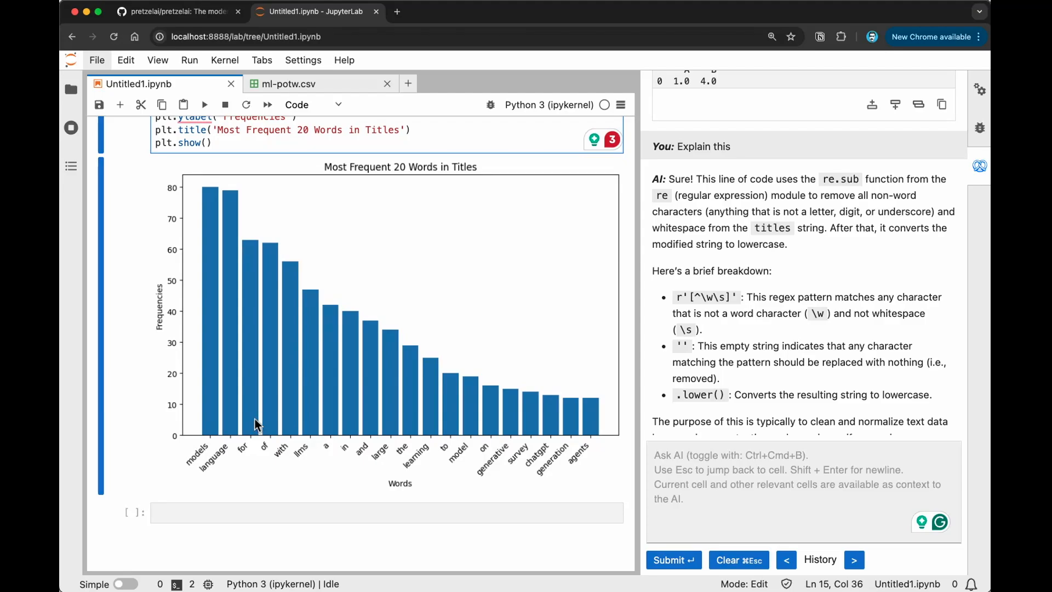
mouse_move(237, 452)
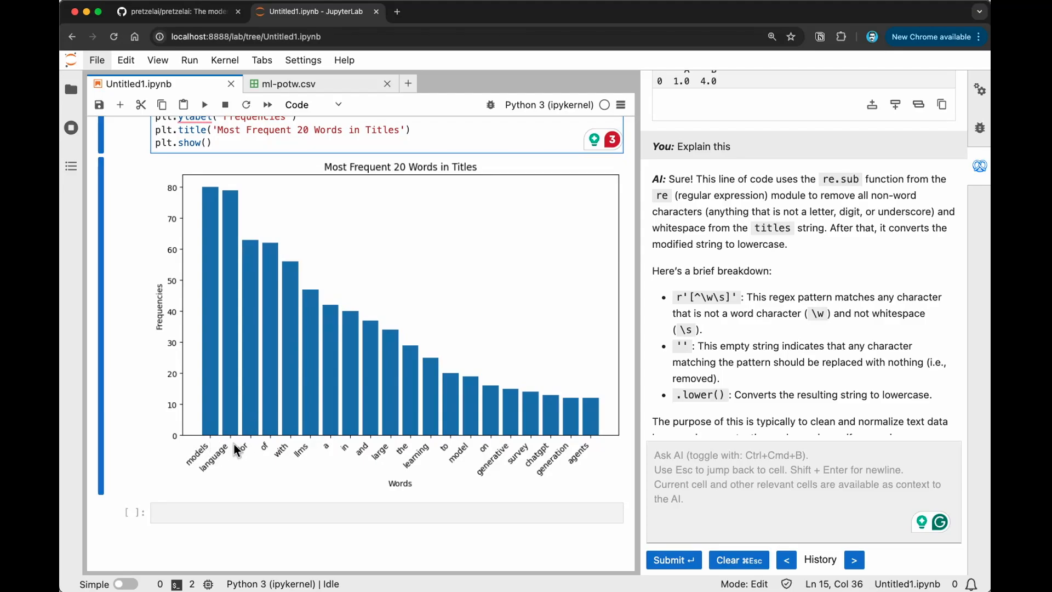
mouse_move(980, 178)
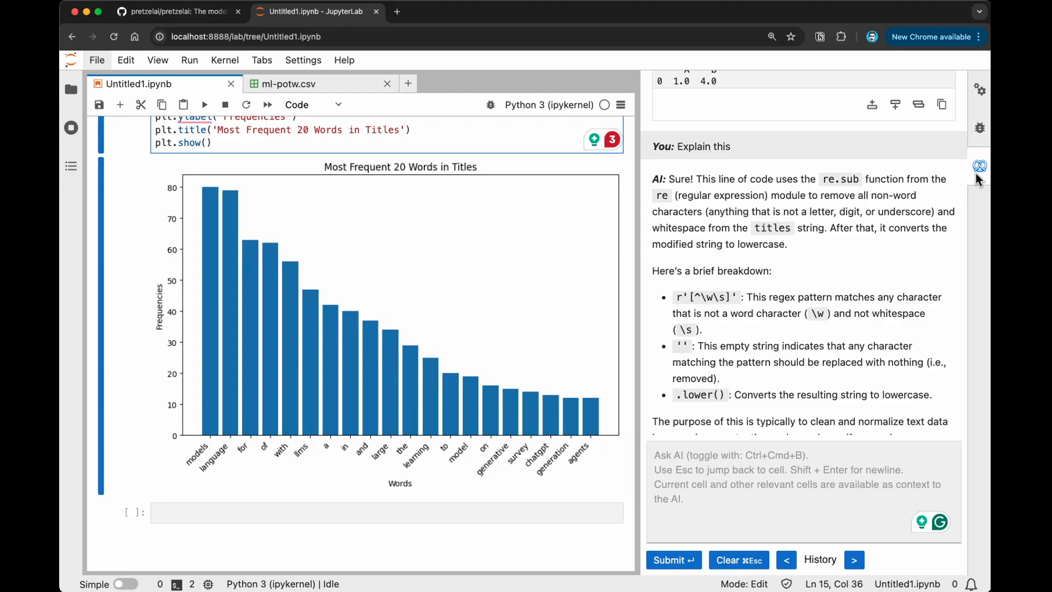
Ask the AI assistant to 'Explain this' for the Counter most_common(20) line.
click(979, 167)
text(Explain)
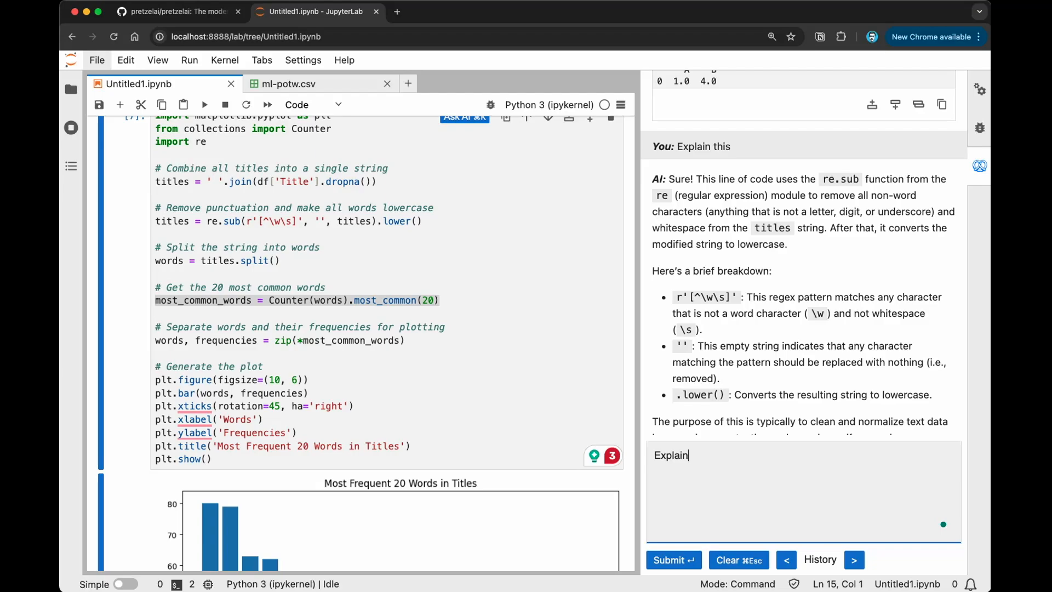
text(this)
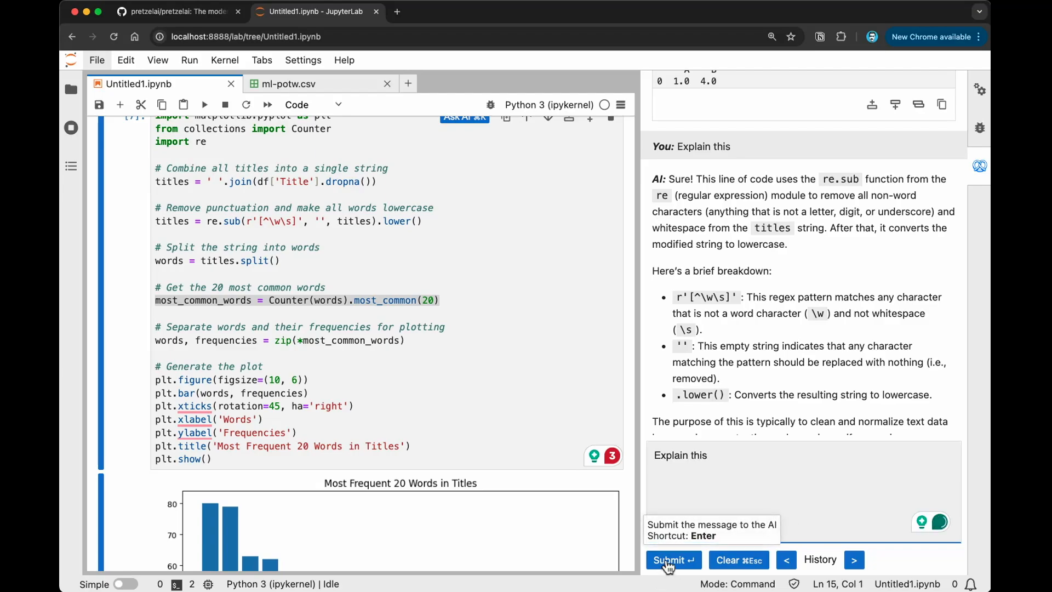
click(670, 561)
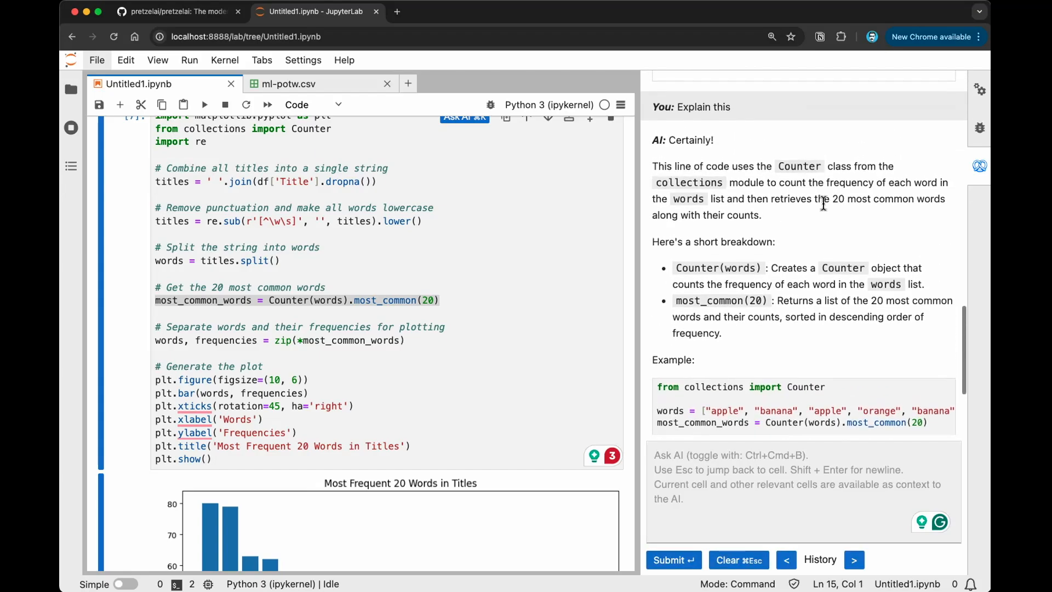
mouse_move(834, 214)
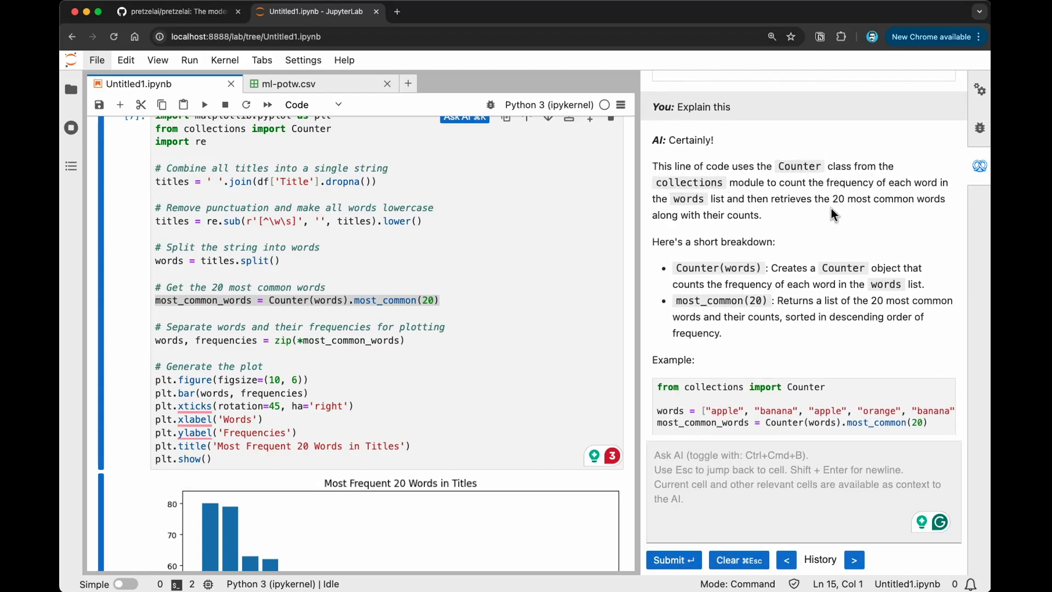
mouse_move(946, 187)
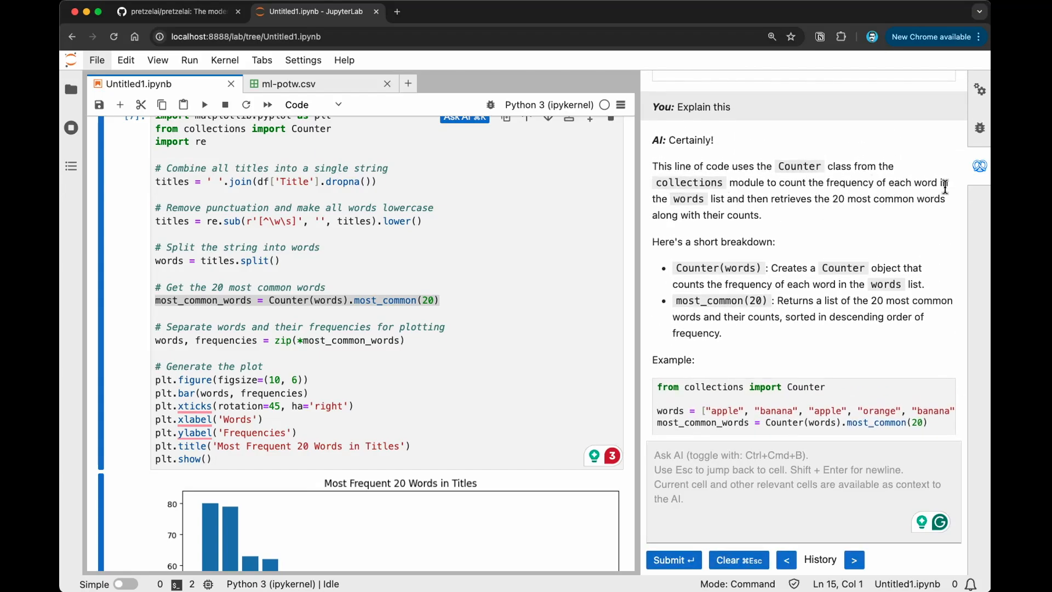
mouse_move(778, 214)
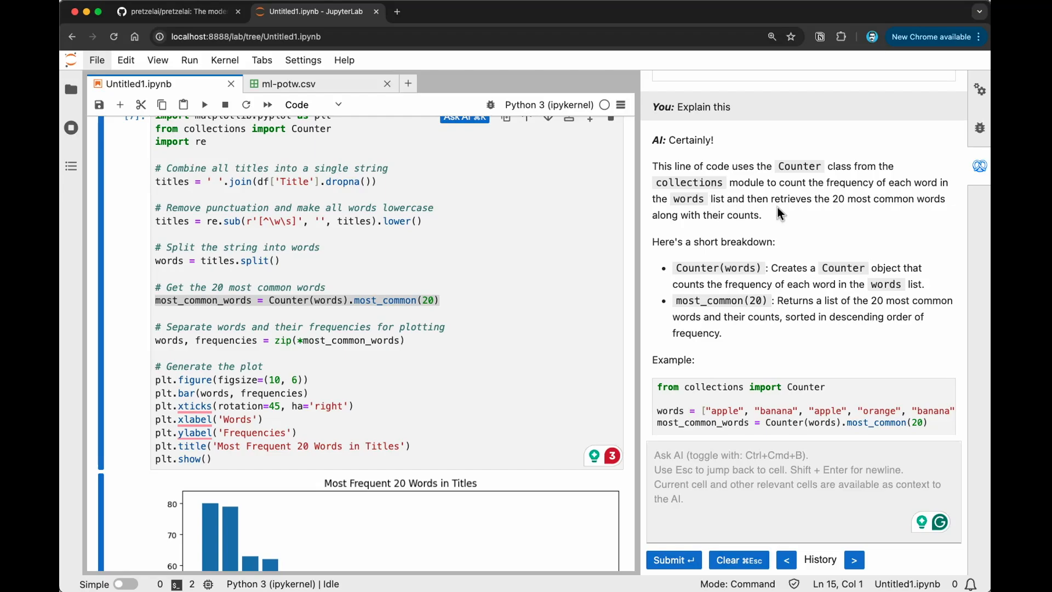
mouse_move(940, 211)
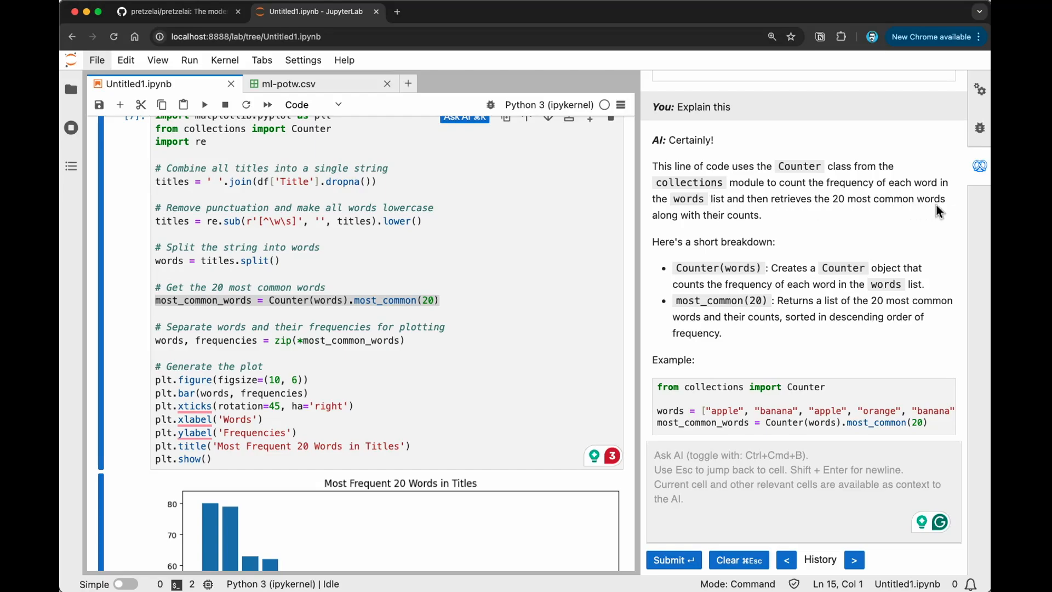
mouse_move(760, 256)
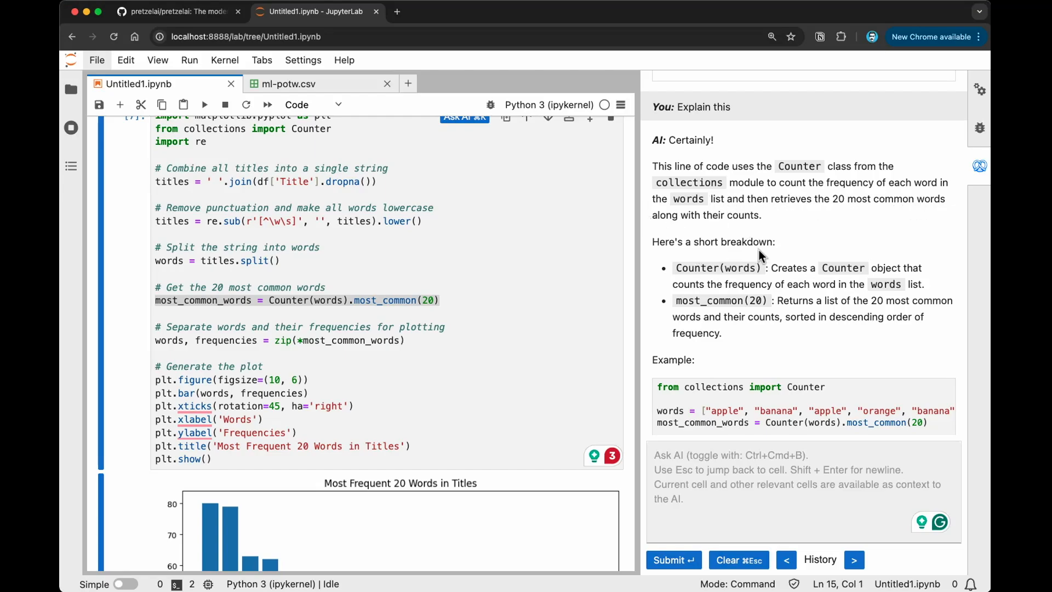
mouse_move(803, 281)
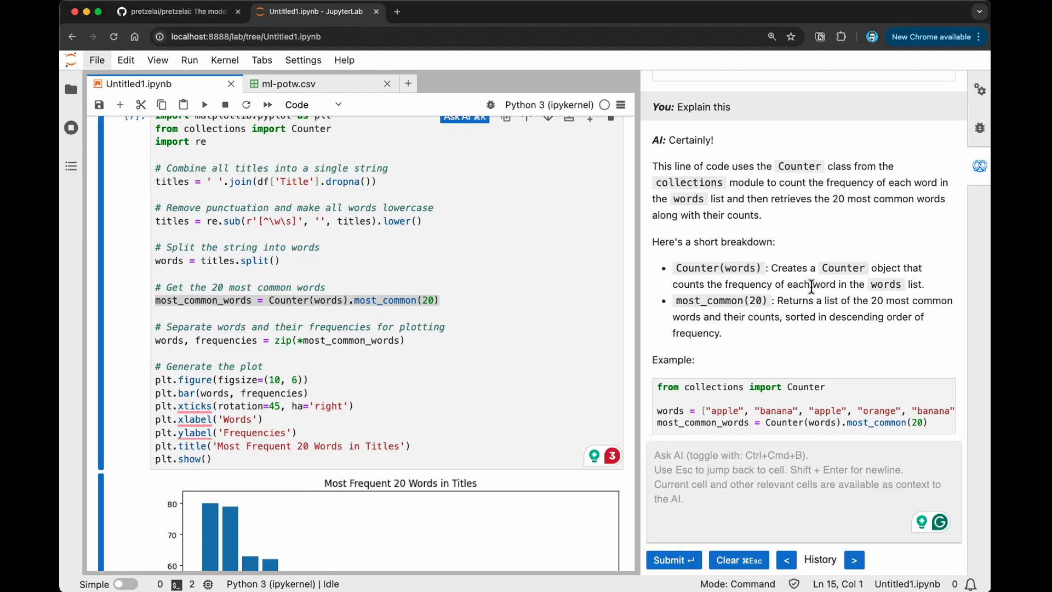
mouse_move(833, 261)
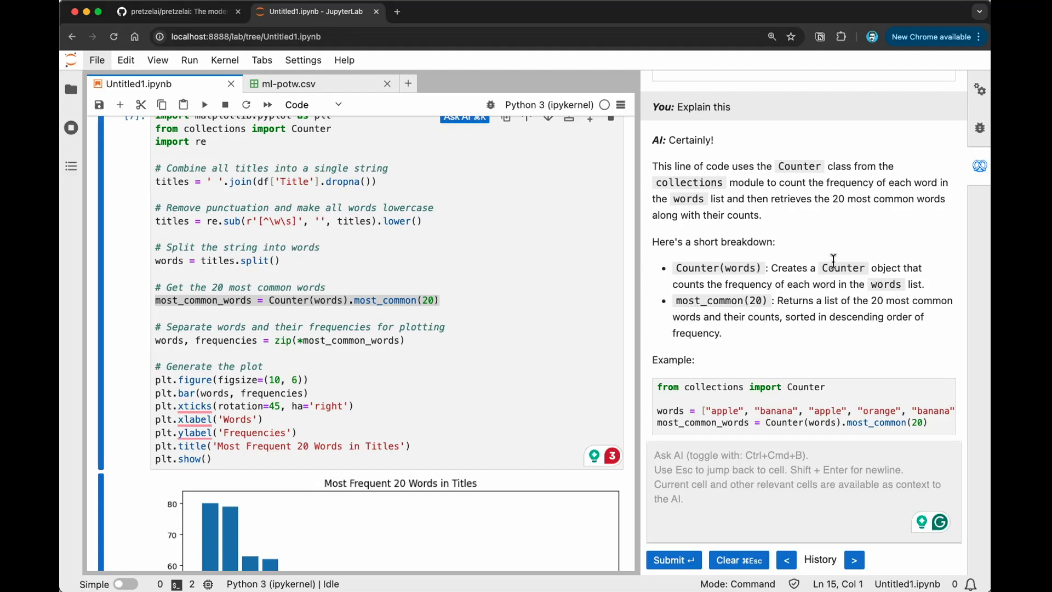
mouse_move(773, 310)
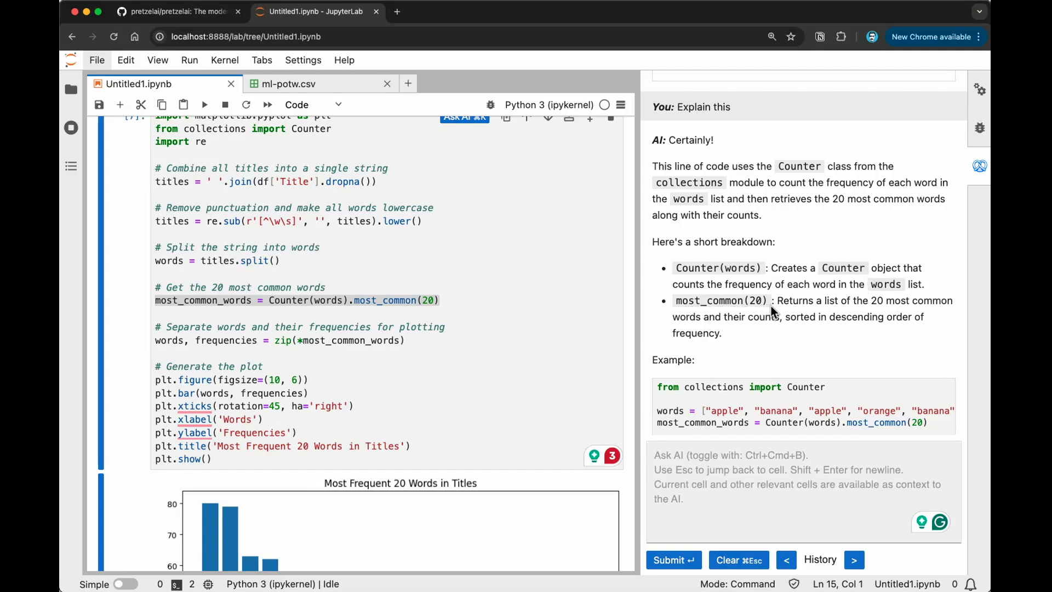
mouse_move(891, 304)
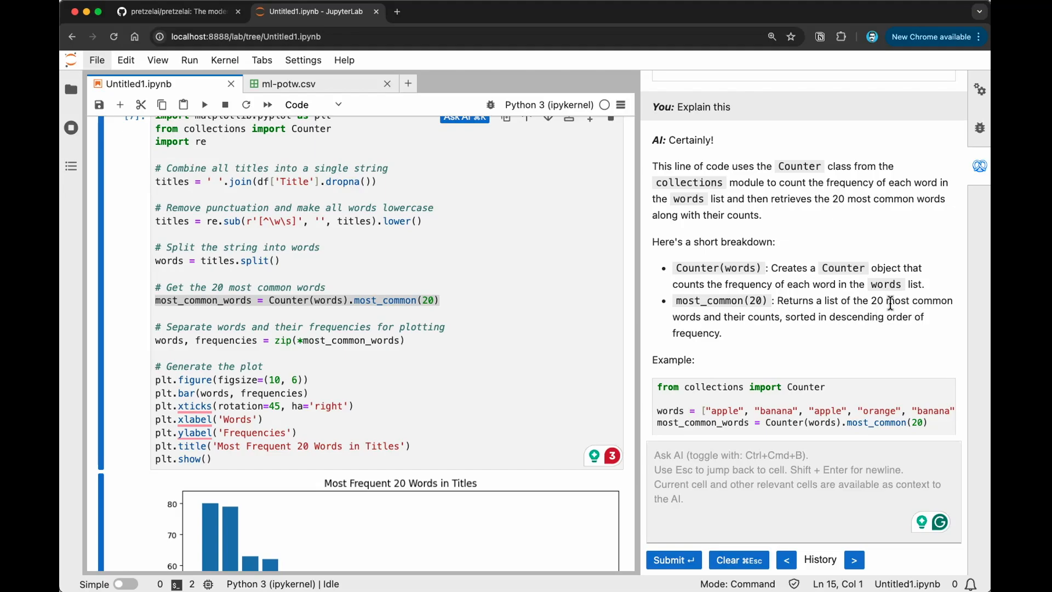
mouse_move(820, 336)
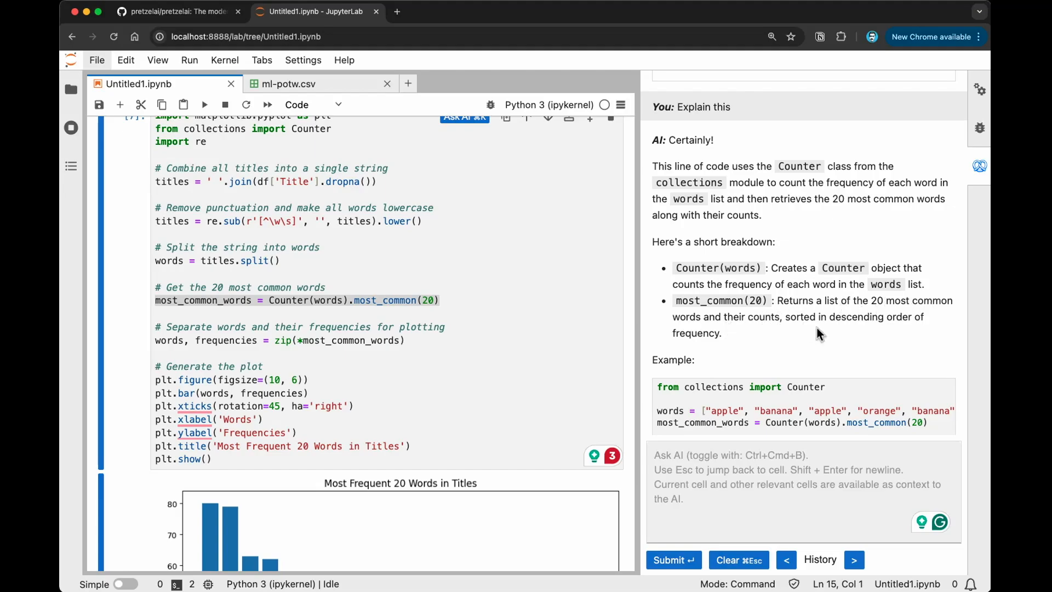
mouse_move(860, 319)
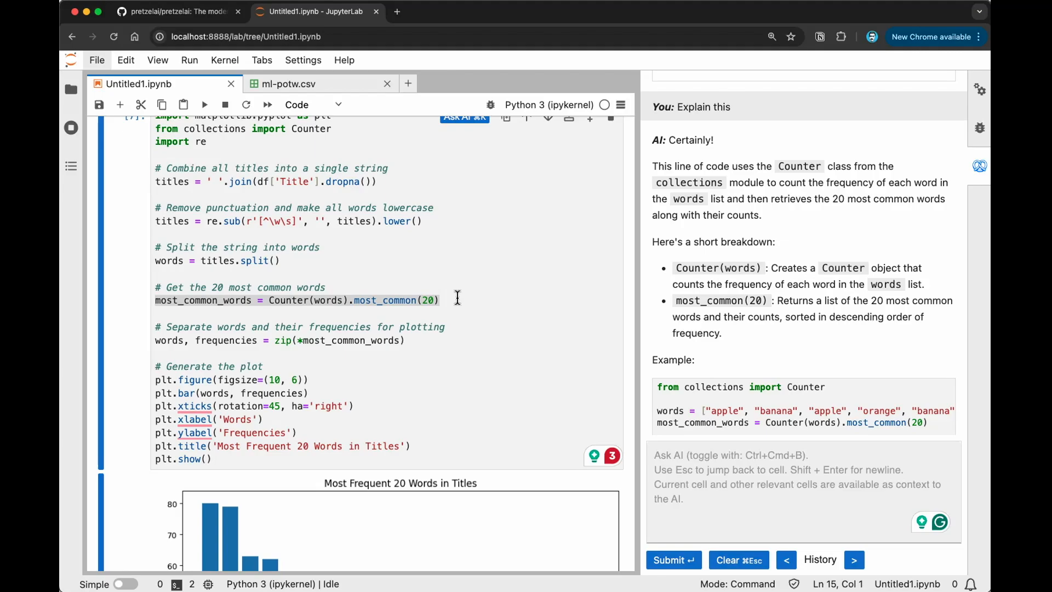
mouse_move(547, 334)
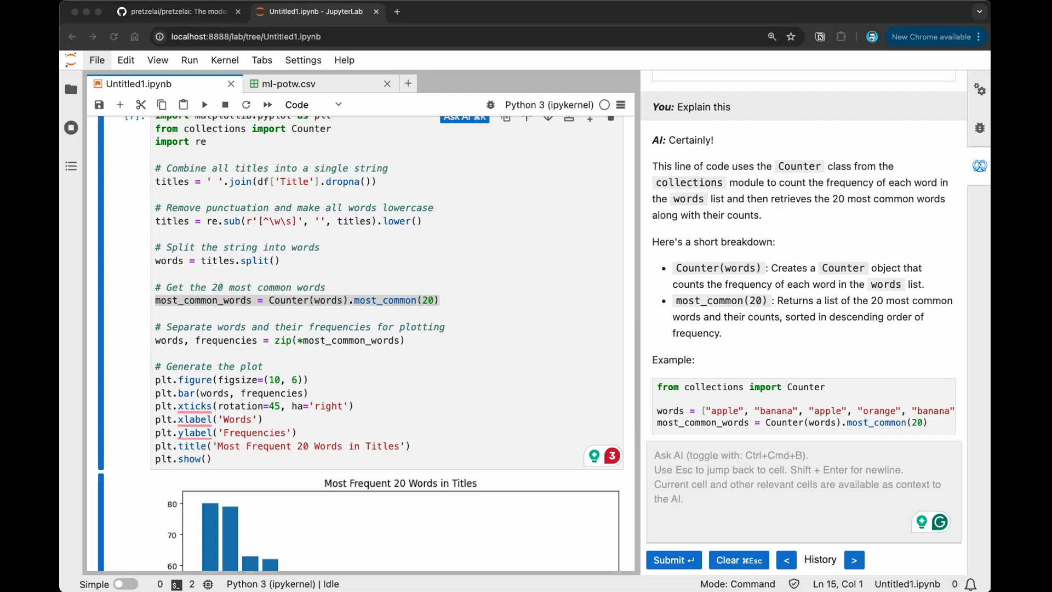
mouse_move(941, 237)
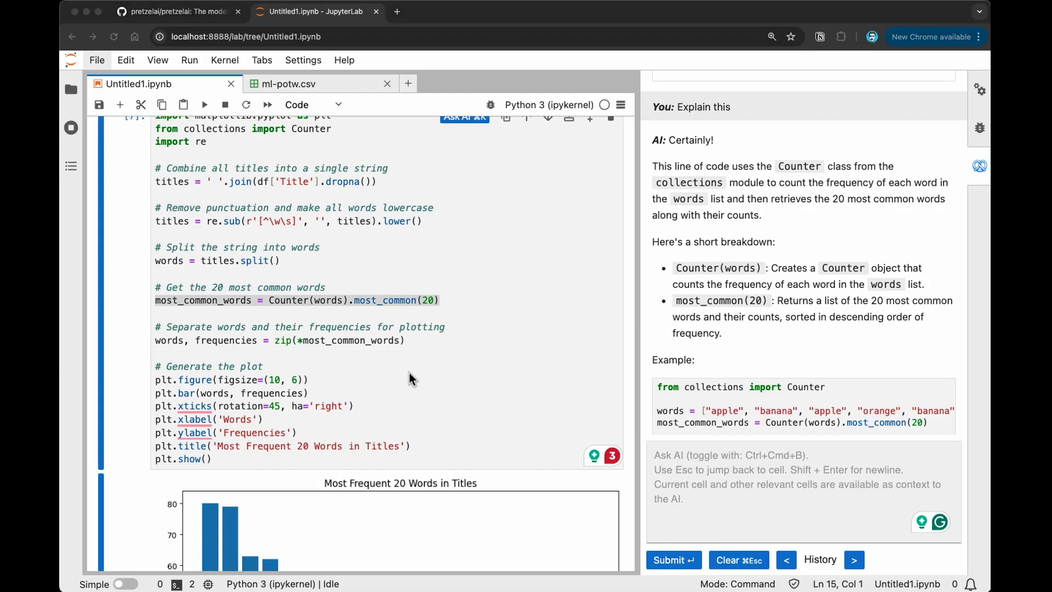
Change the Counter call to least_common(20) and rerun, hitting an AttributeError.
scroll(down, 3)
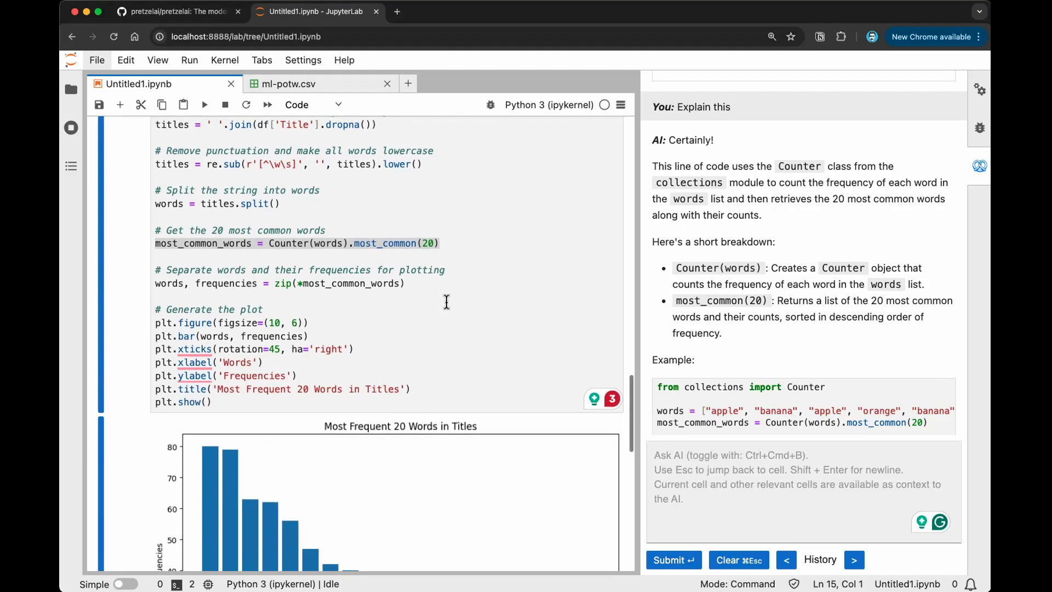
mouse_move(363, 224)
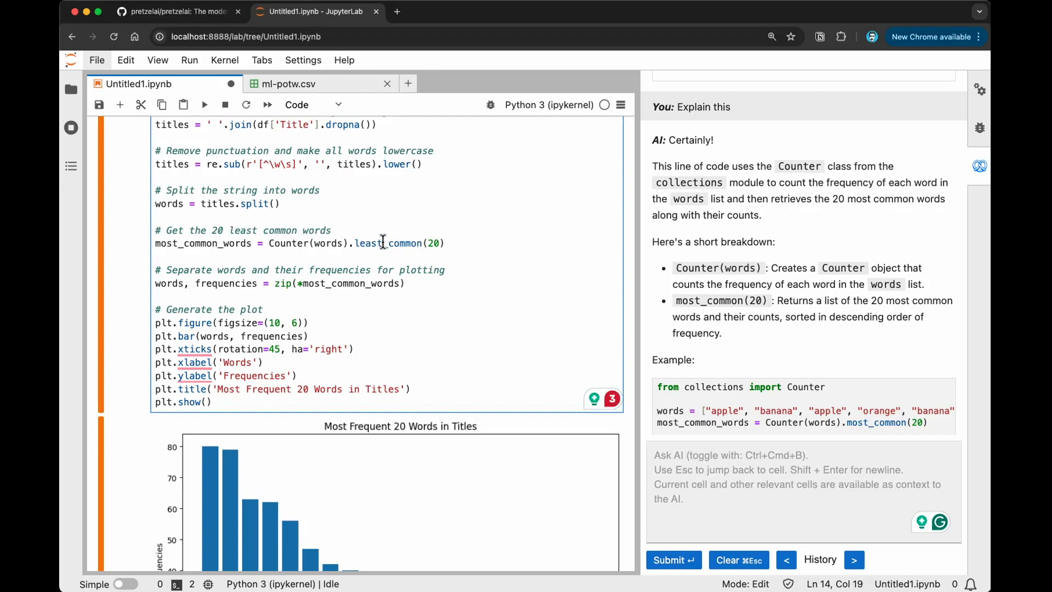
click(978, 166)
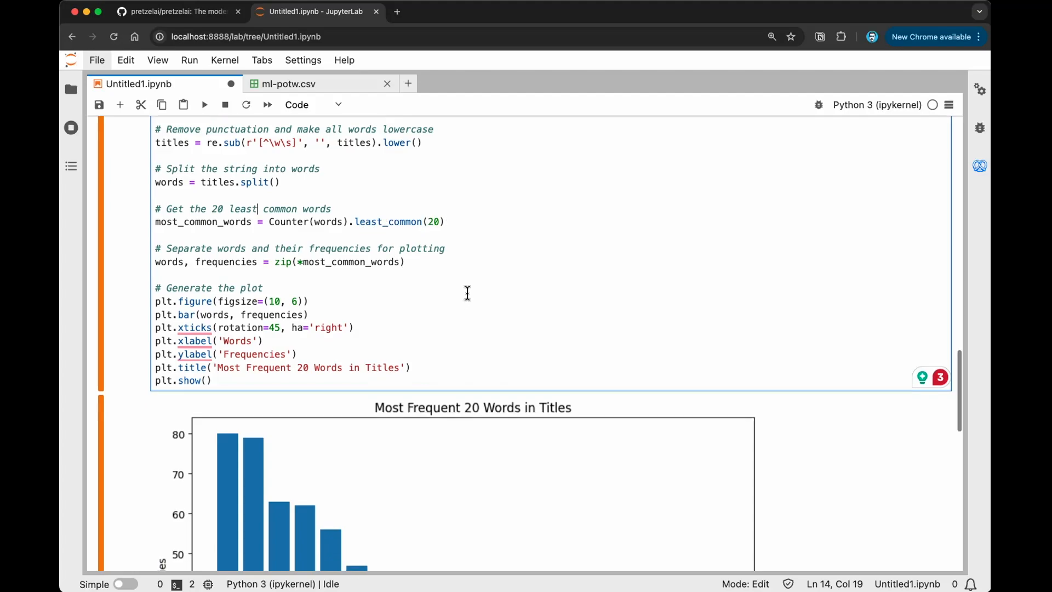
scroll(down, 3)
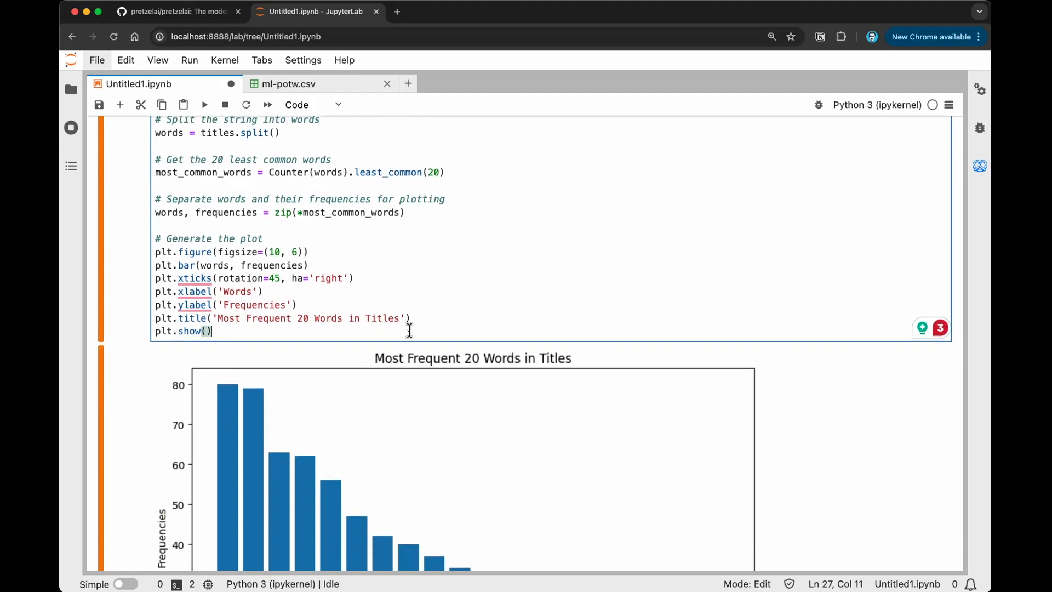
click(204, 104)
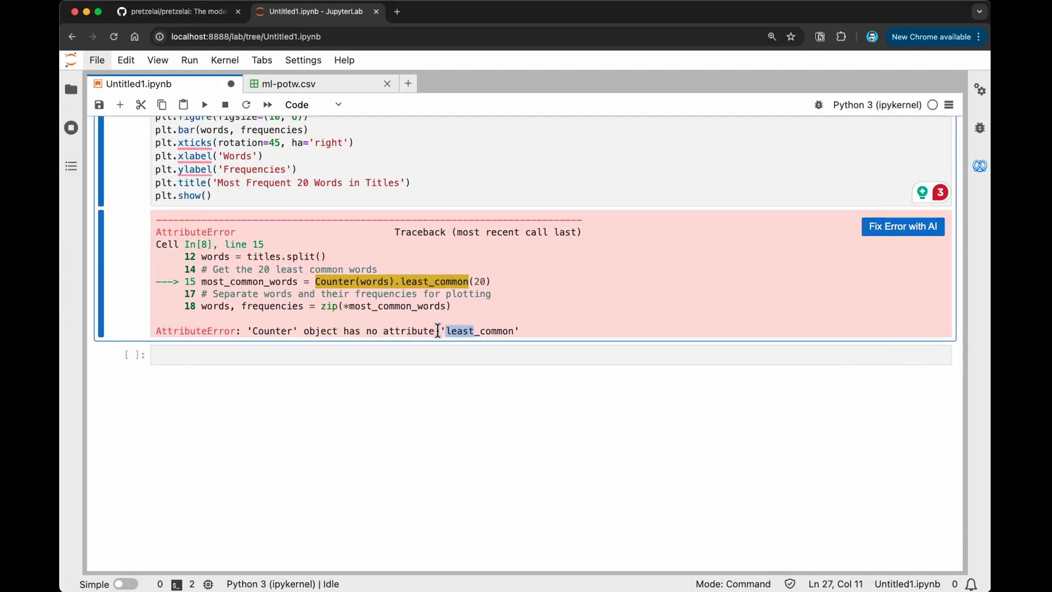
scroll(up, 3)
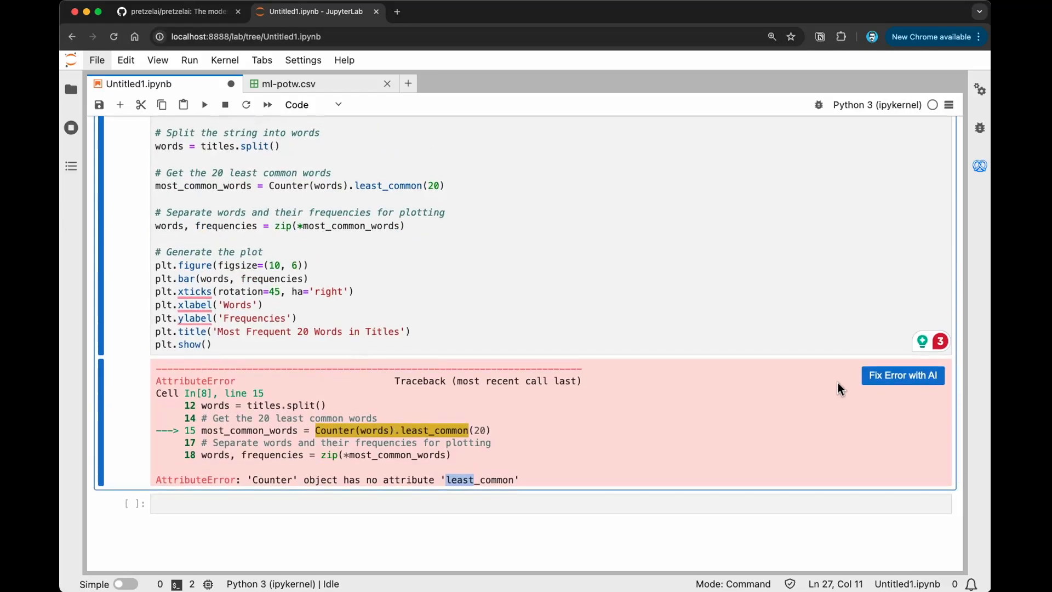
mouse_move(903, 382)
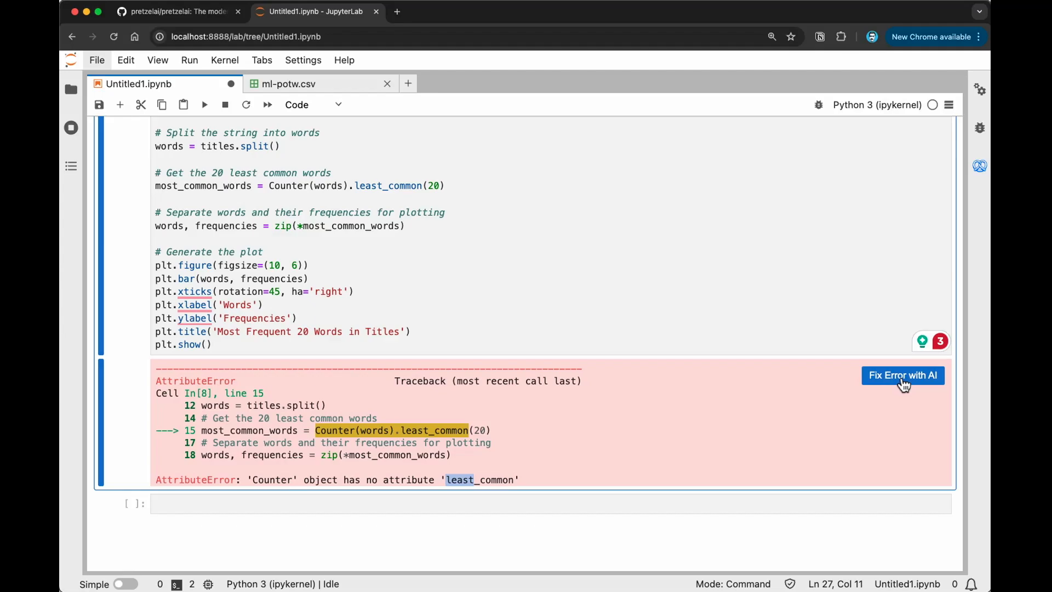
mouse_move(400, 205)
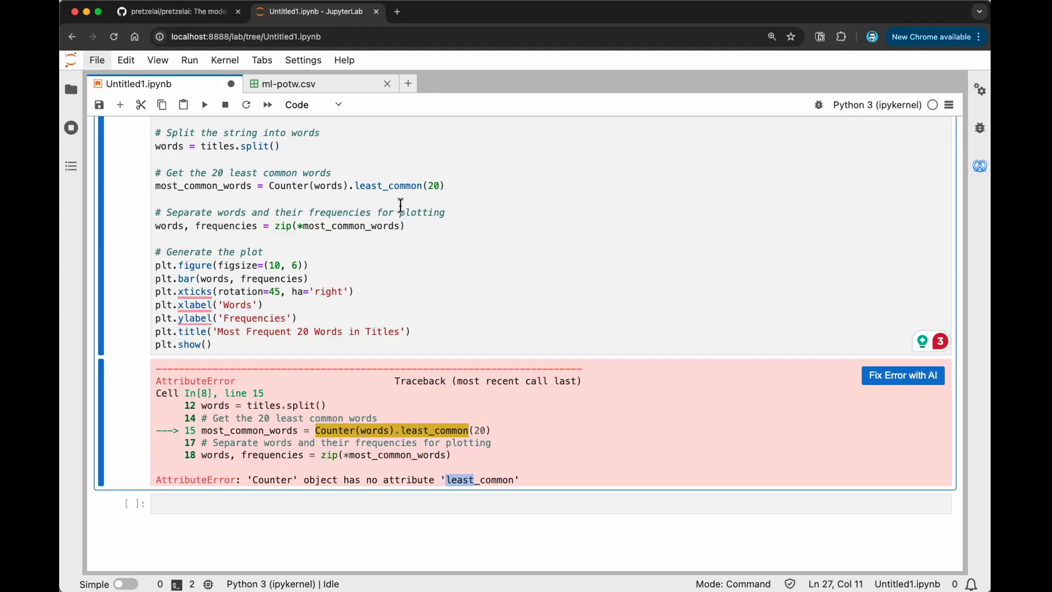
scroll(up, 3)
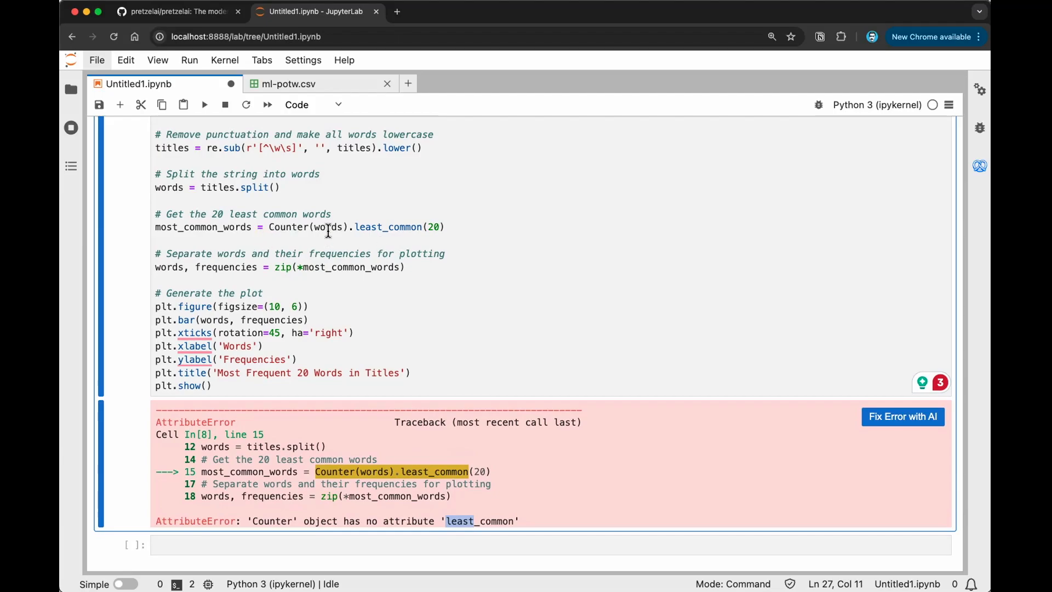
mouse_move(385, 227)
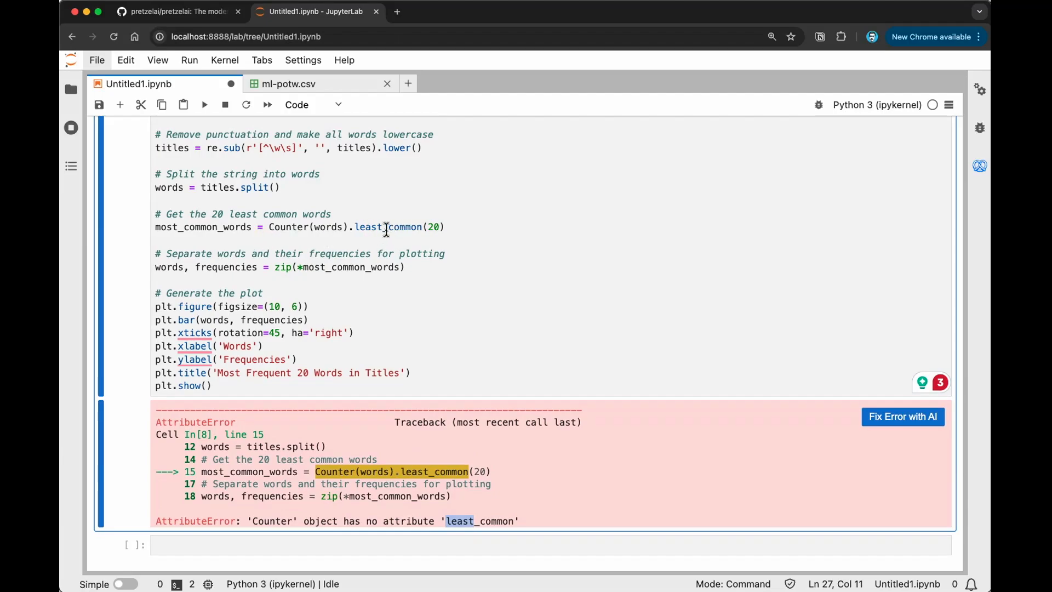
mouse_move(962, 402)
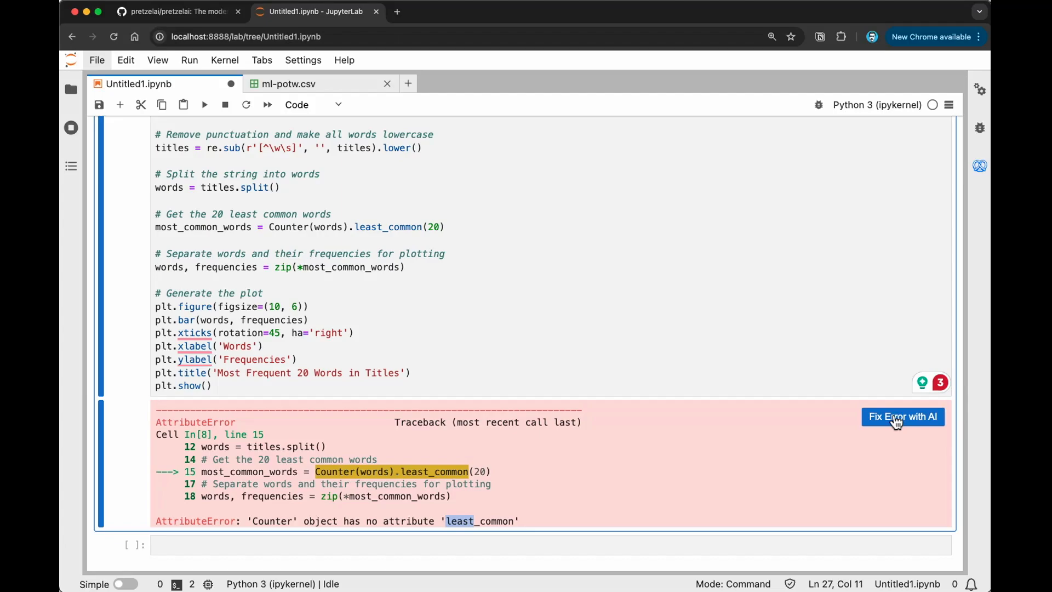
Request Fix Error with AI, getting a most_common()[:-21:-1] 'Least Frequent' diff.
click(902, 417)
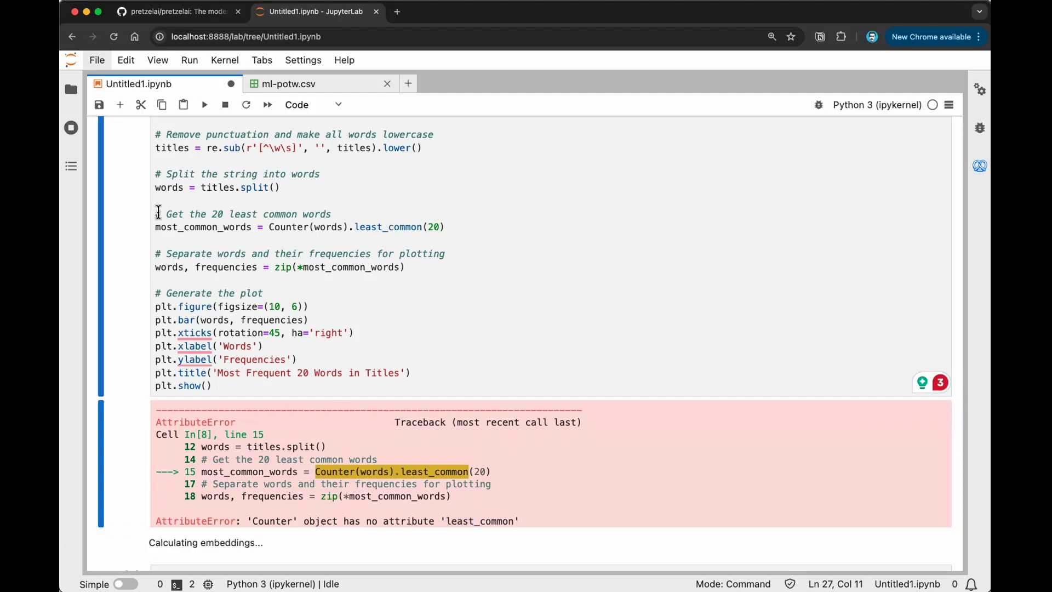
click(331, 214)
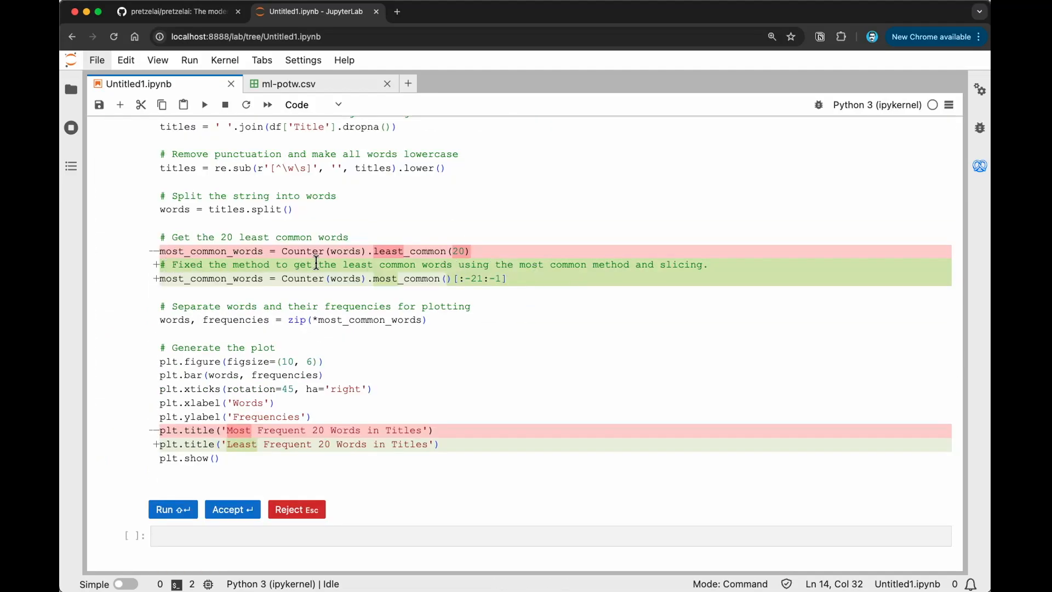
mouse_move(493, 271)
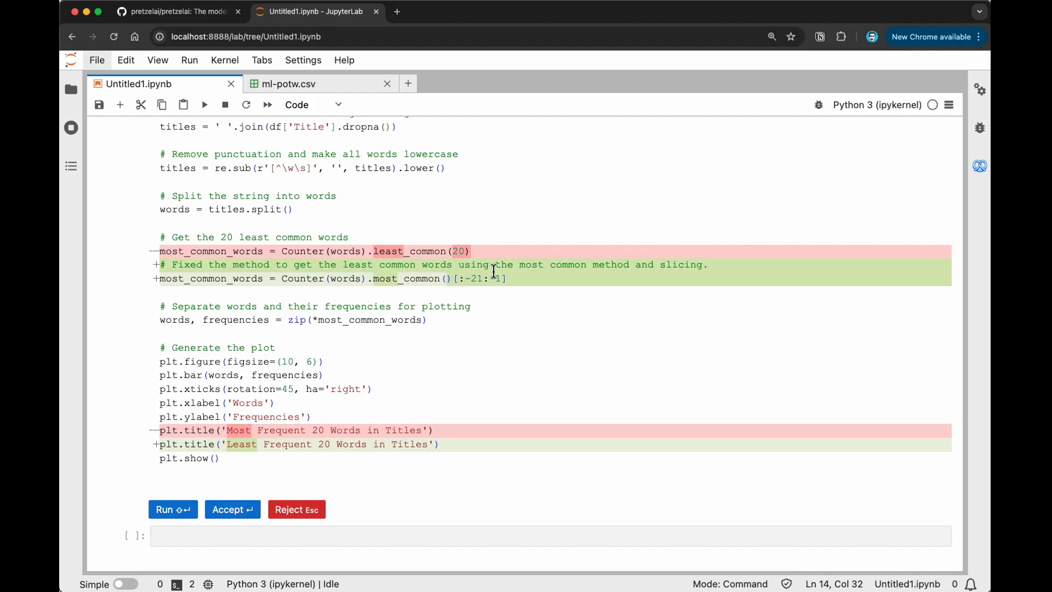
mouse_move(711, 266)
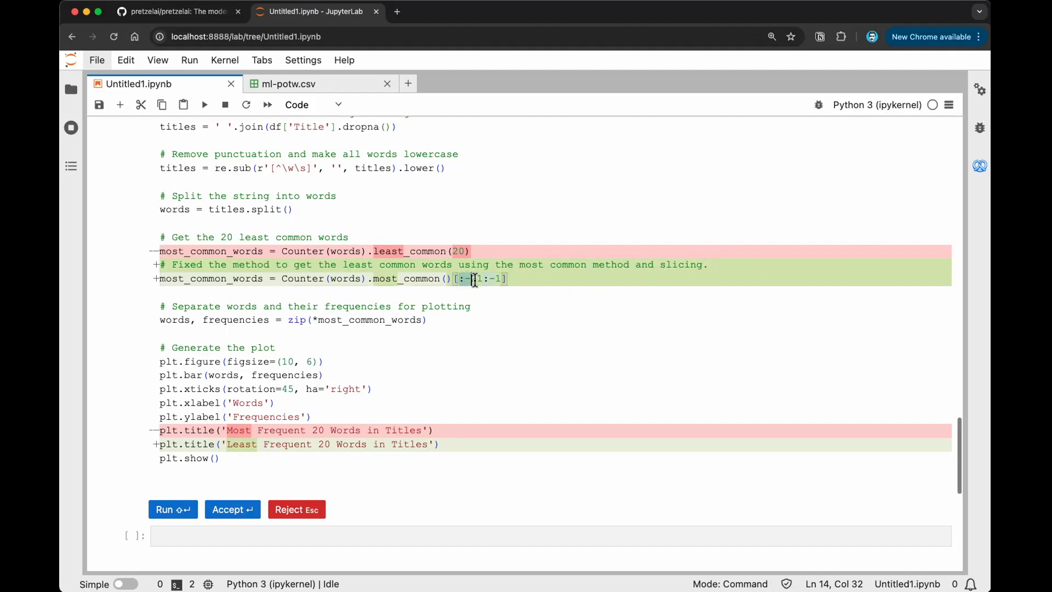
text(2)
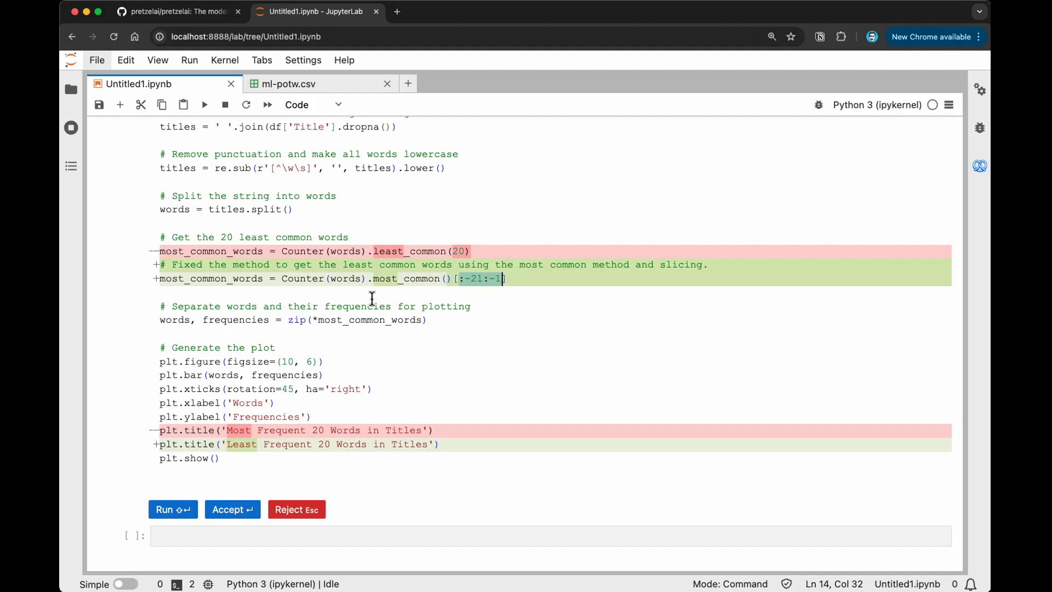
mouse_move(242, 287)
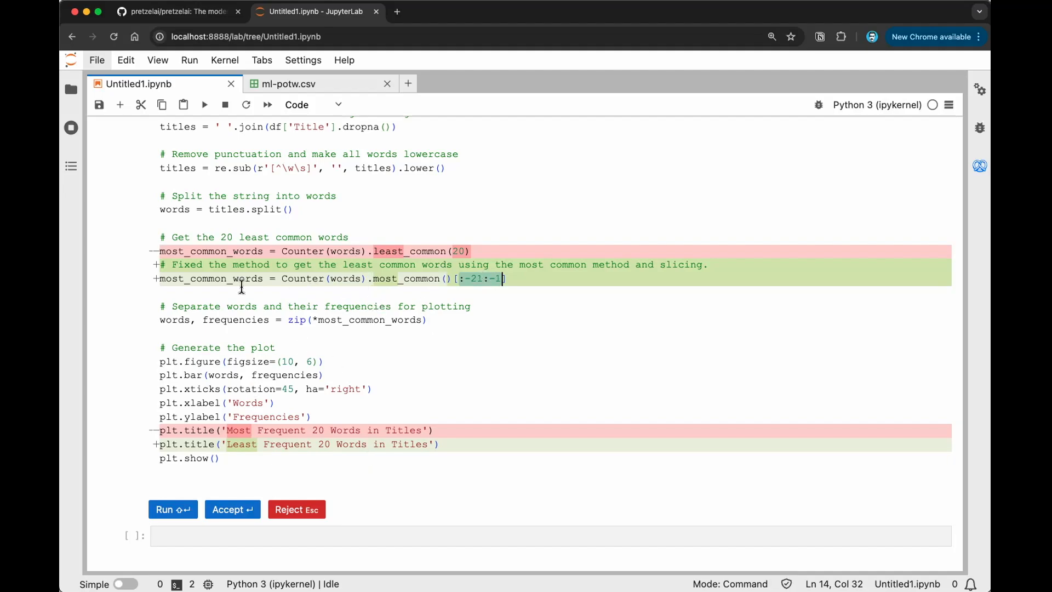
mouse_move(363, 279)
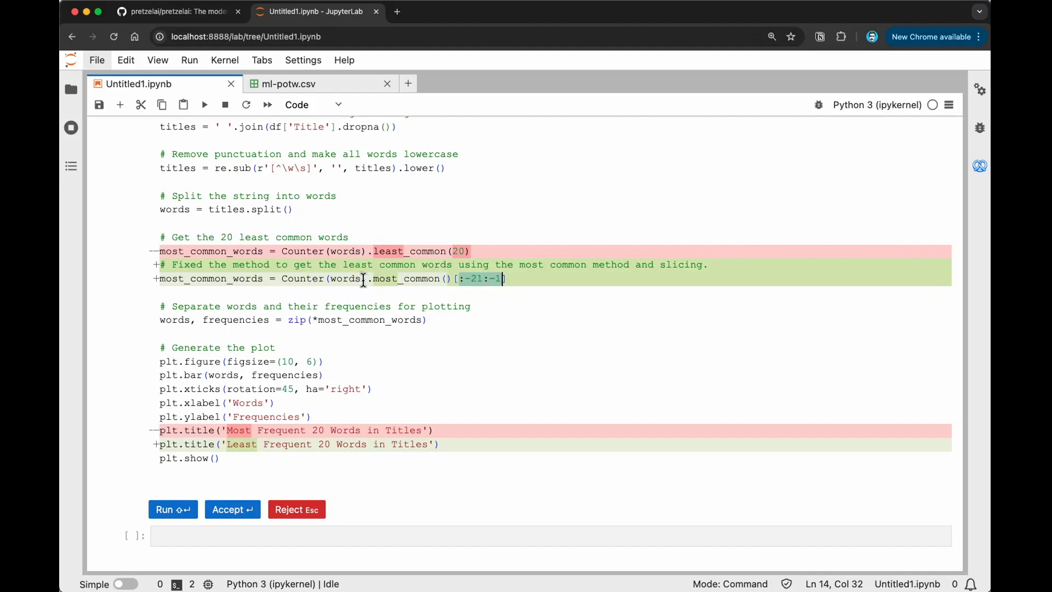
mouse_move(461, 278)
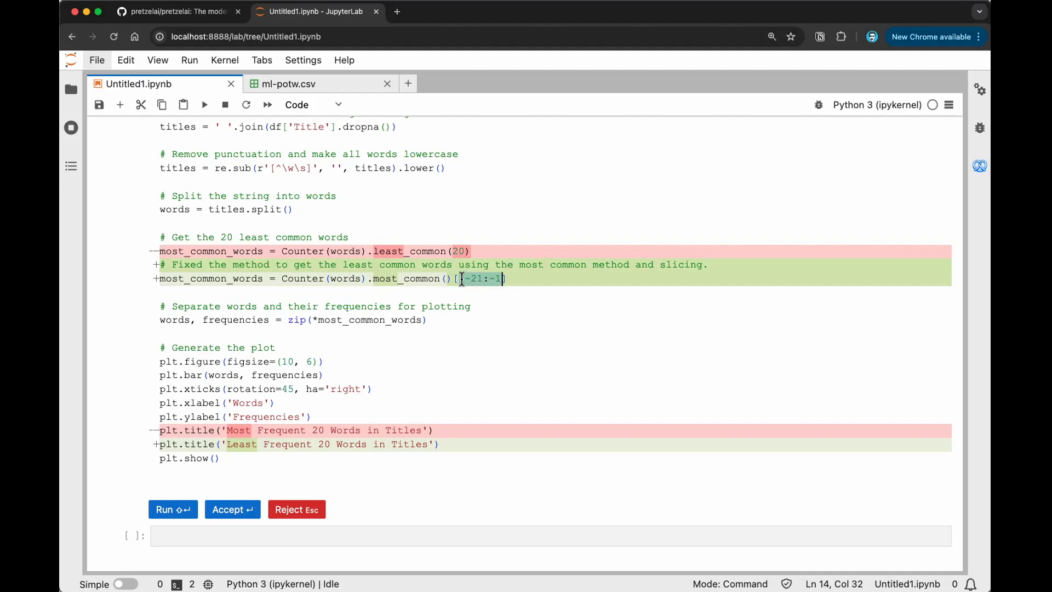
mouse_move(296, 510)
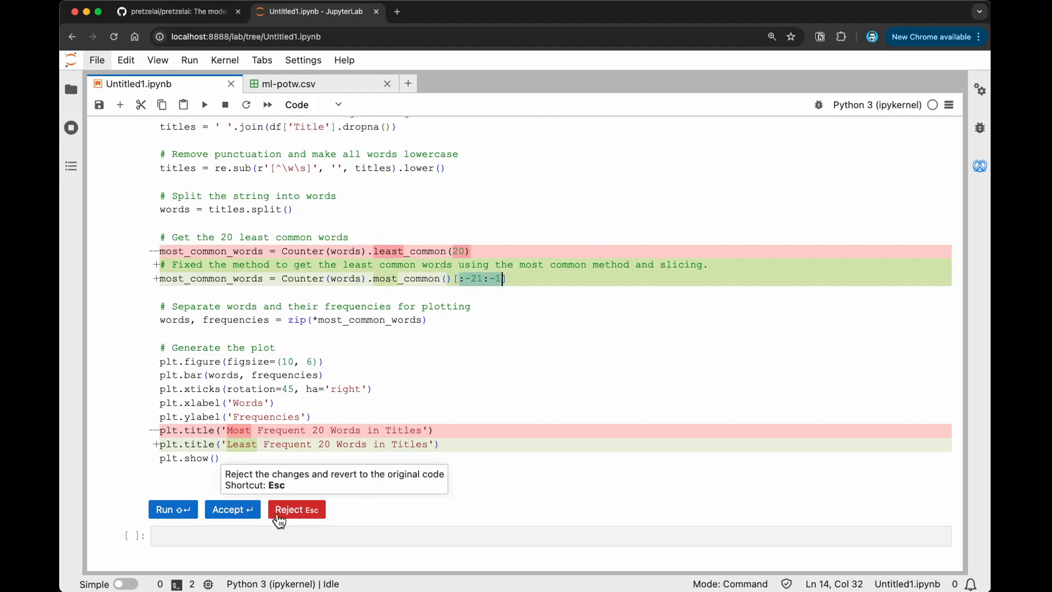
click(231, 510)
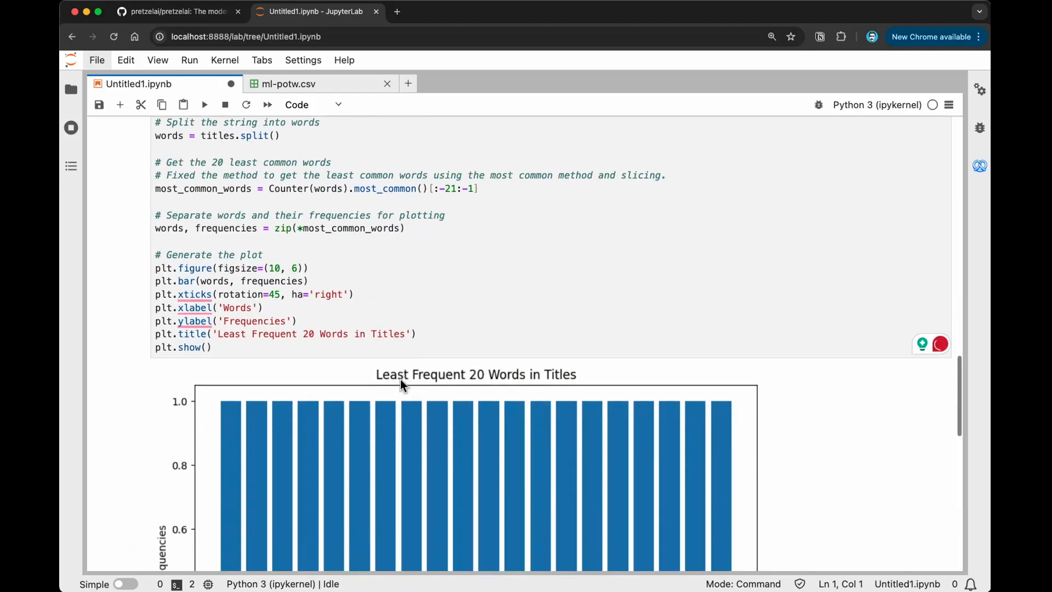
scroll(down, 3)
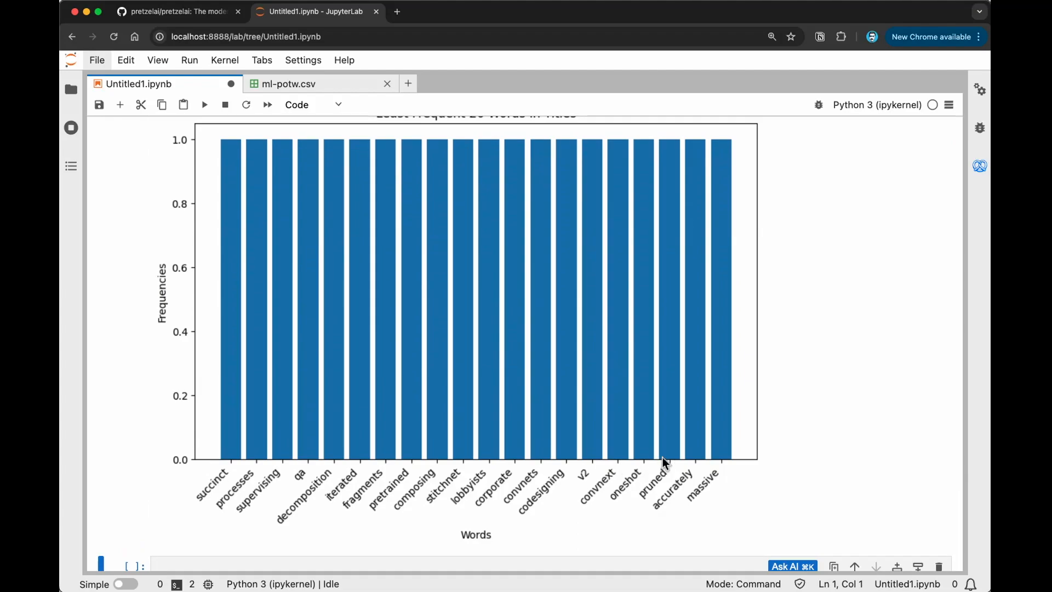
mouse_move(226, 172)
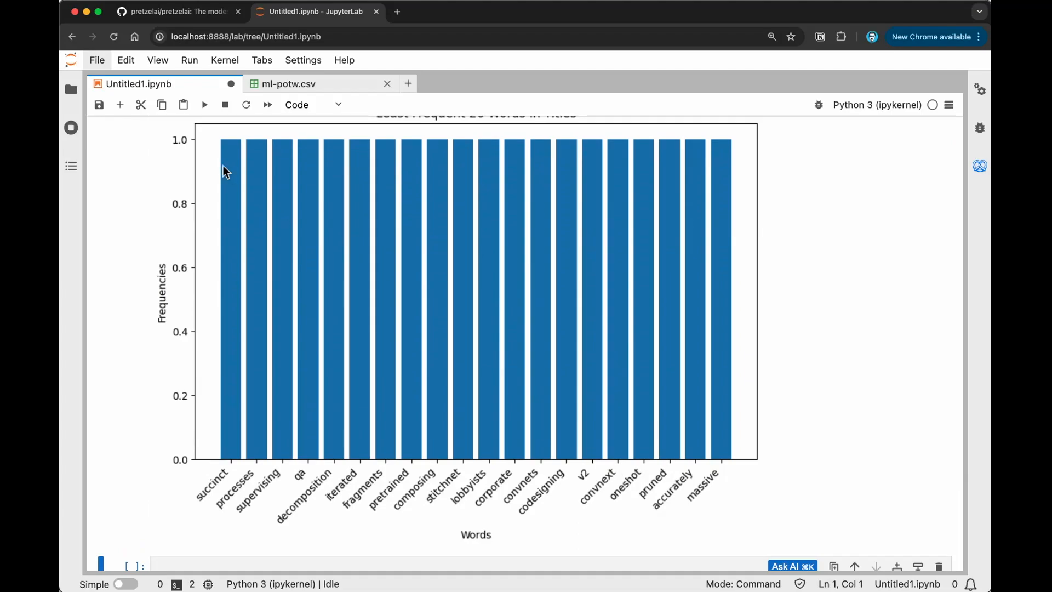
mouse_move(585, 473)
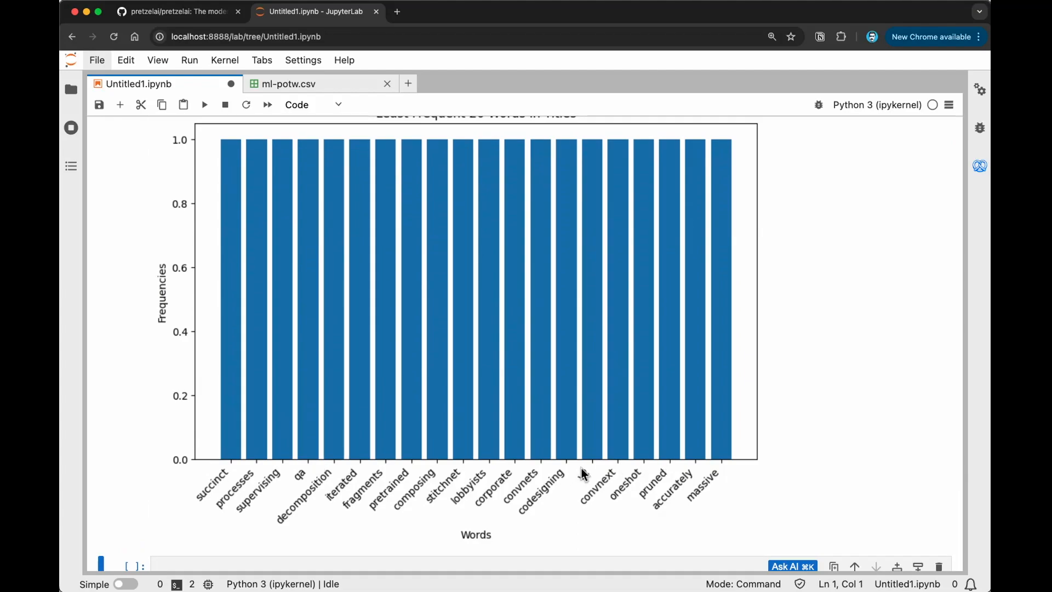
mouse_move(461, 504)
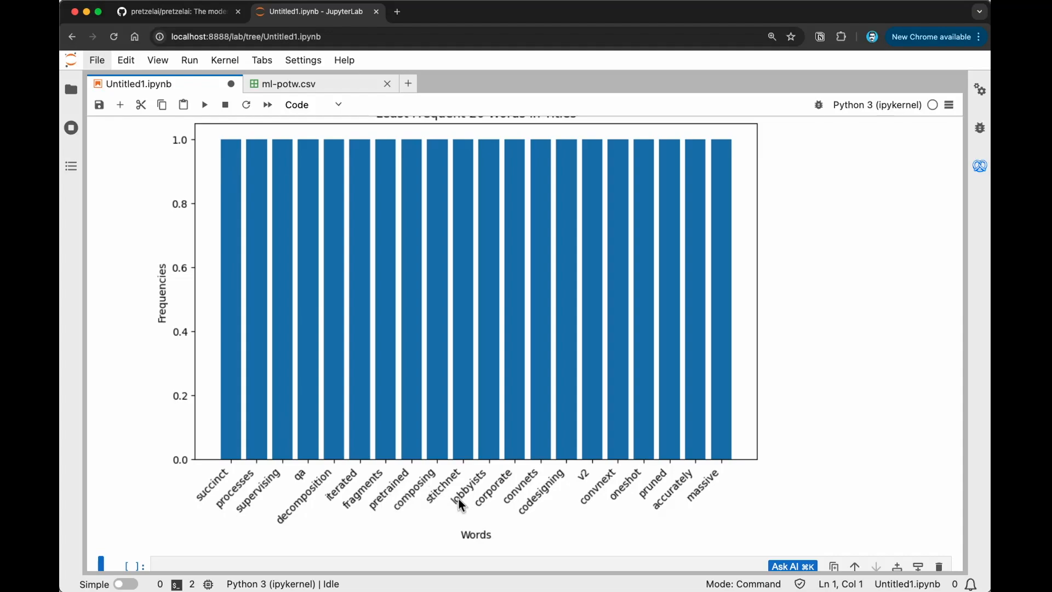
mouse_move(302, 519)
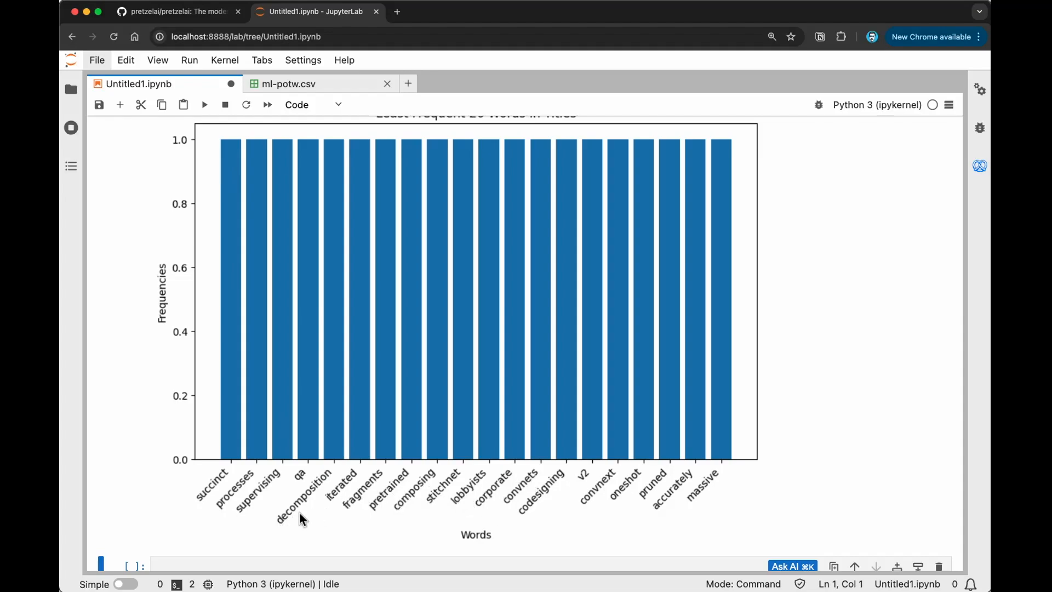
mouse_move(571, 273)
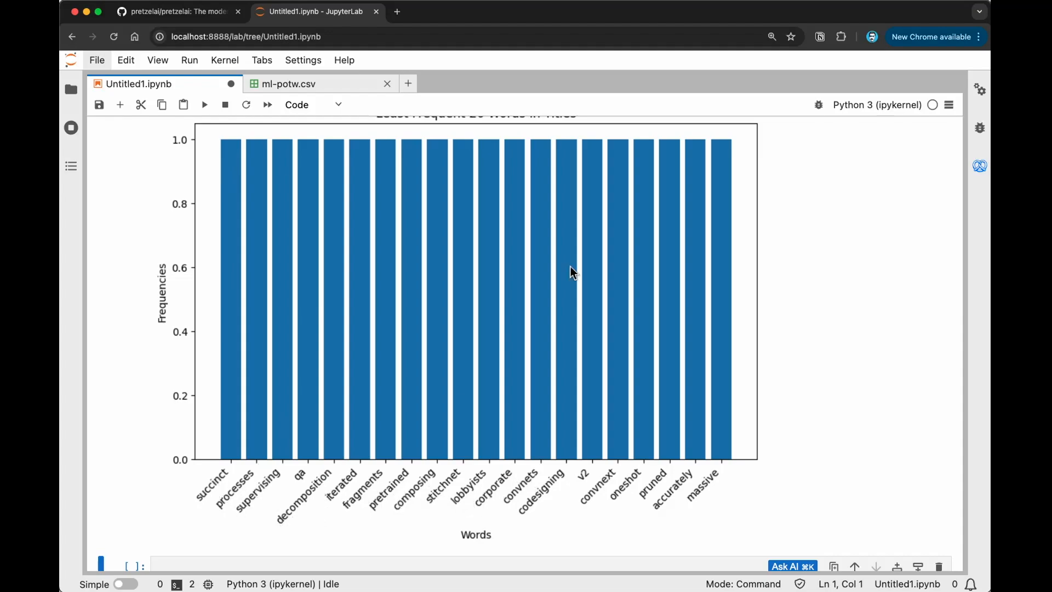
scroll(up, 3)
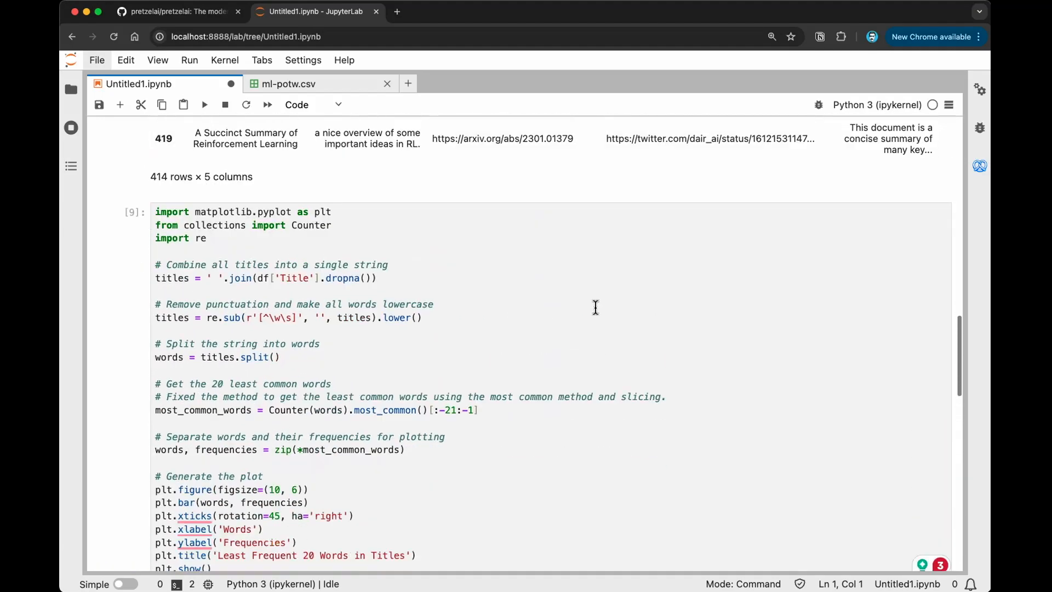
scroll(down, 3)
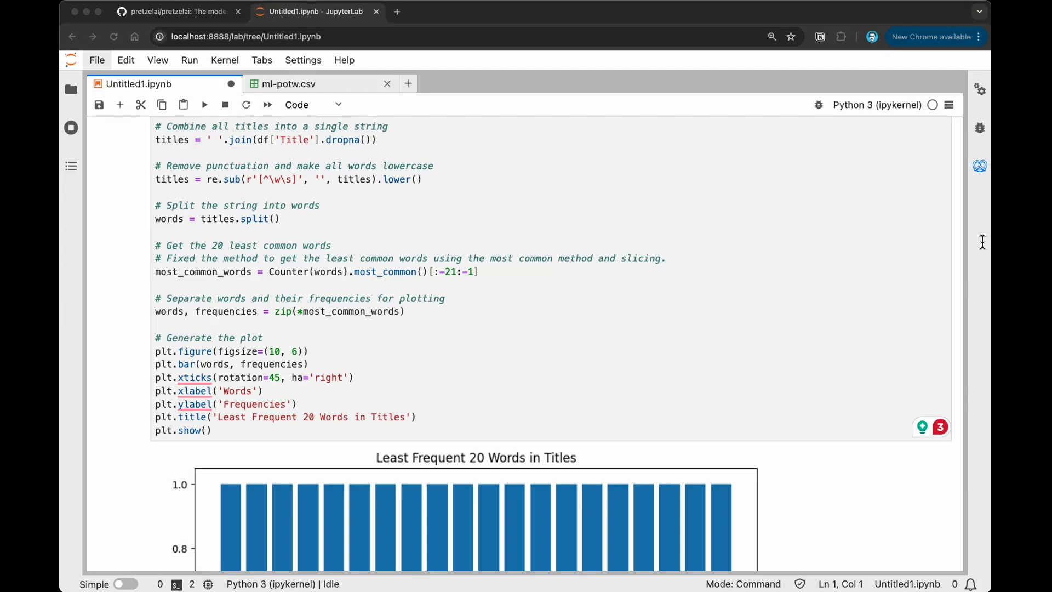
scroll(up, 3)
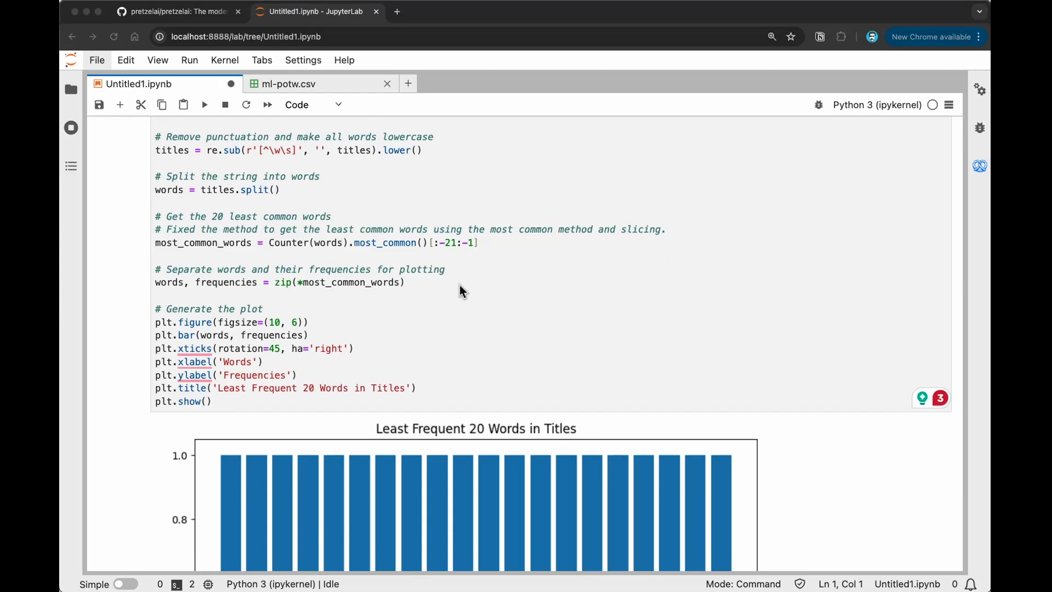
Revert to most_common(20) code and accept the AI-completed stop_words filter from '# R'.
scroll(up, 3)
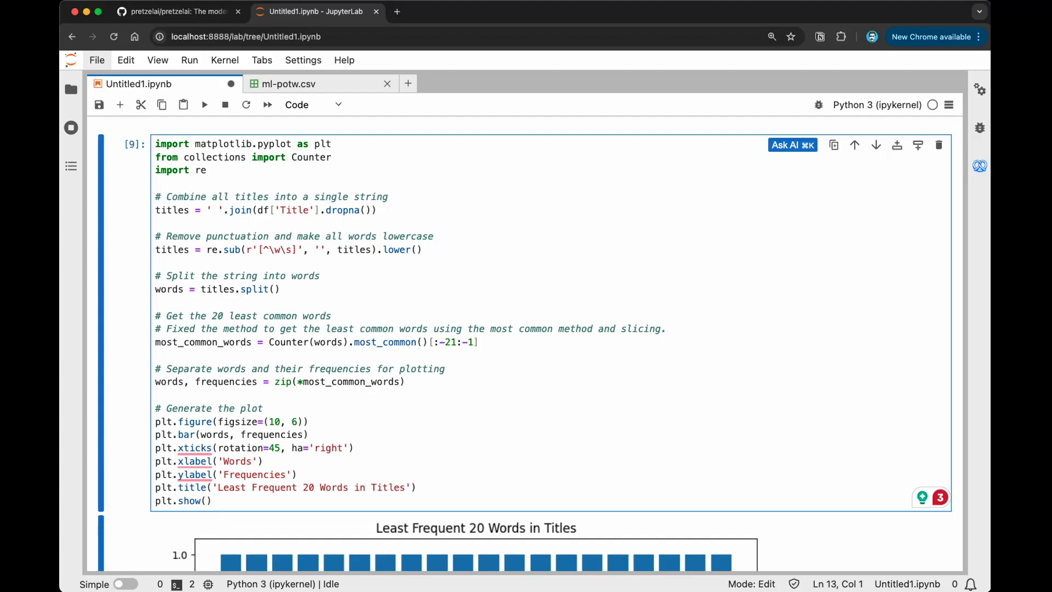
mouse_move(810, 250)
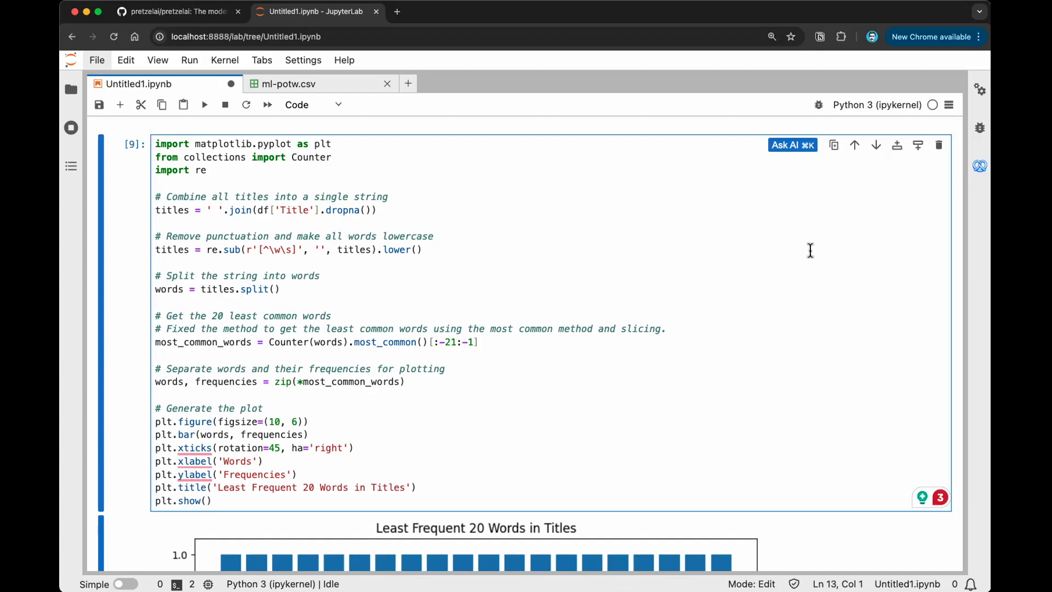
key(Return)
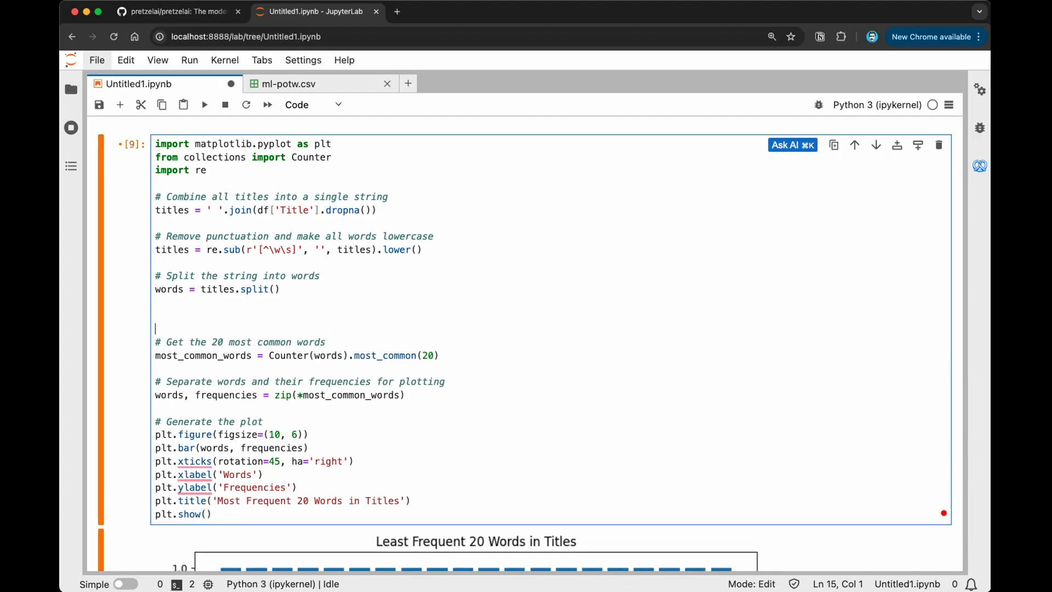
text(#)
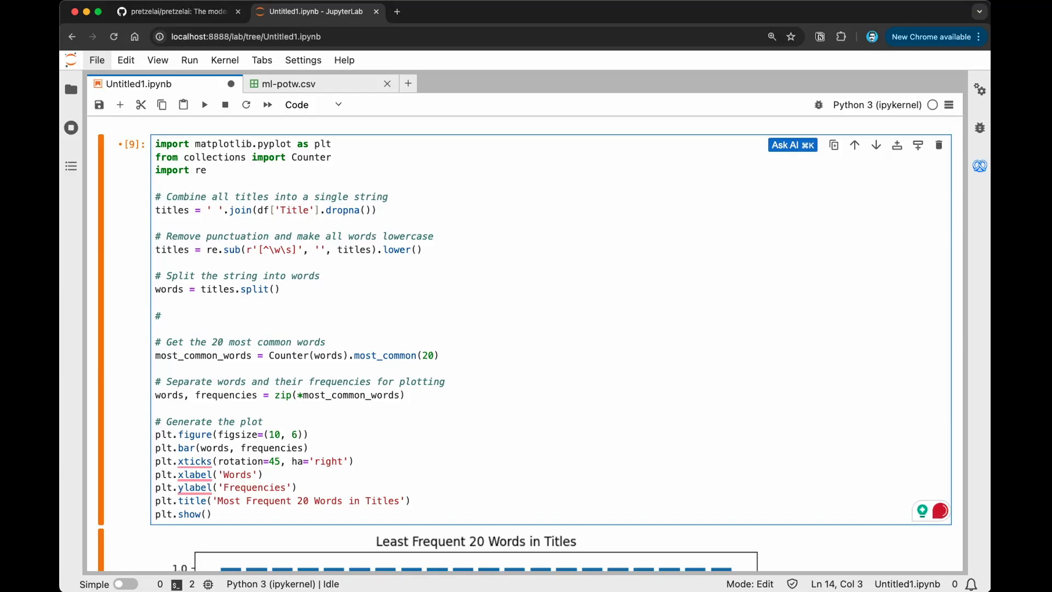
text(R)
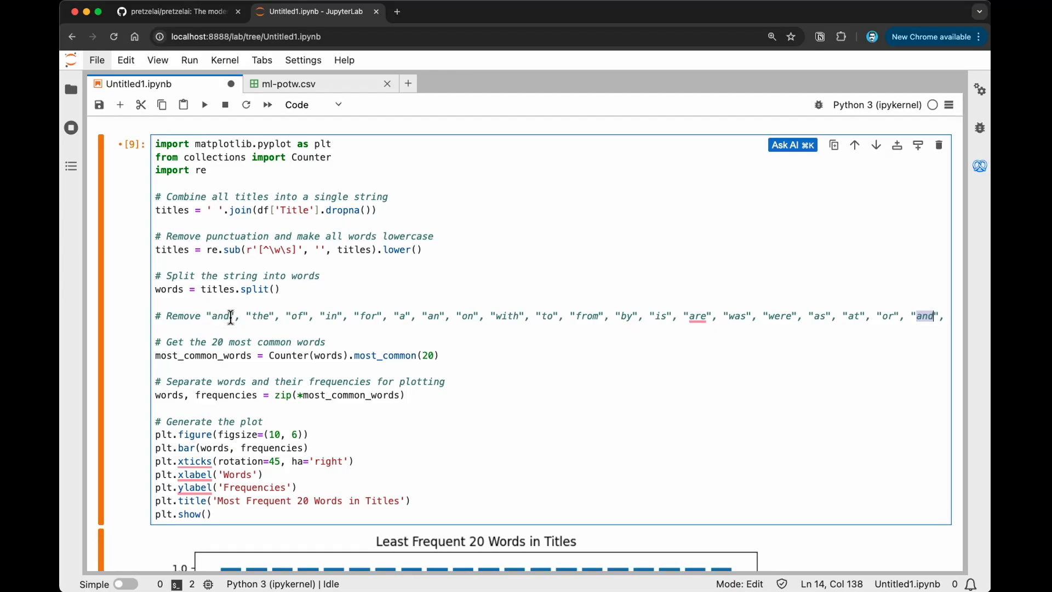
key(Enter)
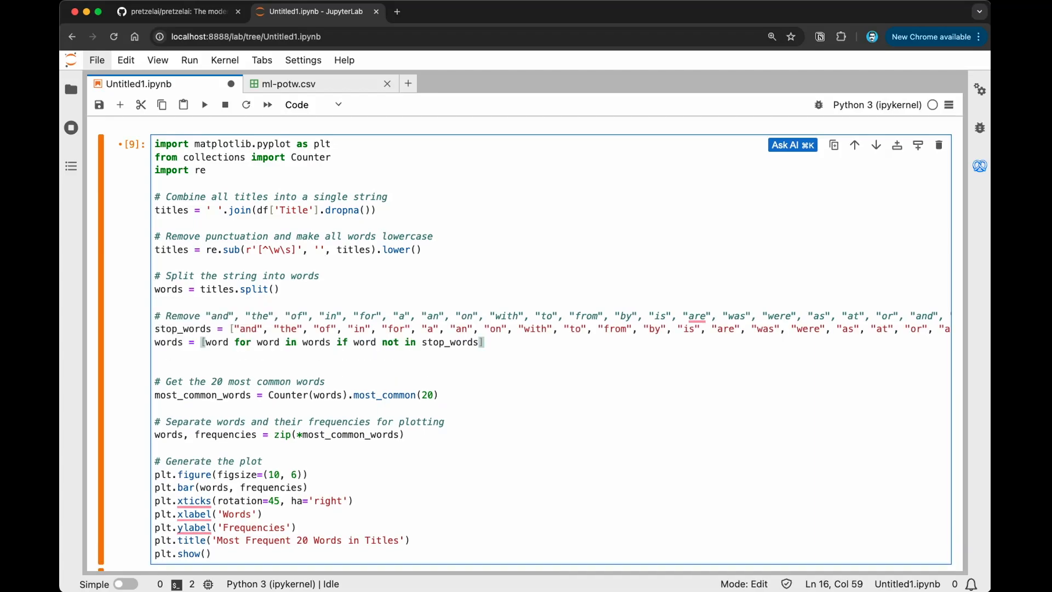
Rerun the stop-word-filtered cell and review the new Most Frequent 20 Words chart.
click(243, 363)
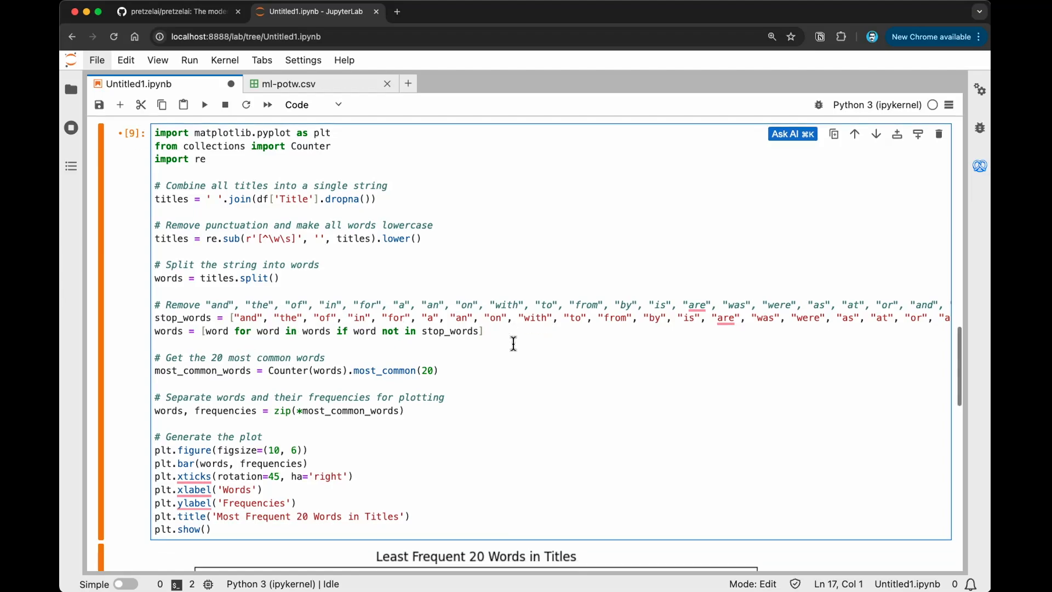
scroll(down, 3)
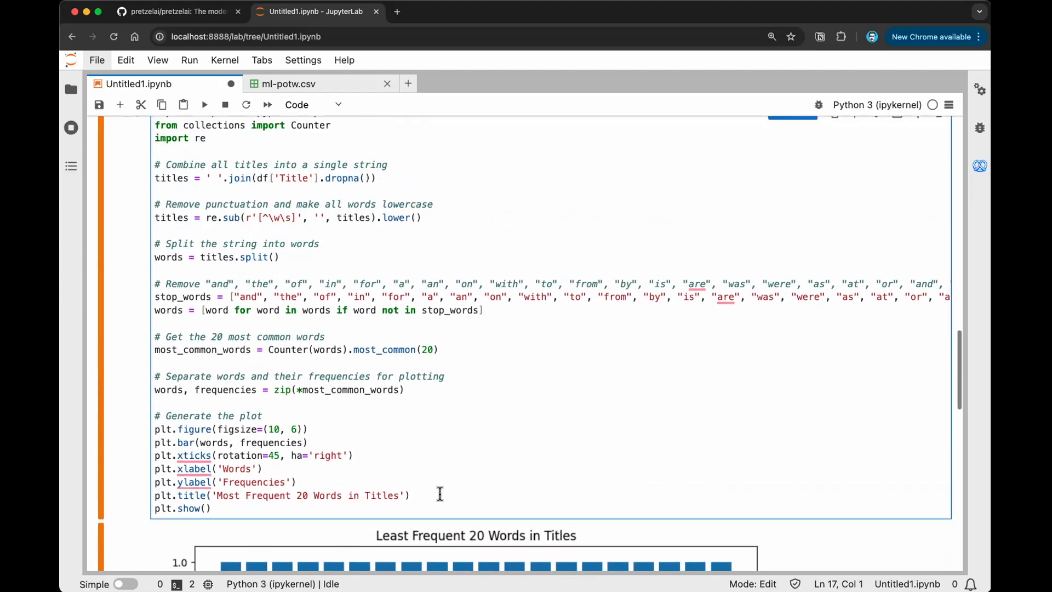
scroll(down, 3)
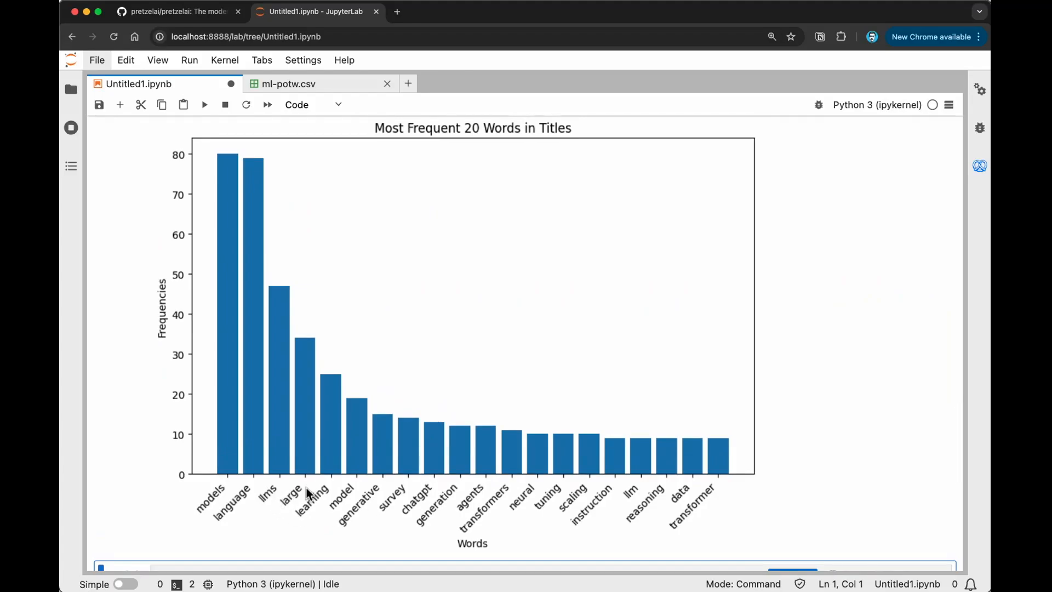
mouse_move(386, 478)
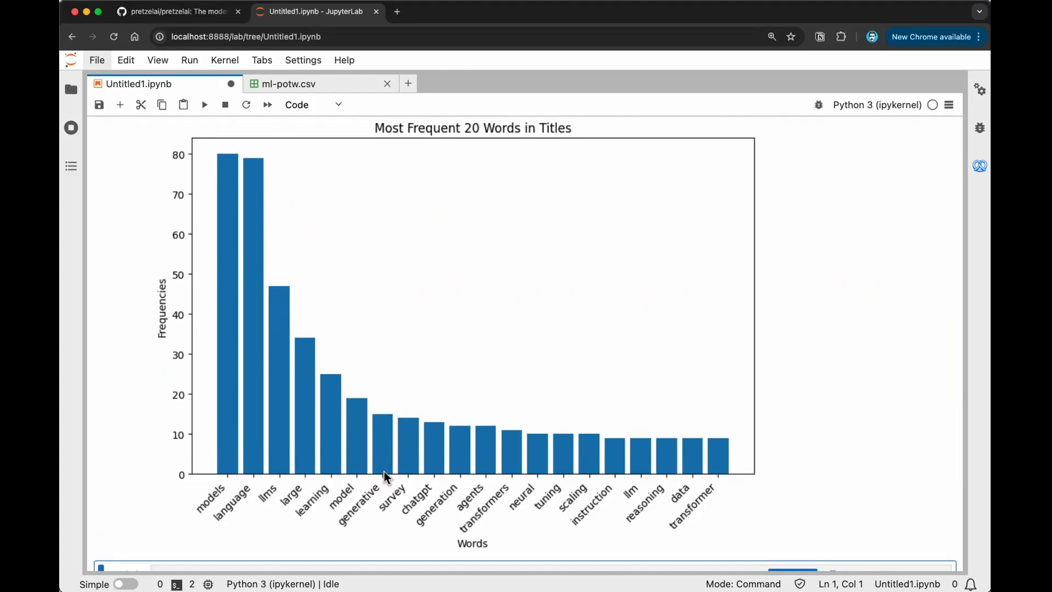
scroll(up, 3)
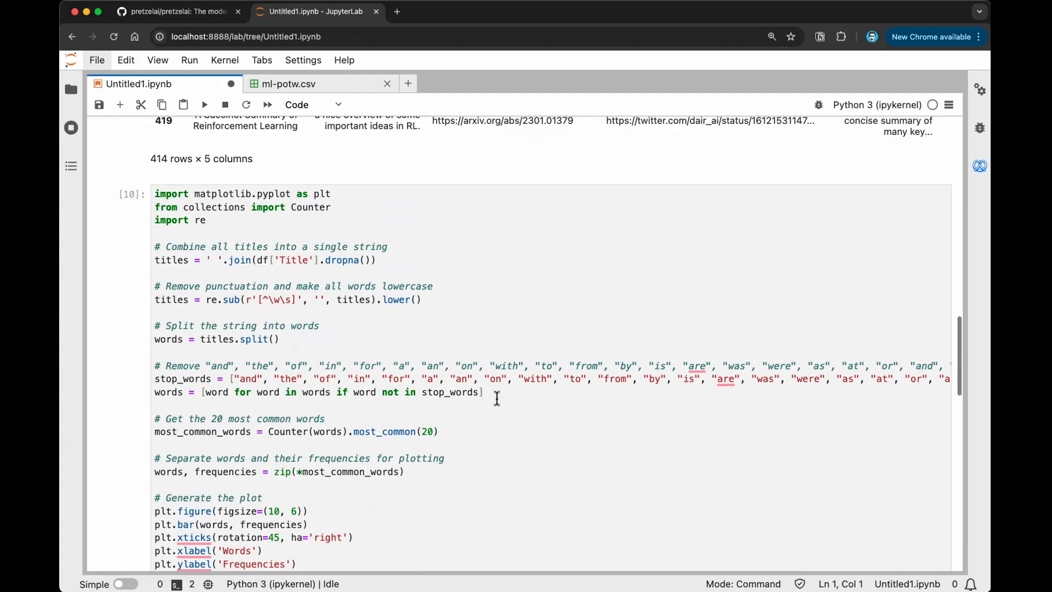
mouse_move(603, 387)
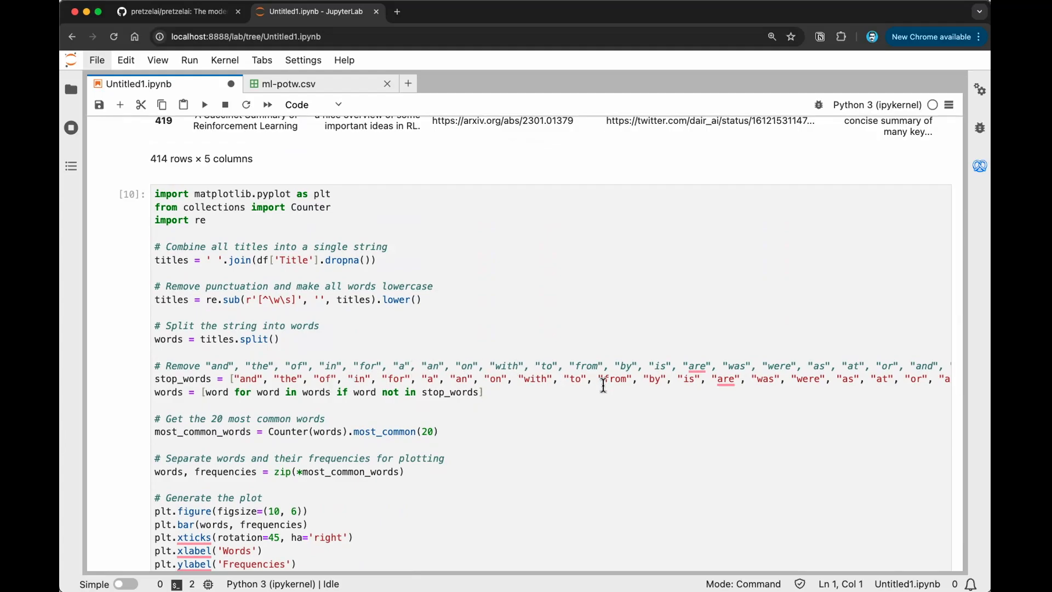
mouse_move(778, 382)
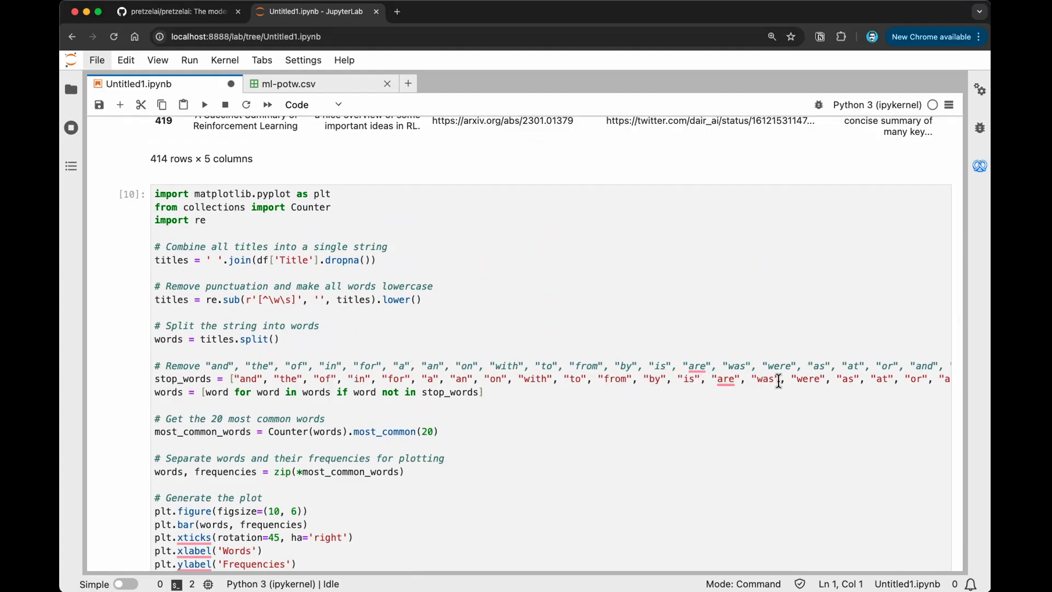
click(204, 106)
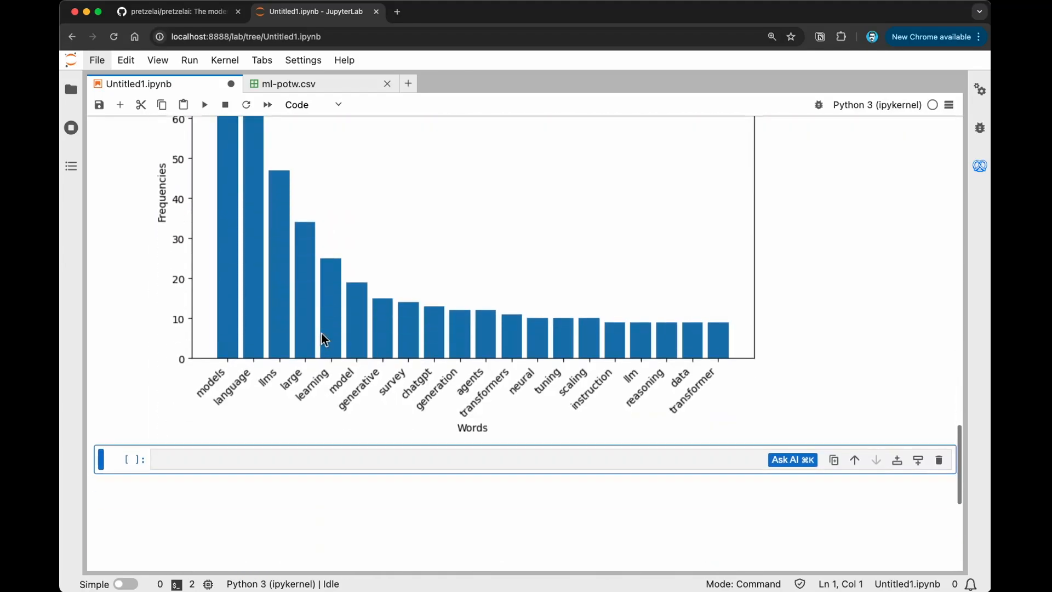
mouse_move(279, 363)
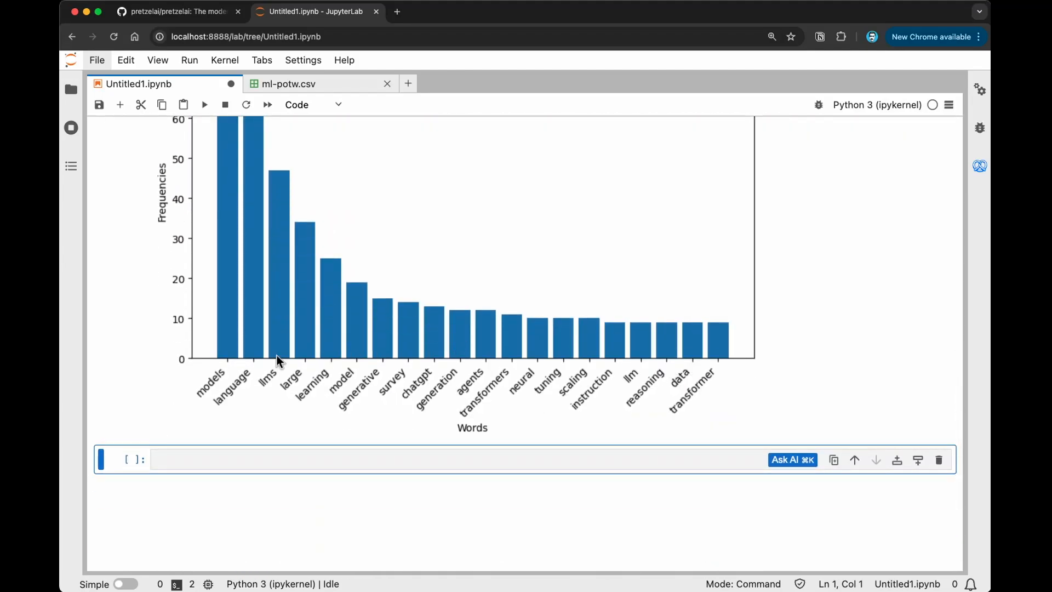
scroll(up, 3)
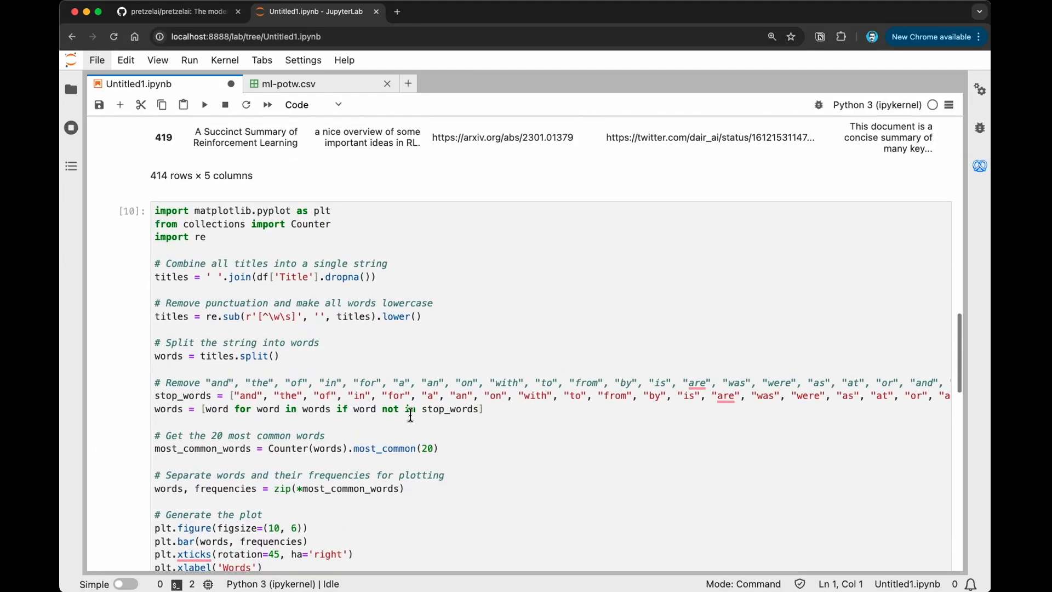
scroll(down, 3)
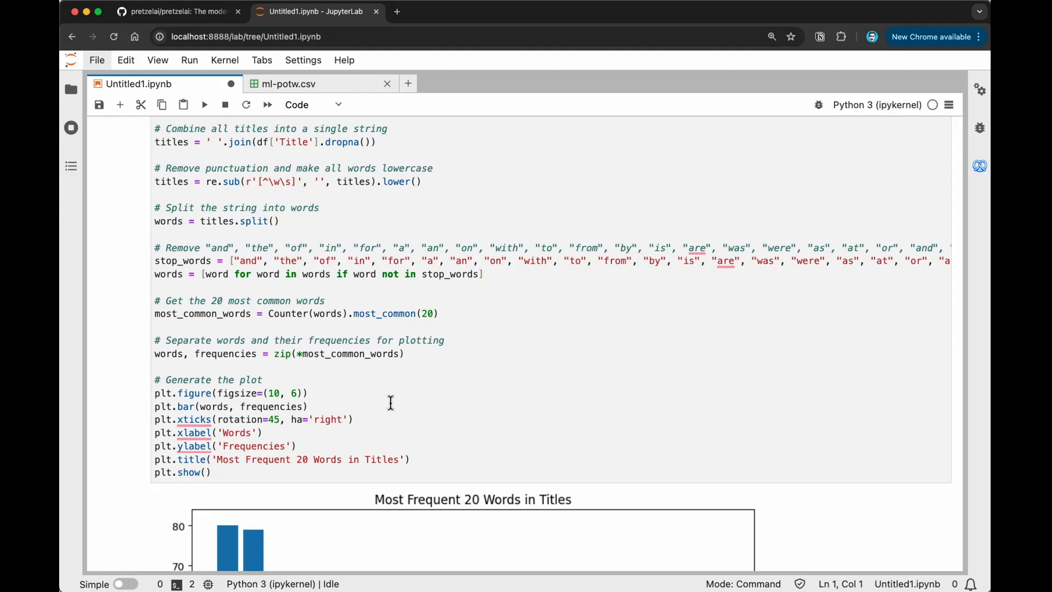
scroll(up, 3)
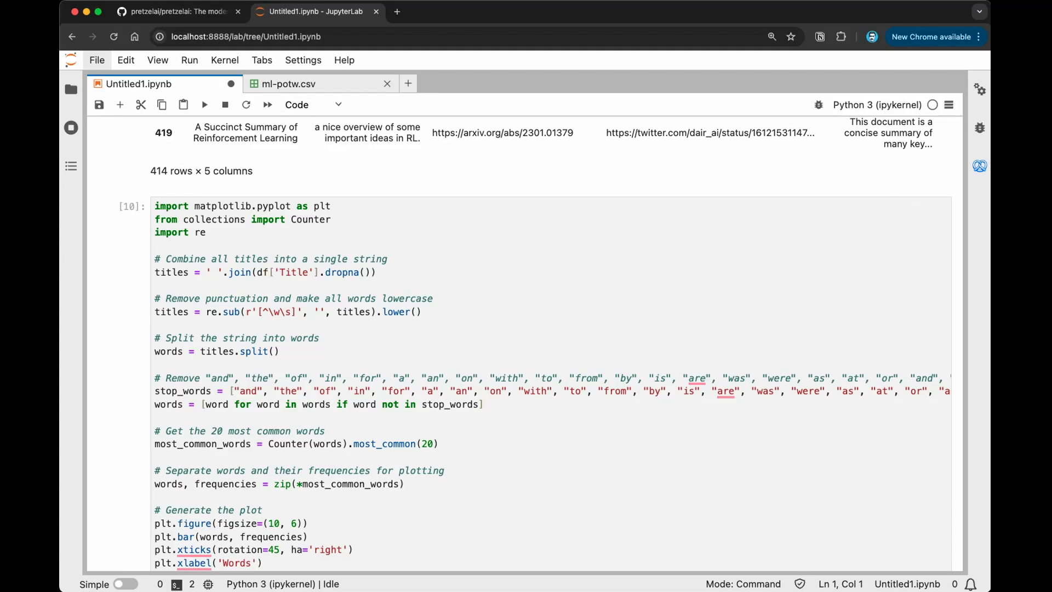
mouse_move(923, 257)
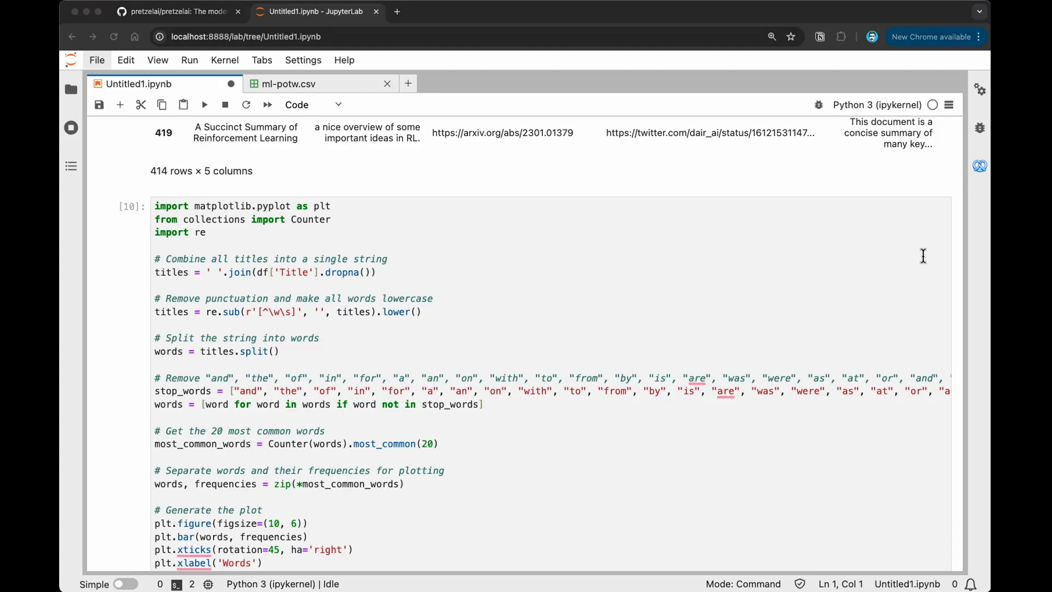
mouse_move(469, 252)
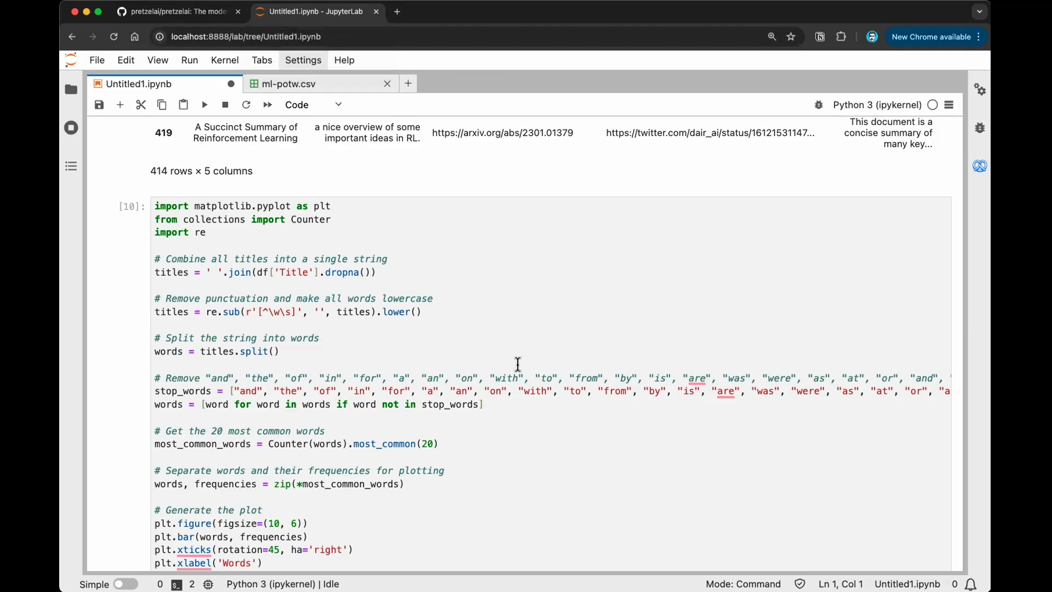
mouse_move(525, 342)
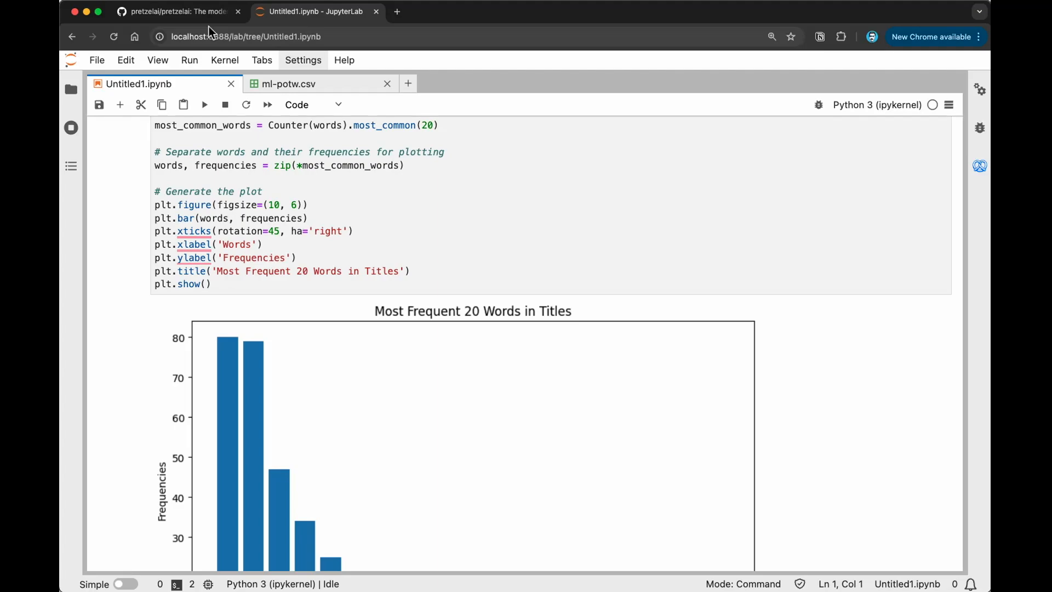
mouse_move(232, 31)
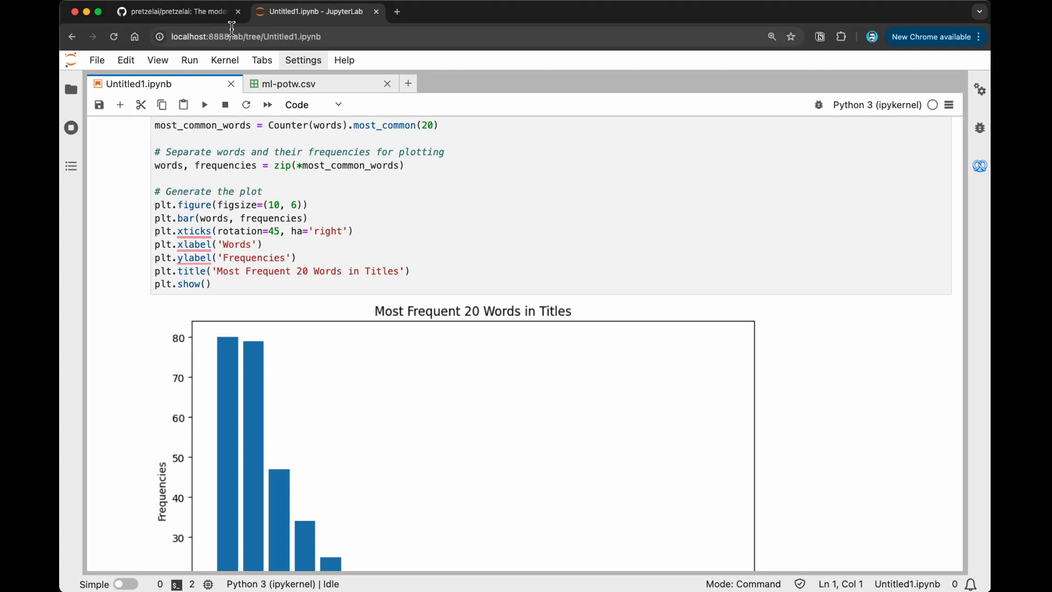